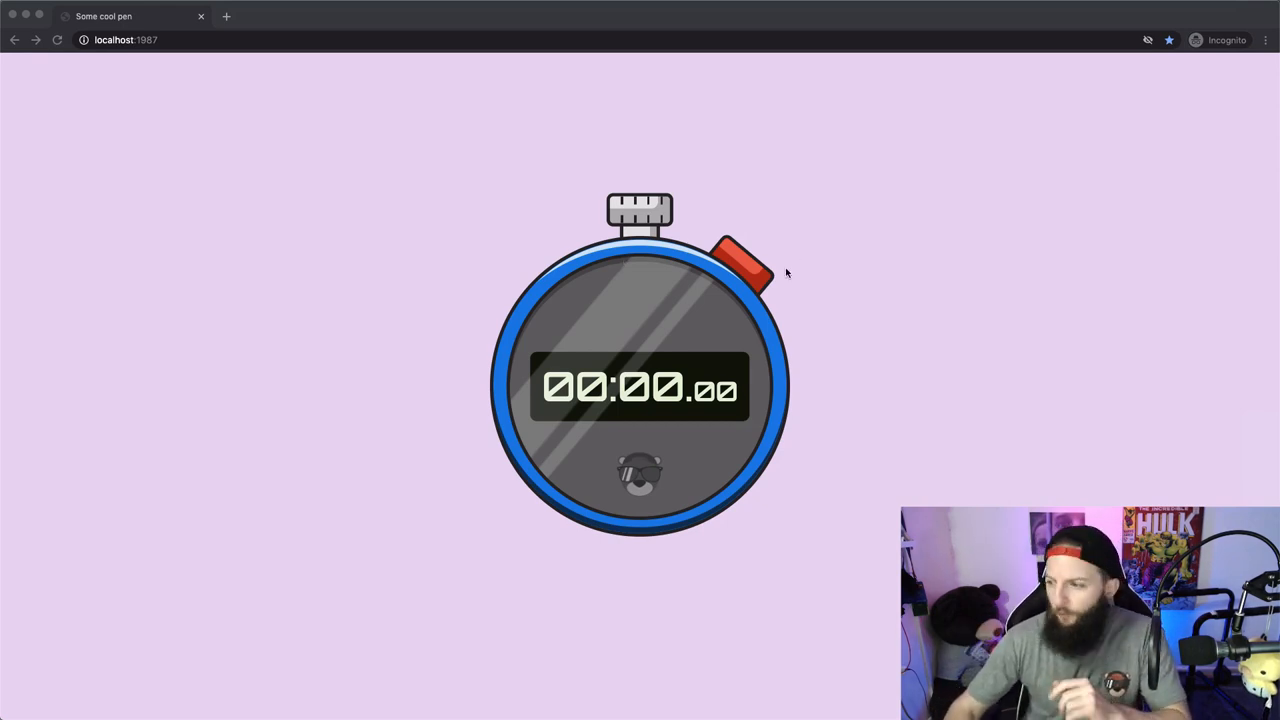
mouse_move(729, 265)
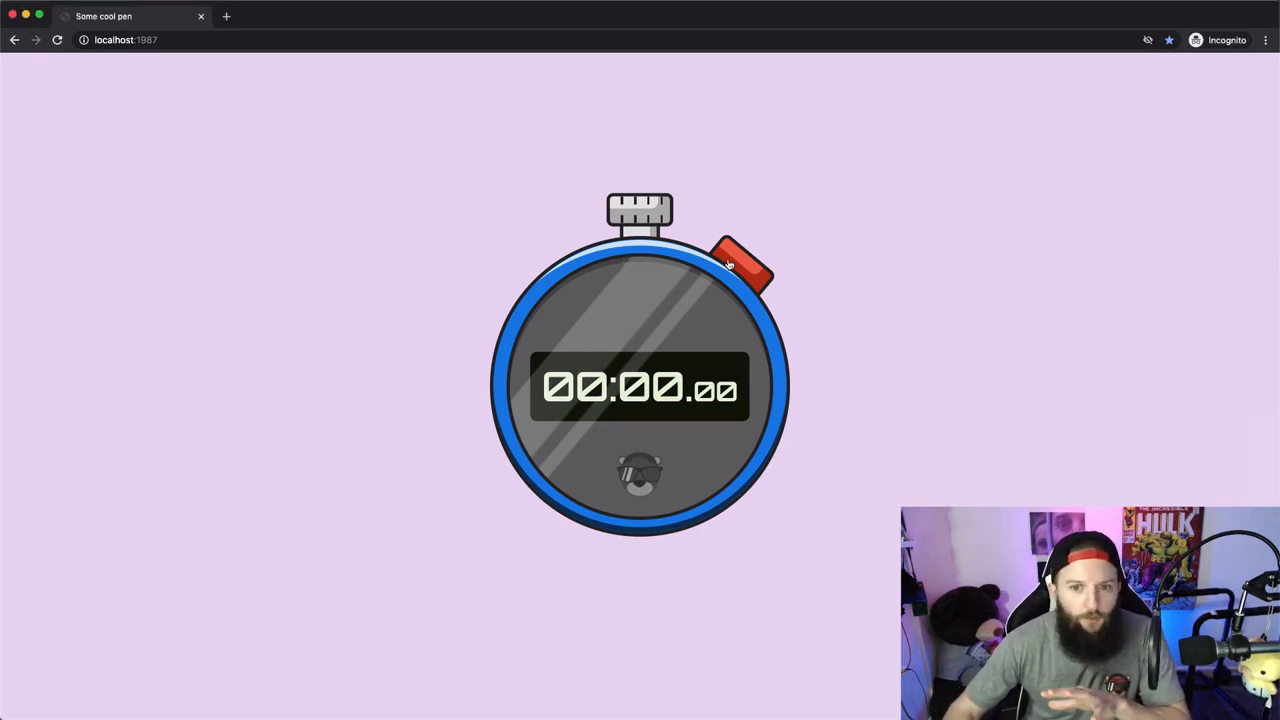
Start, reset and restart the CSS stopwatch repeatedly, leaving it timing at 00:03.67.
click(745, 265)
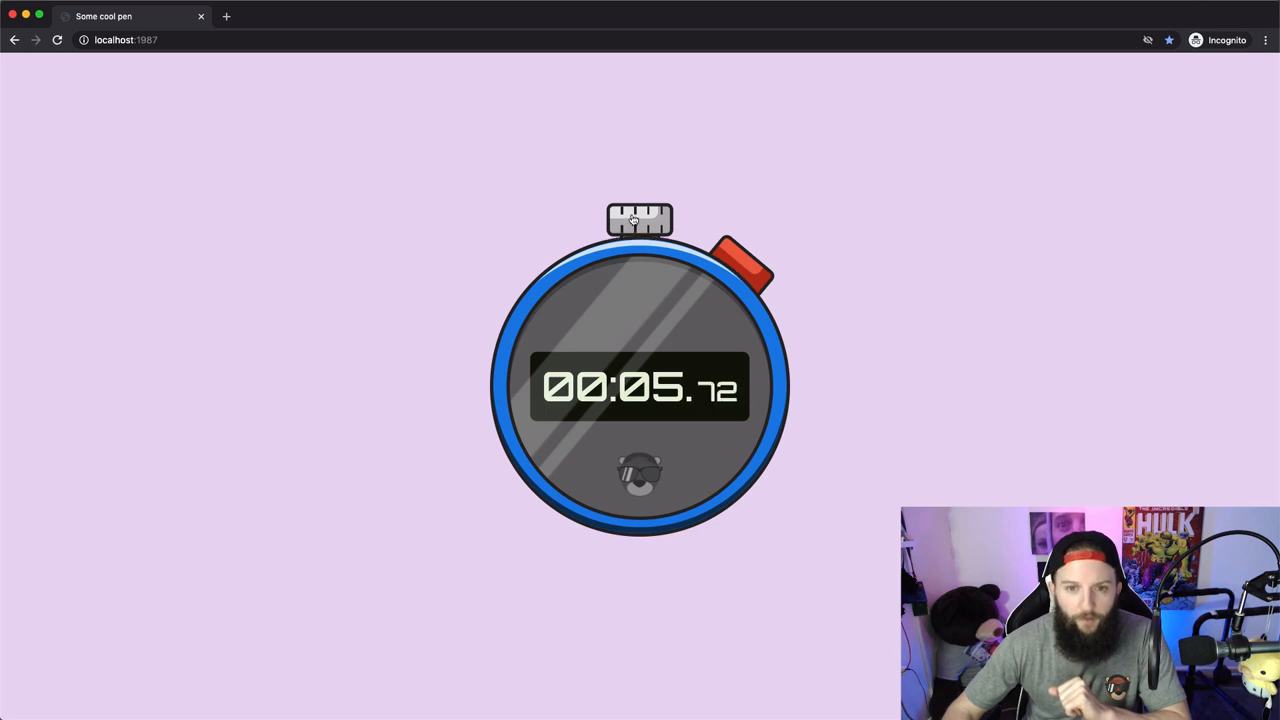
click(740, 265)
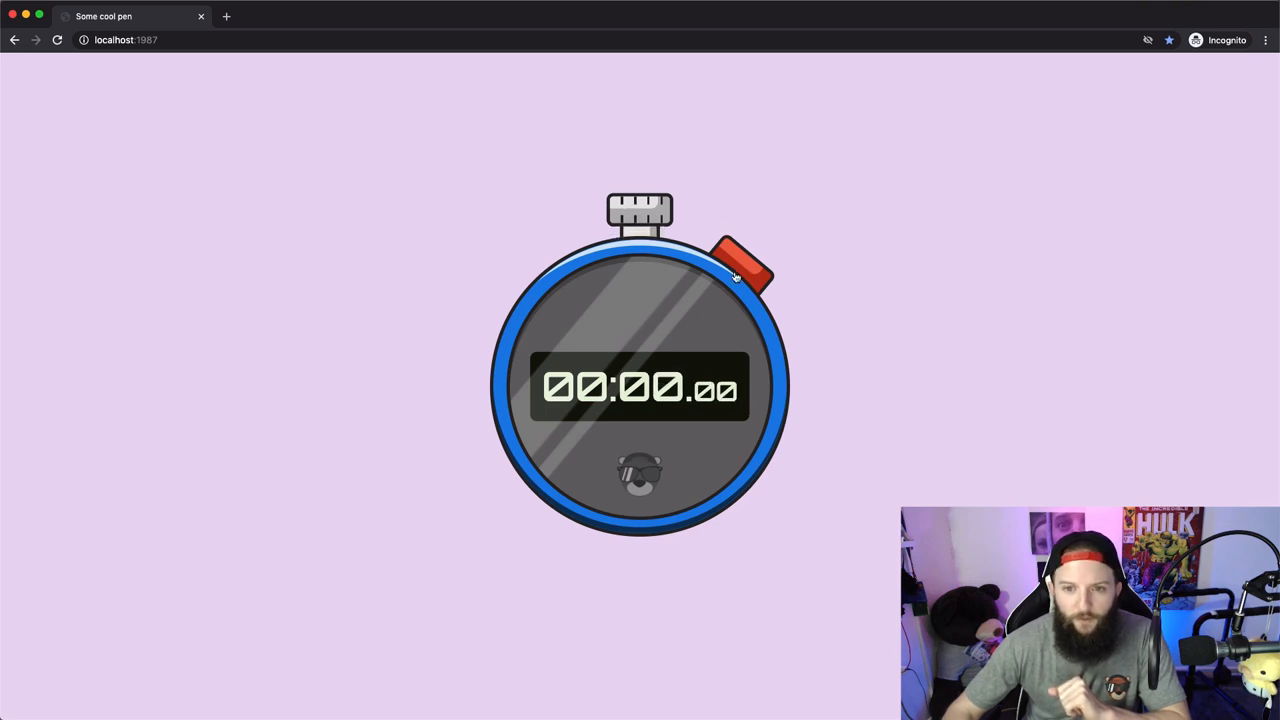
mouse_move(760, 281)
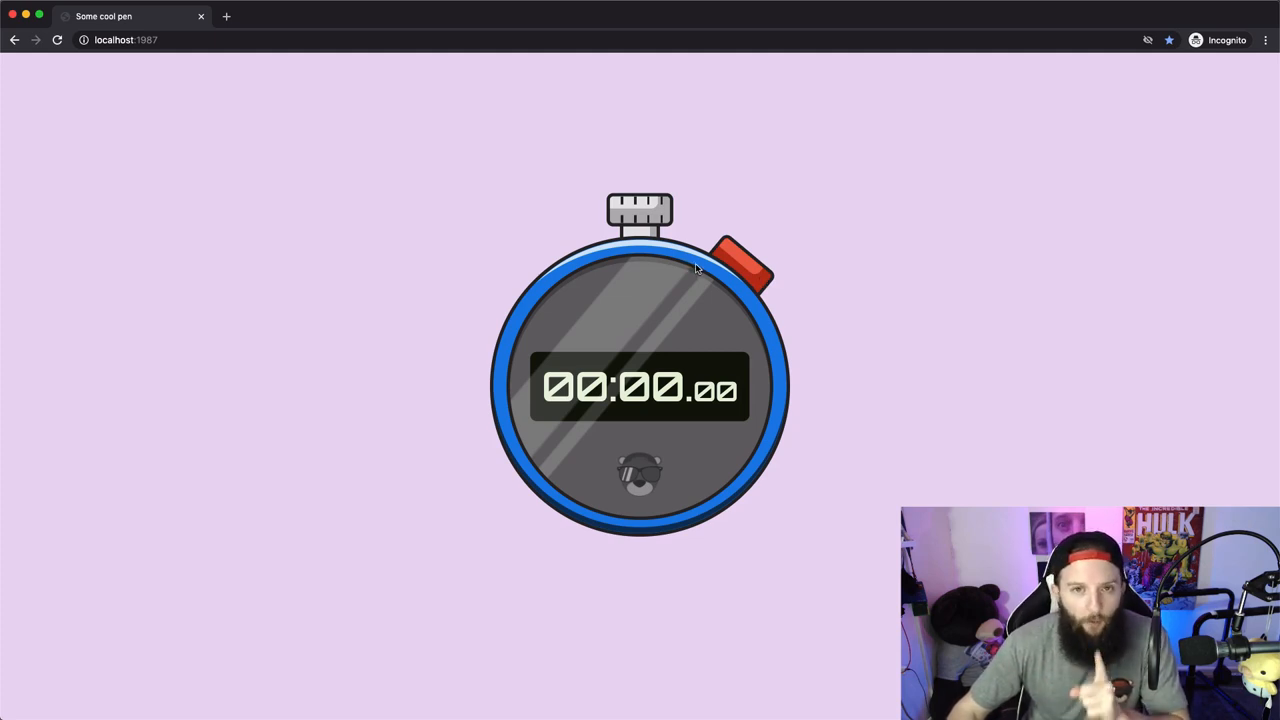
mouse_move(668, 307)
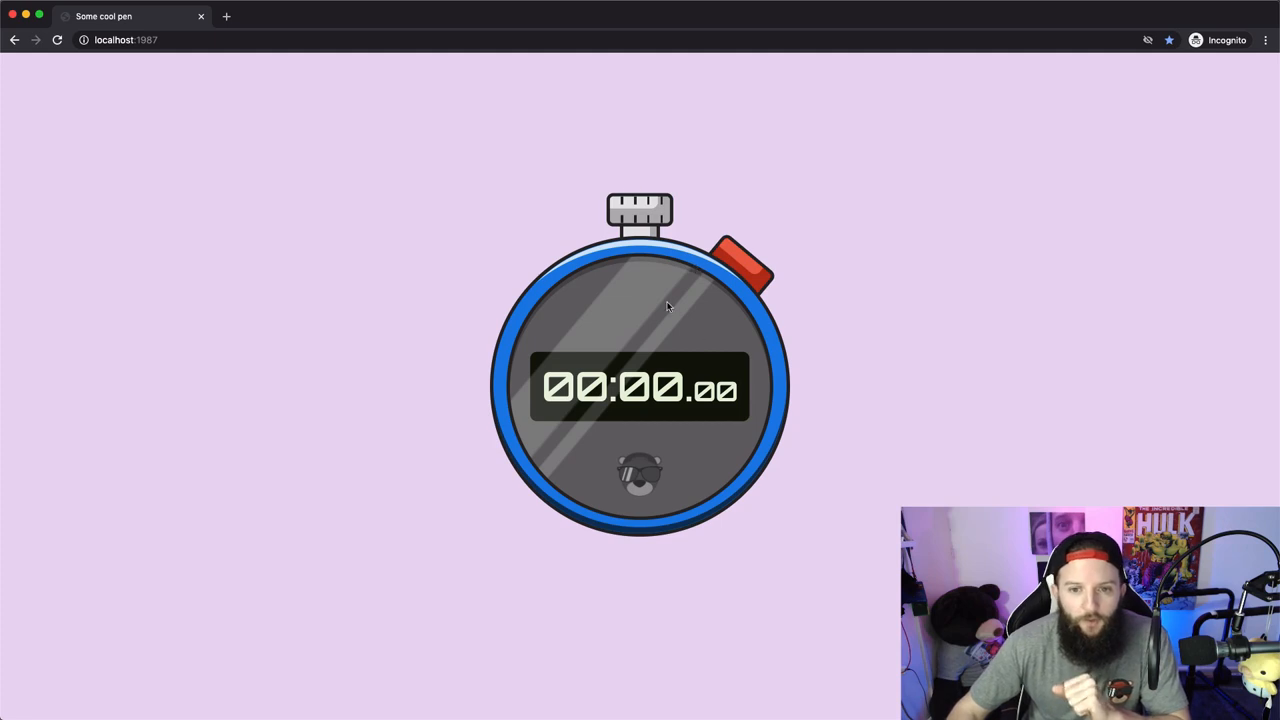
mouse_move(758, 355)
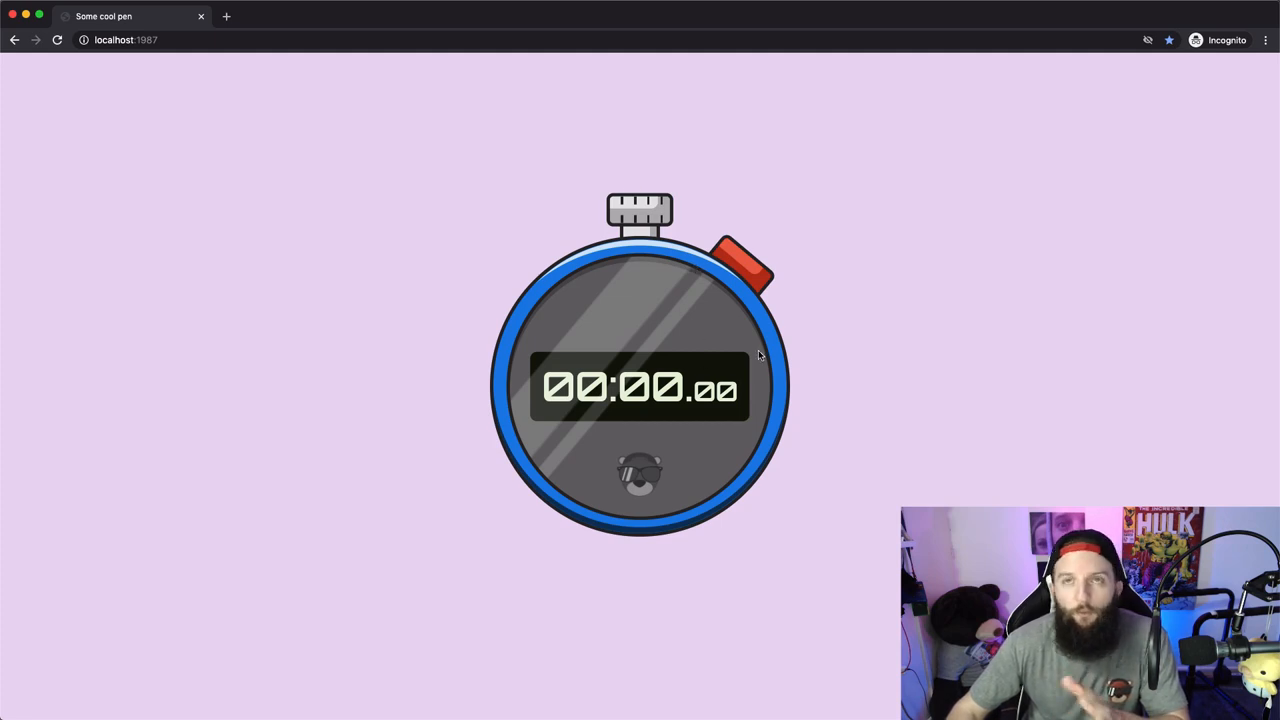
mouse_move(742, 321)
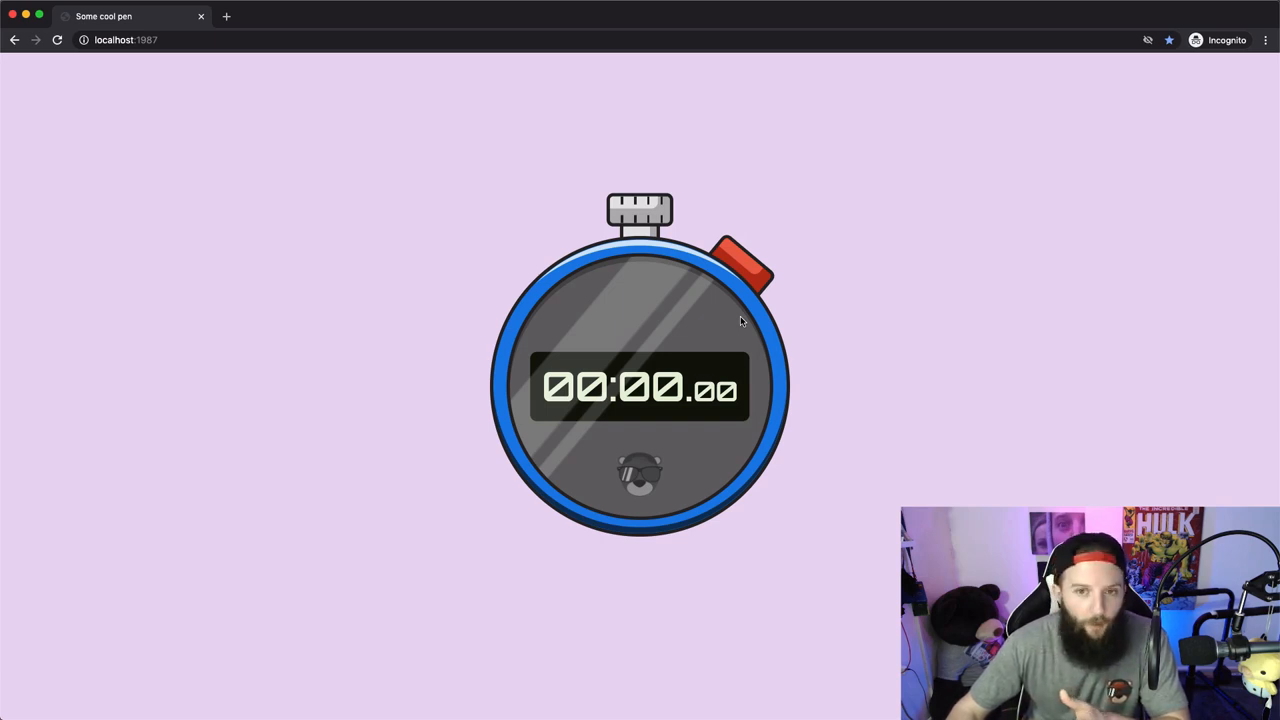
mouse_move(730, 293)
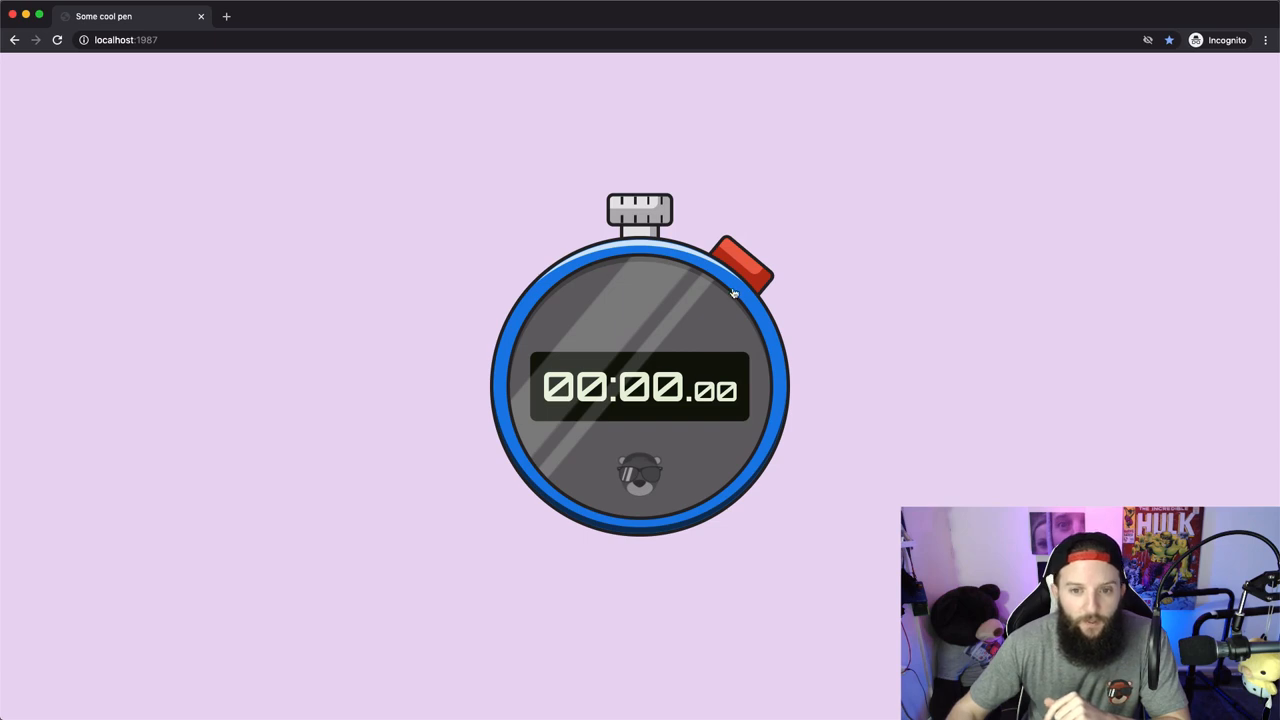
click(745, 260)
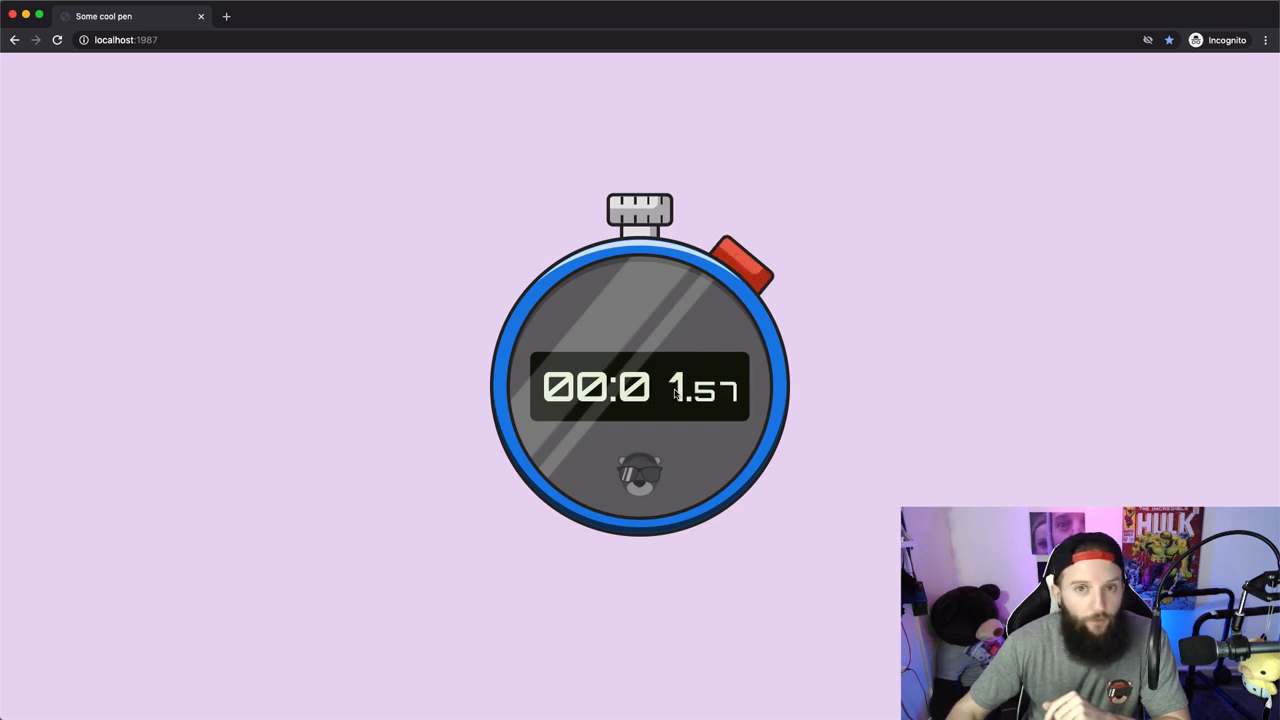
click(740, 255)
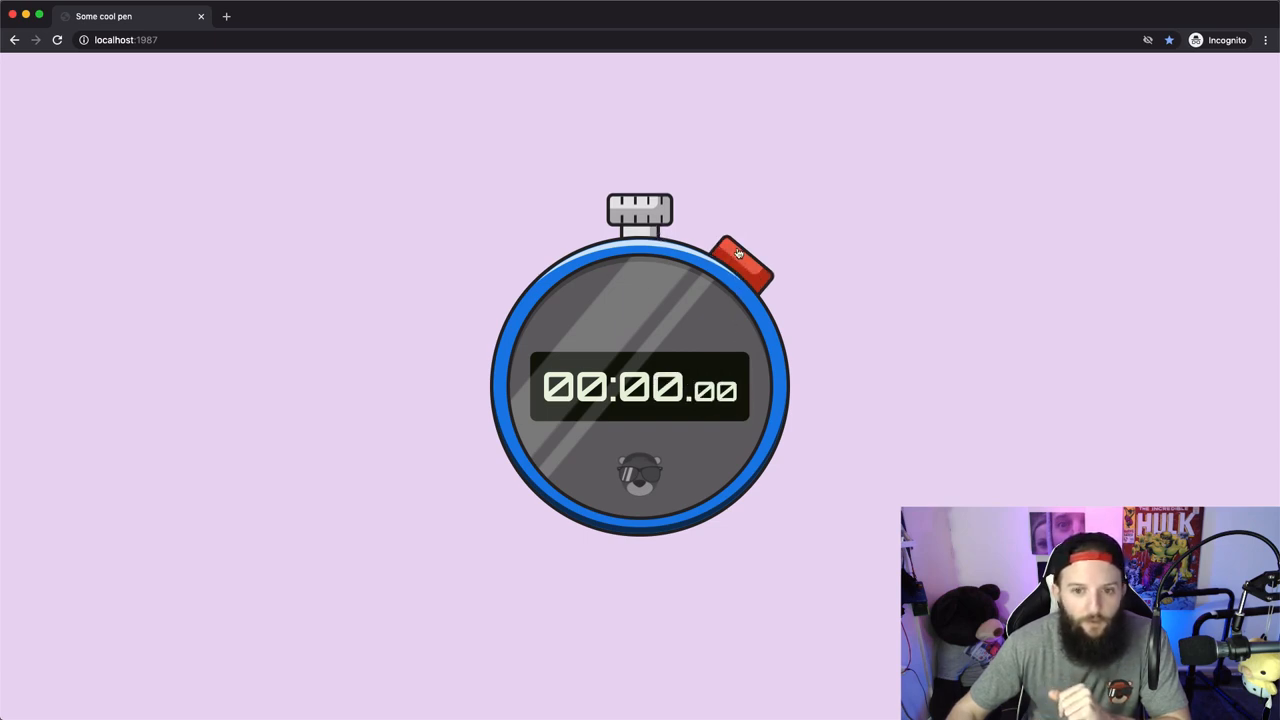
click(745, 258)
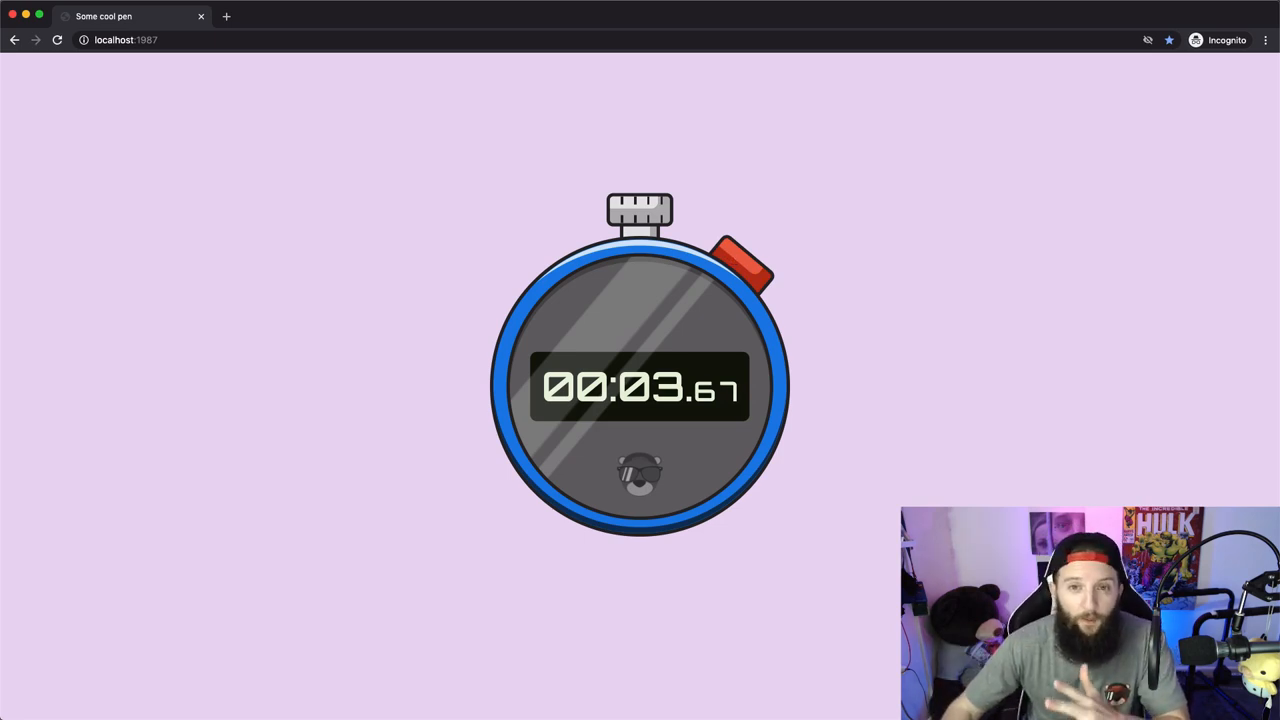
mouse_move(742, 334)
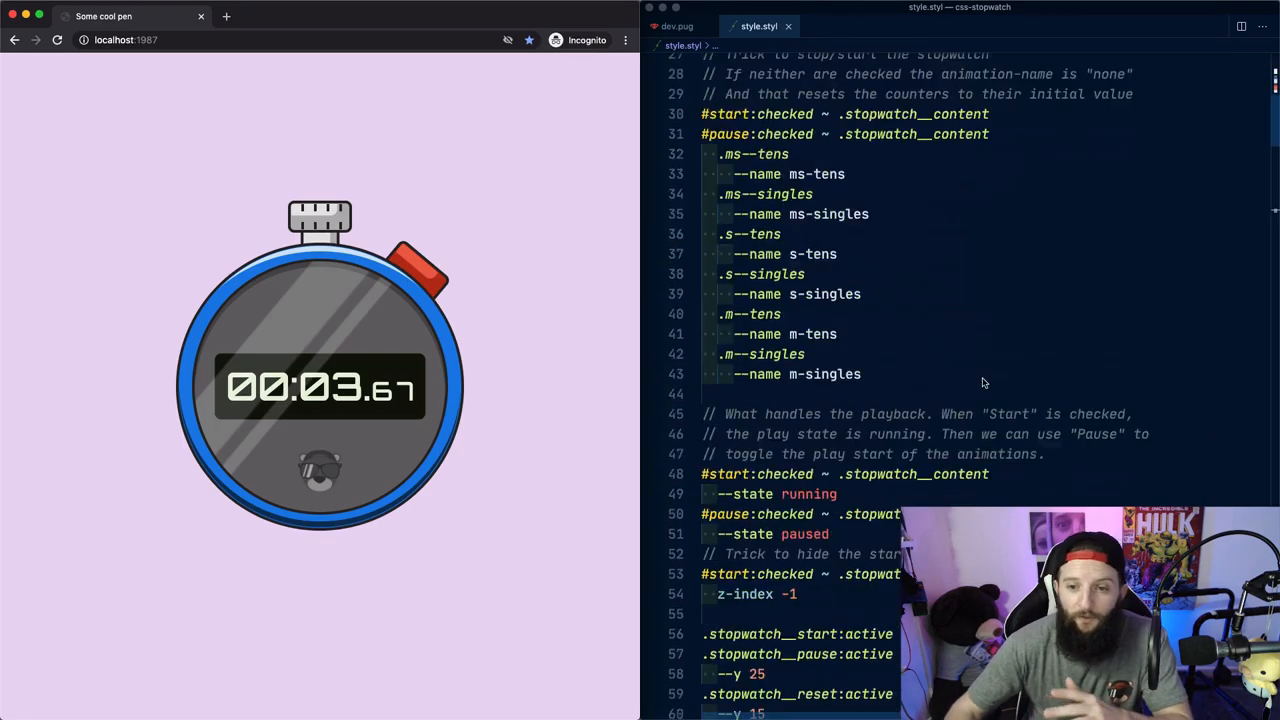
Scroll through the finished stopwatch style.styl down to the keyframes and back up.
scroll(down, 3)
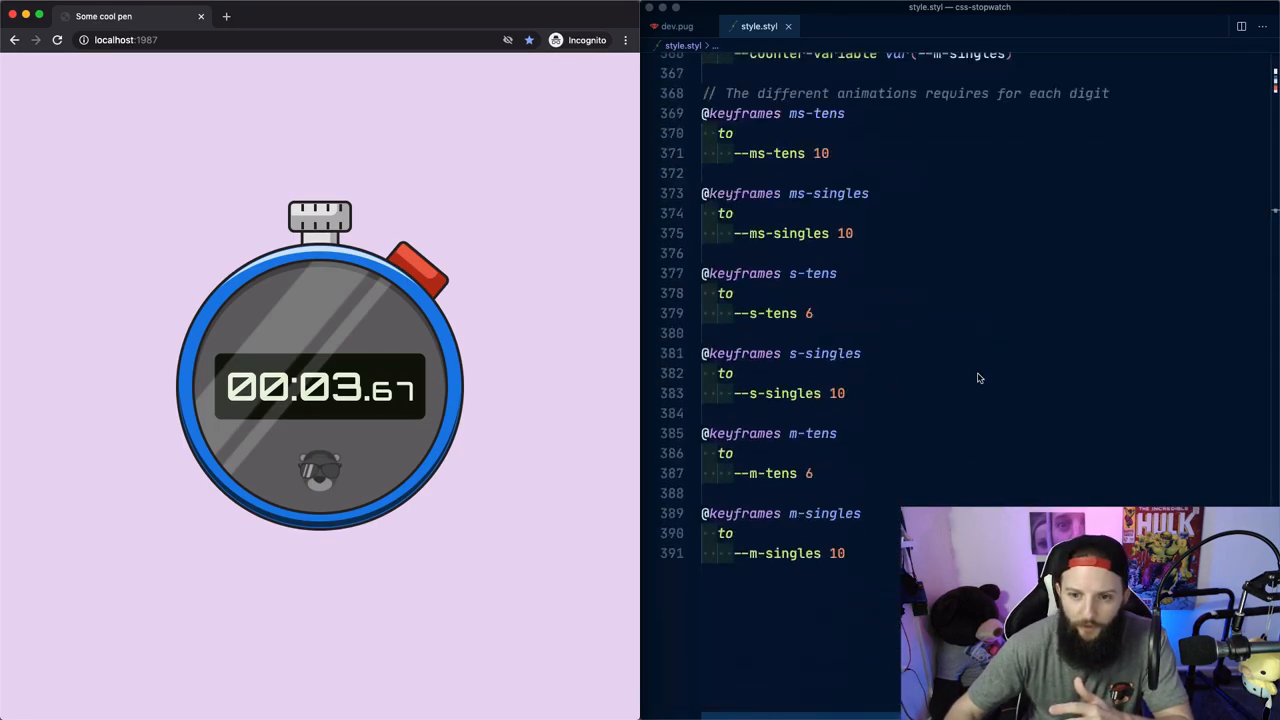
scroll(up, 3)
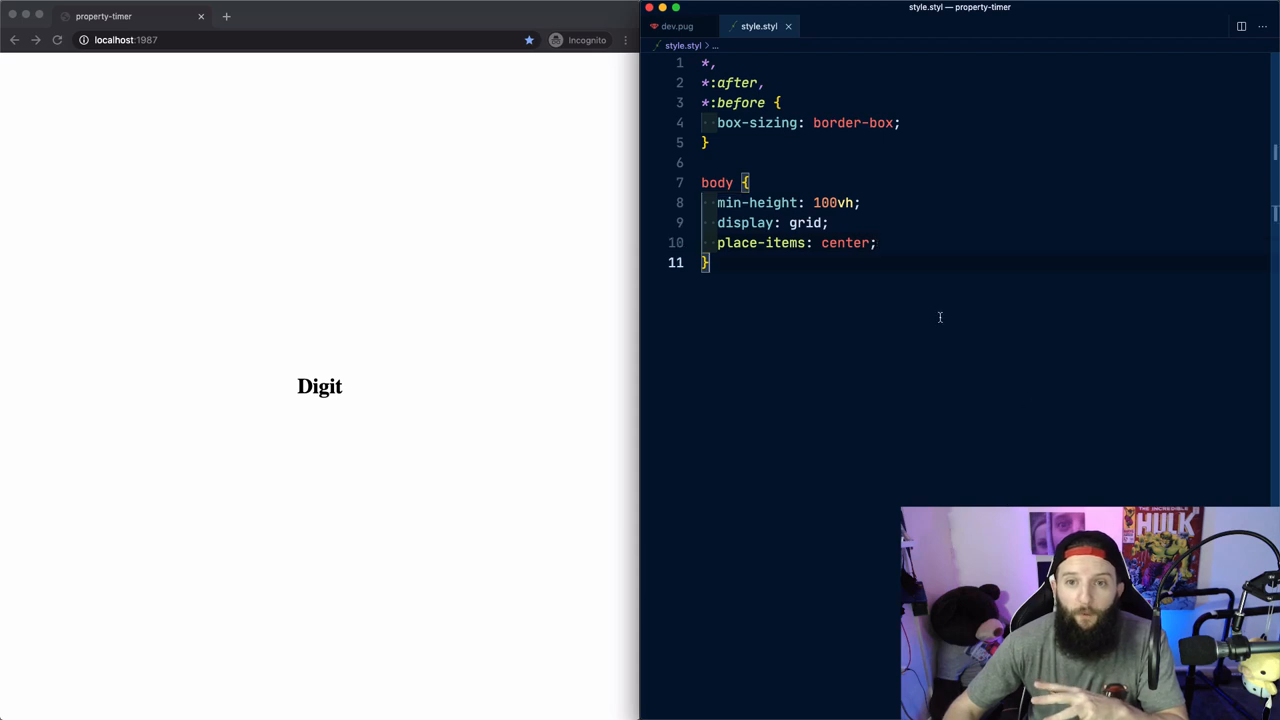
Edit dev.pug so the heading reads 'h1 Number' instead of 'h1 Digit'.
click(677, 26)
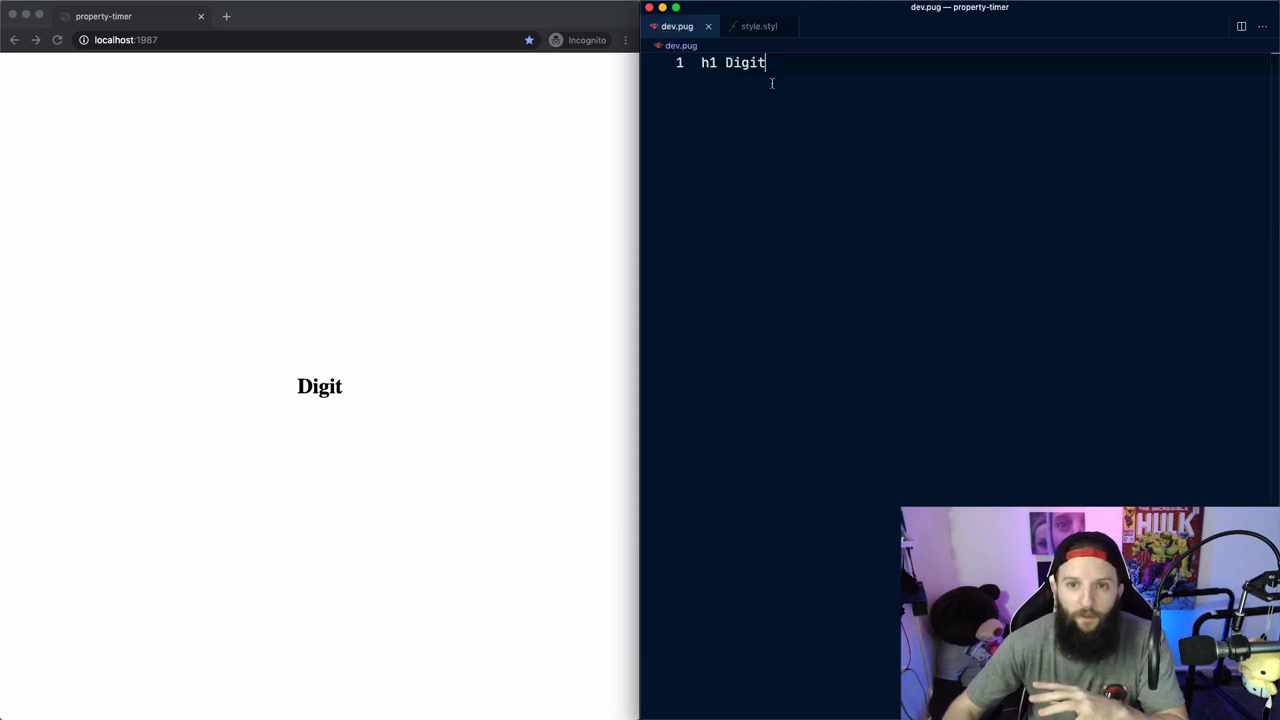
text(Nu)
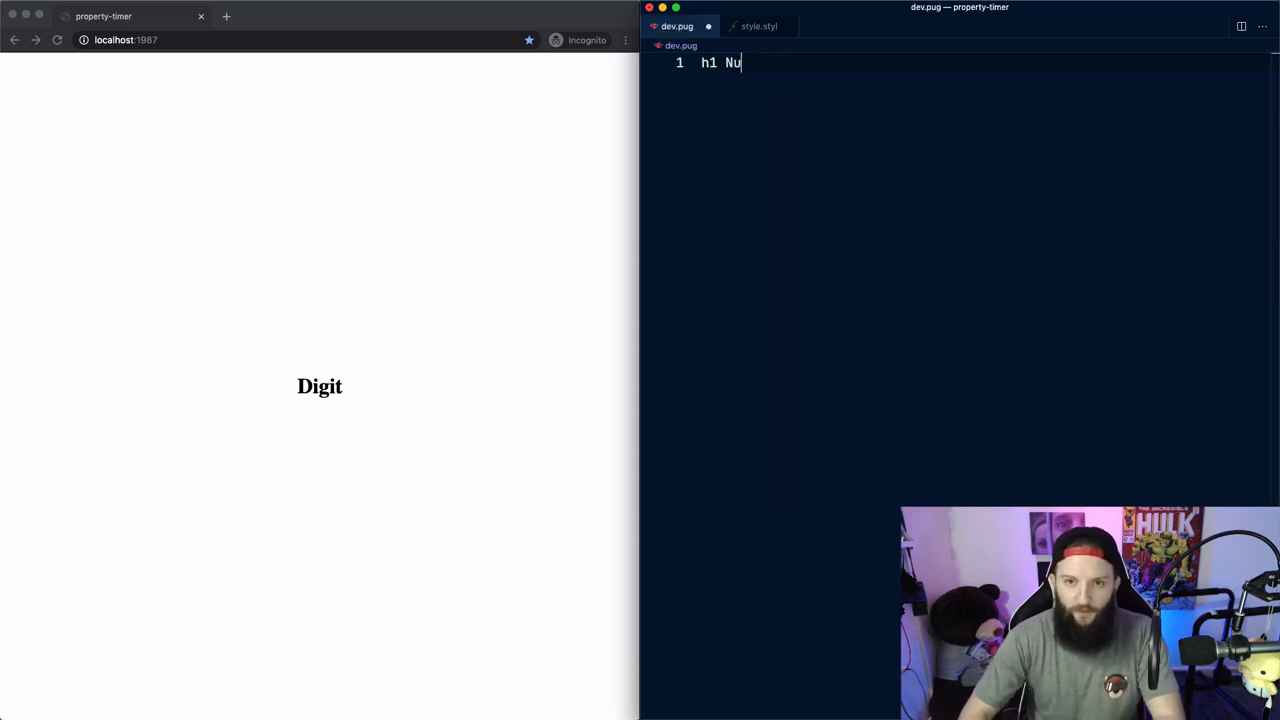
text(mber)
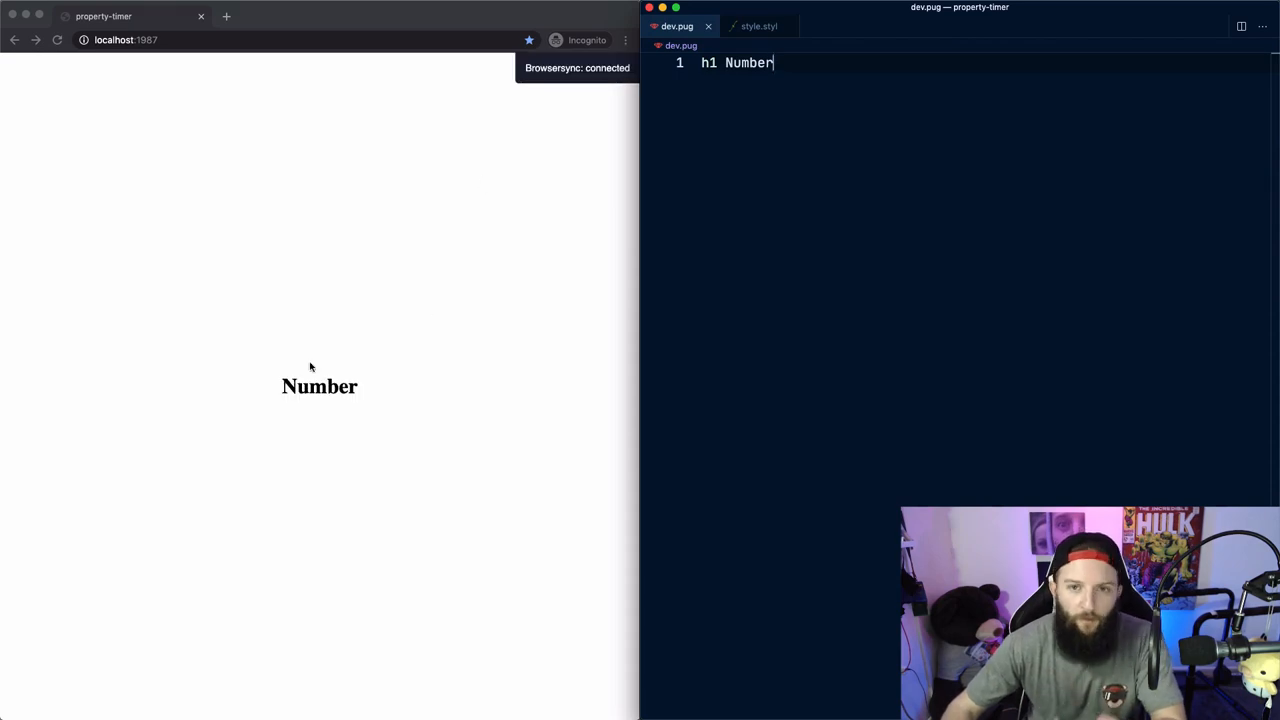
click(758, 26)
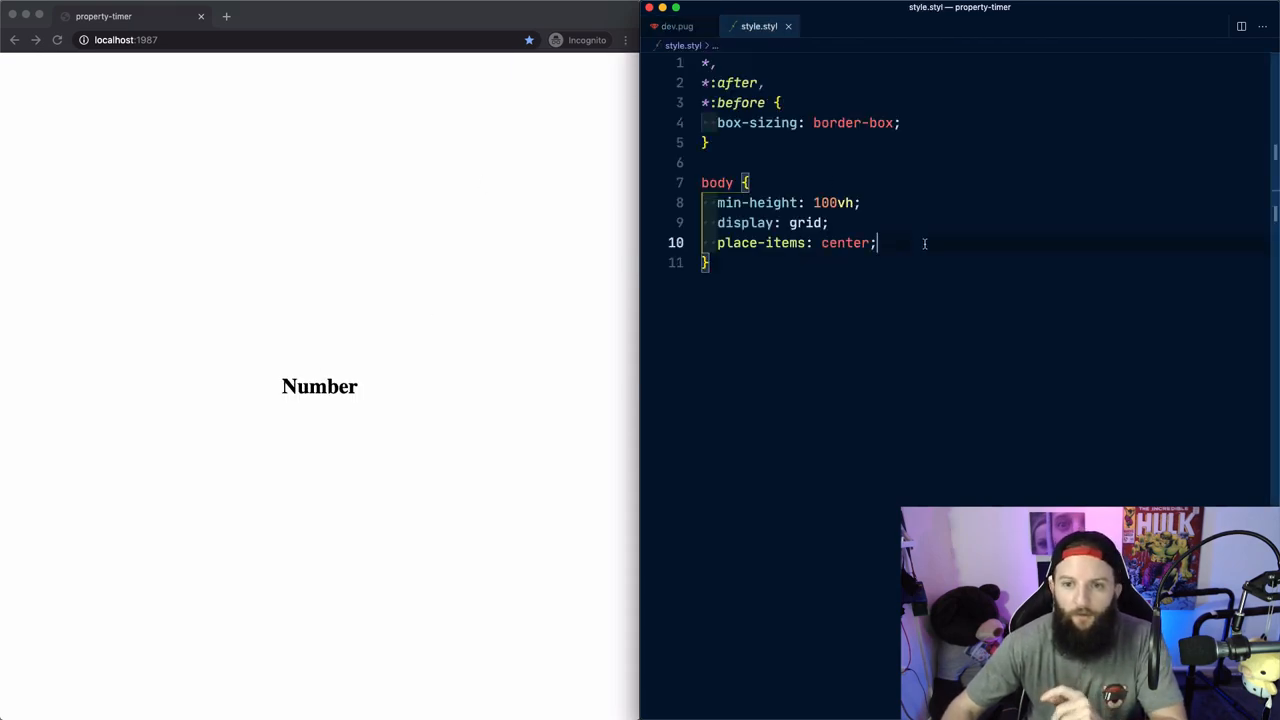
Add 'background: hsla(210, 80%, 70%, 0.5)' to the body rule in style.styl.
text(background)
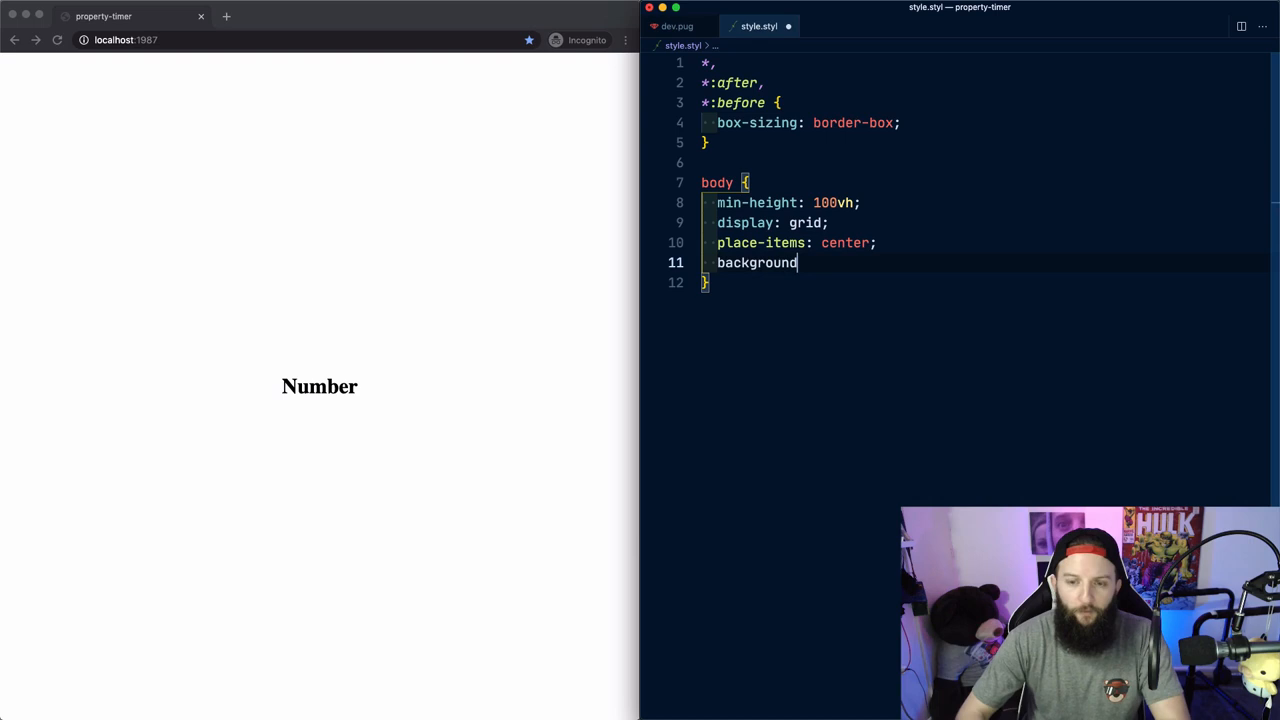
text(: hsla(2)
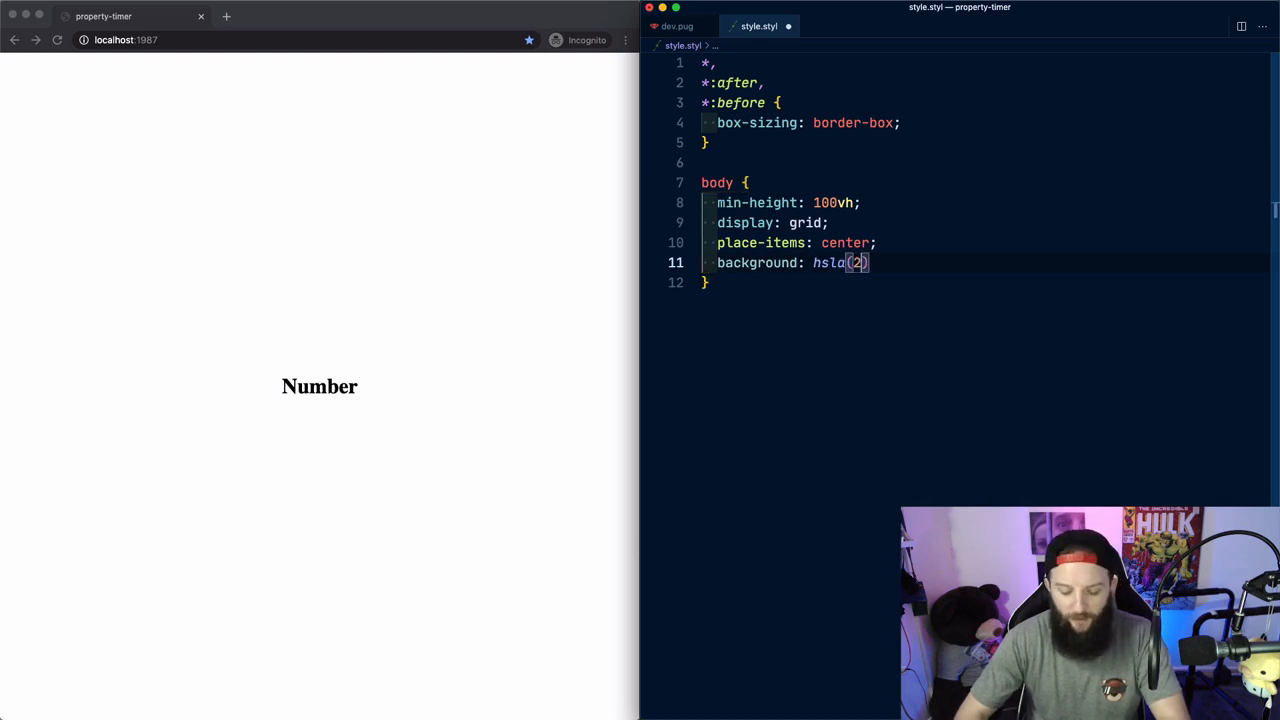
text(10, 80%,)
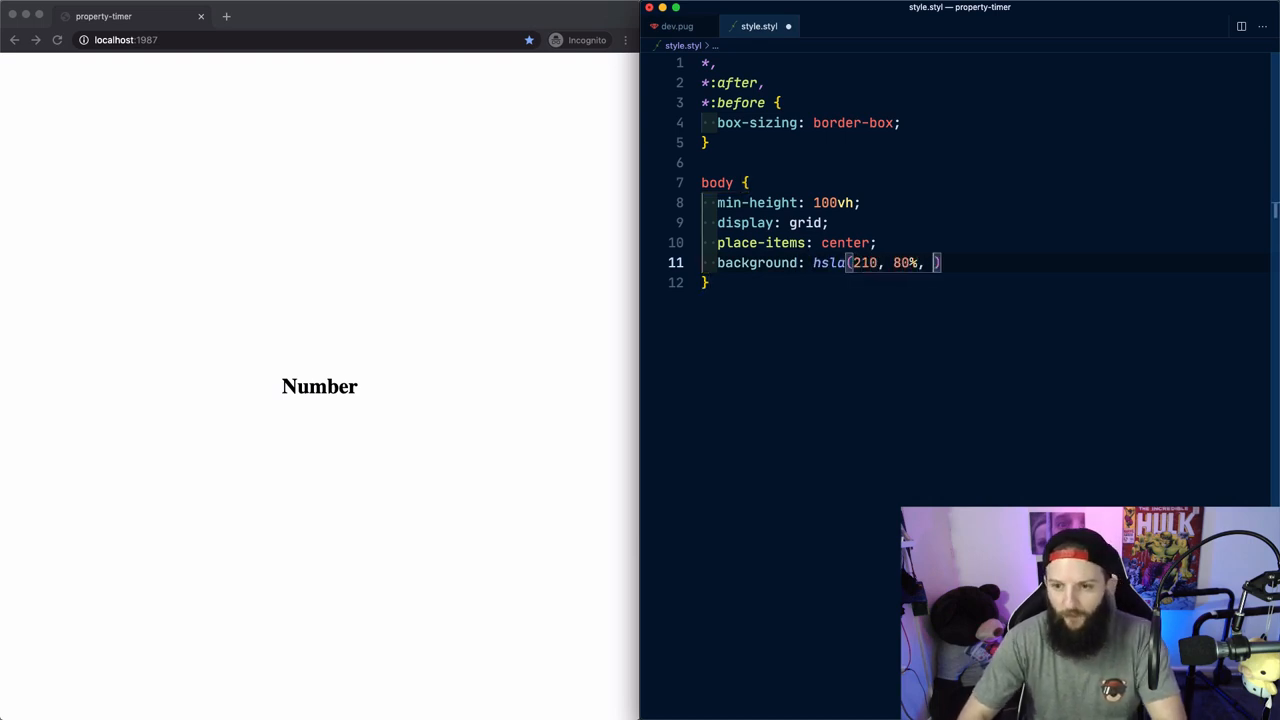
text(70%,)
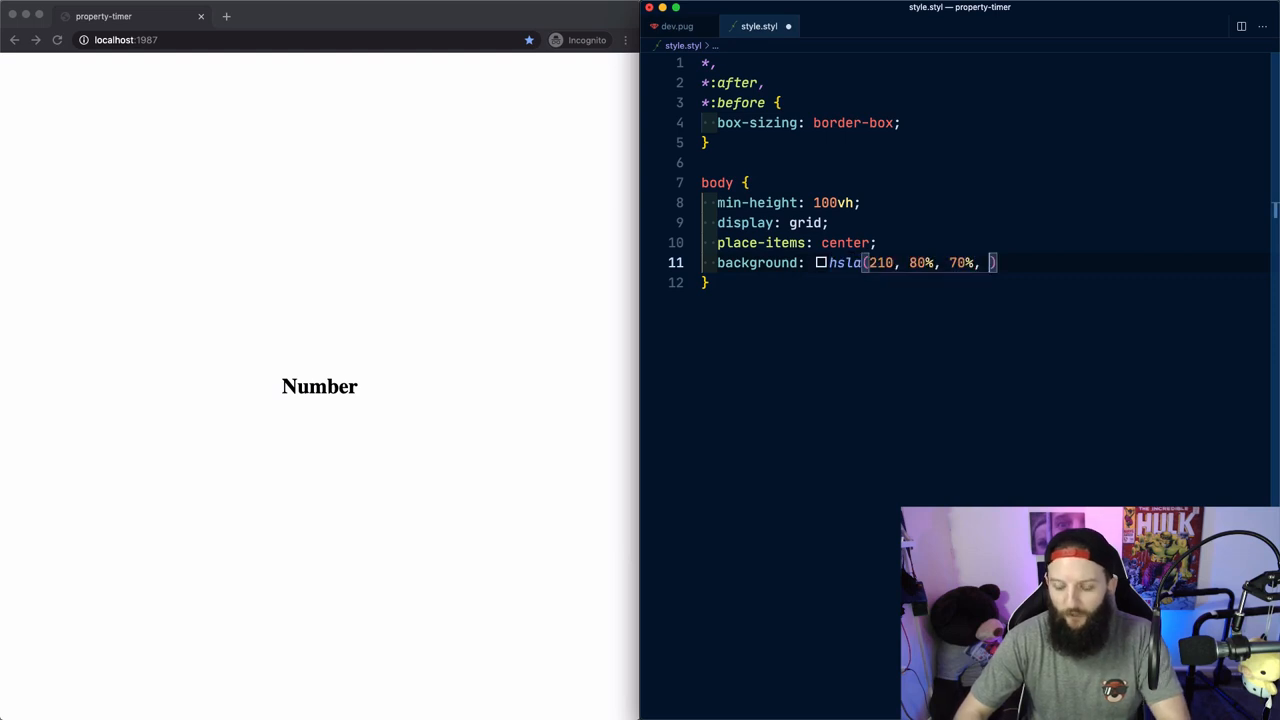
text(0.5))
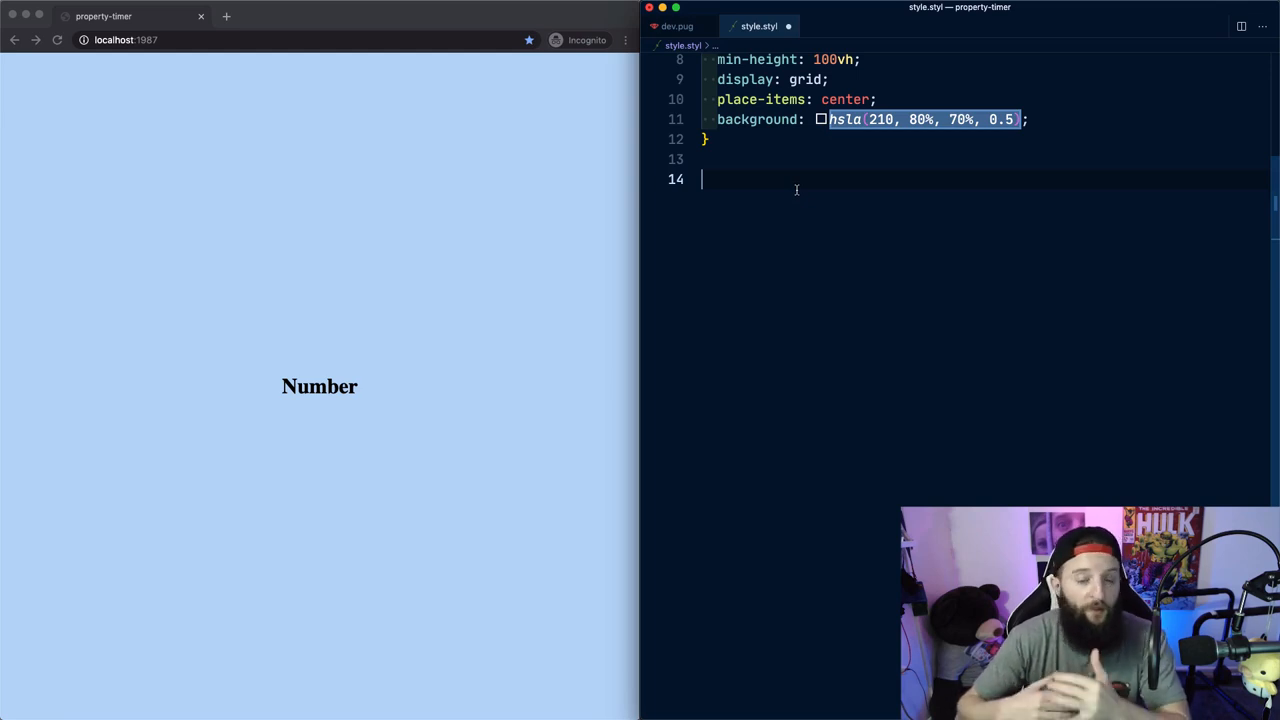
mouse_move(789, 160)
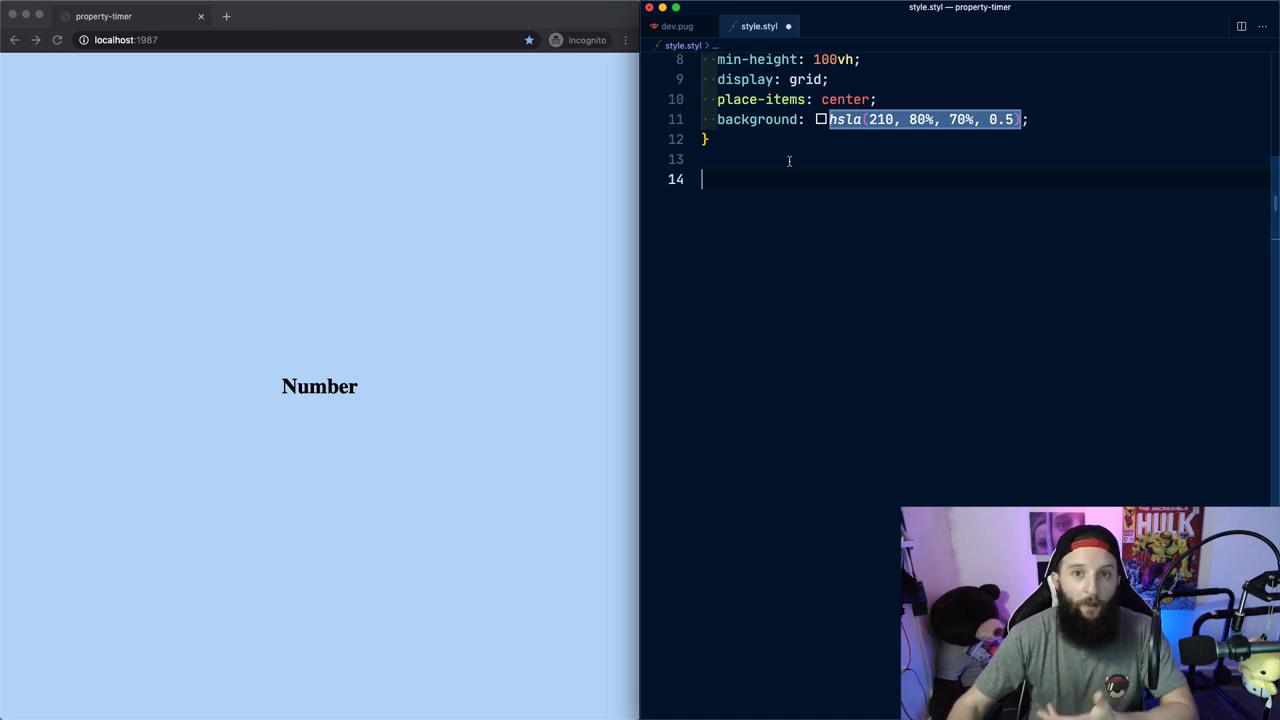
mouse_move(768, 178)
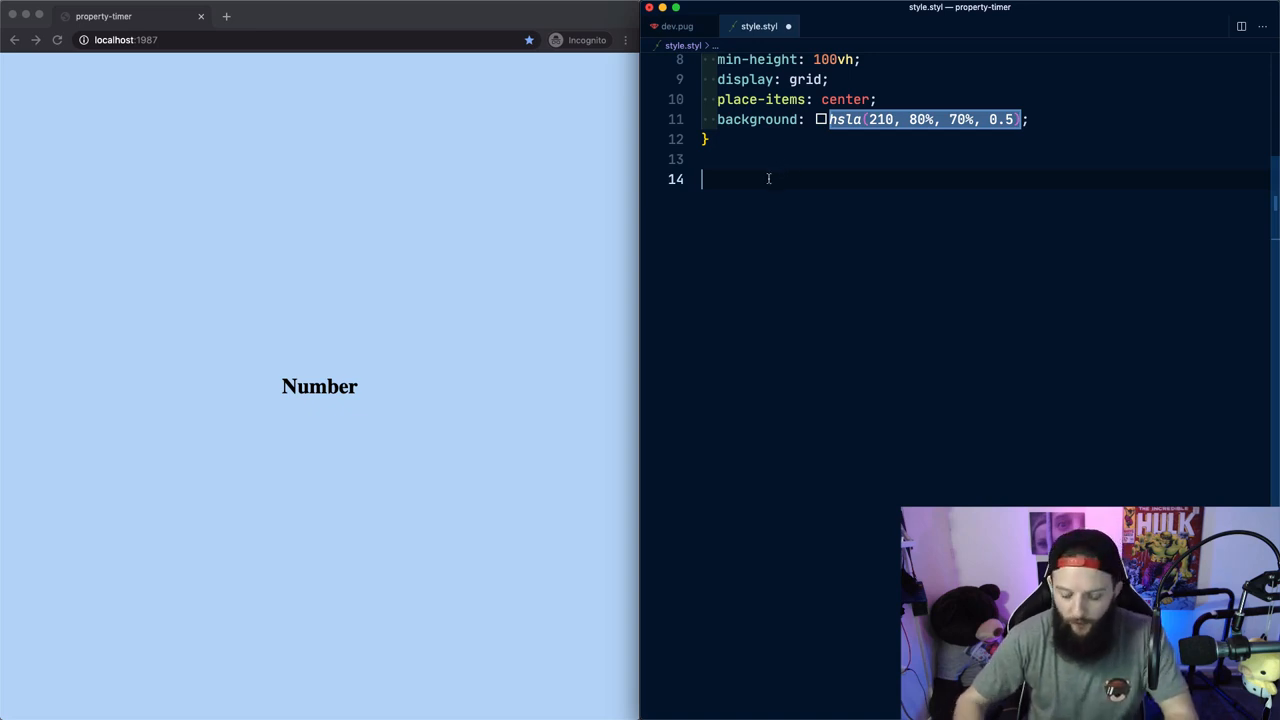
text(@property --num)
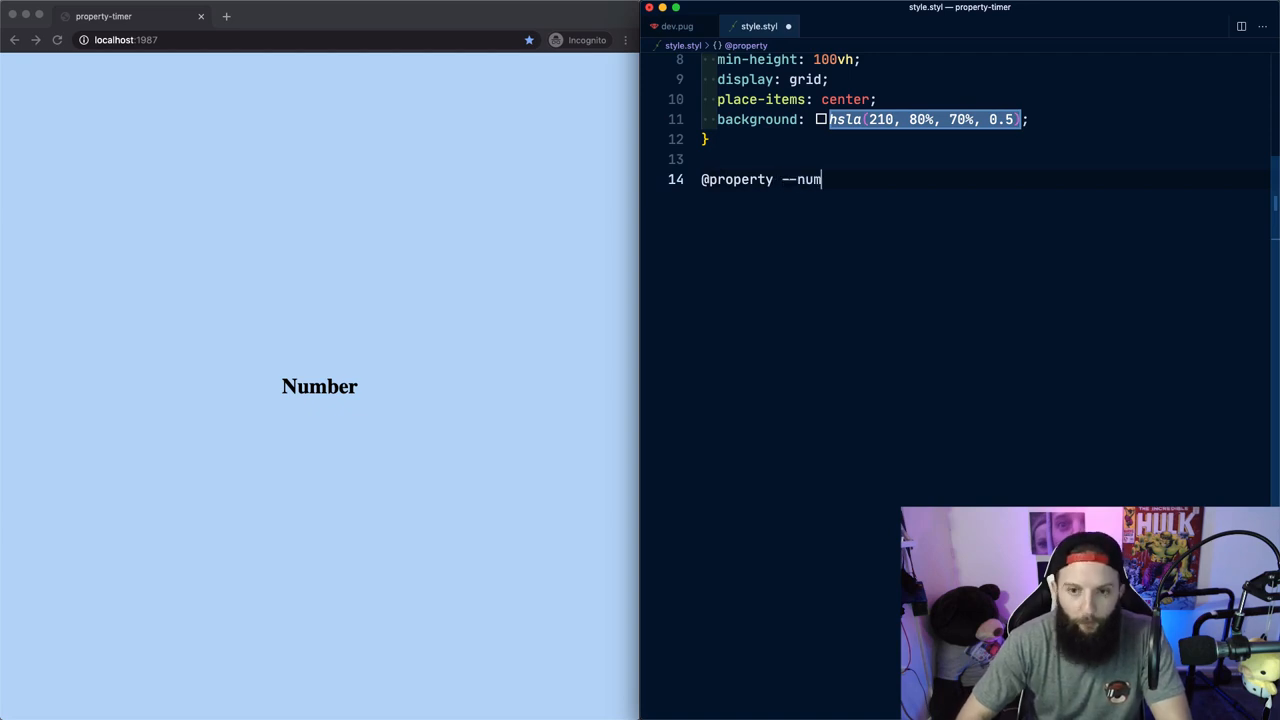
text(ber {)
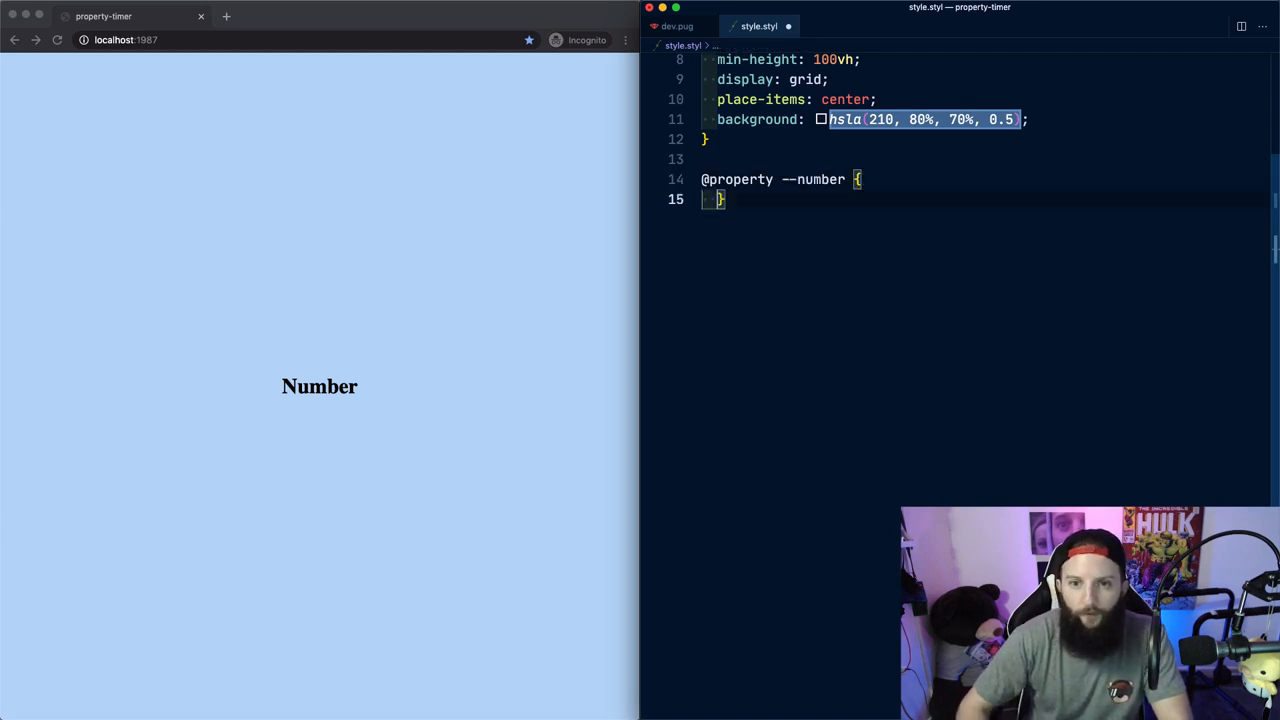
key(enter)
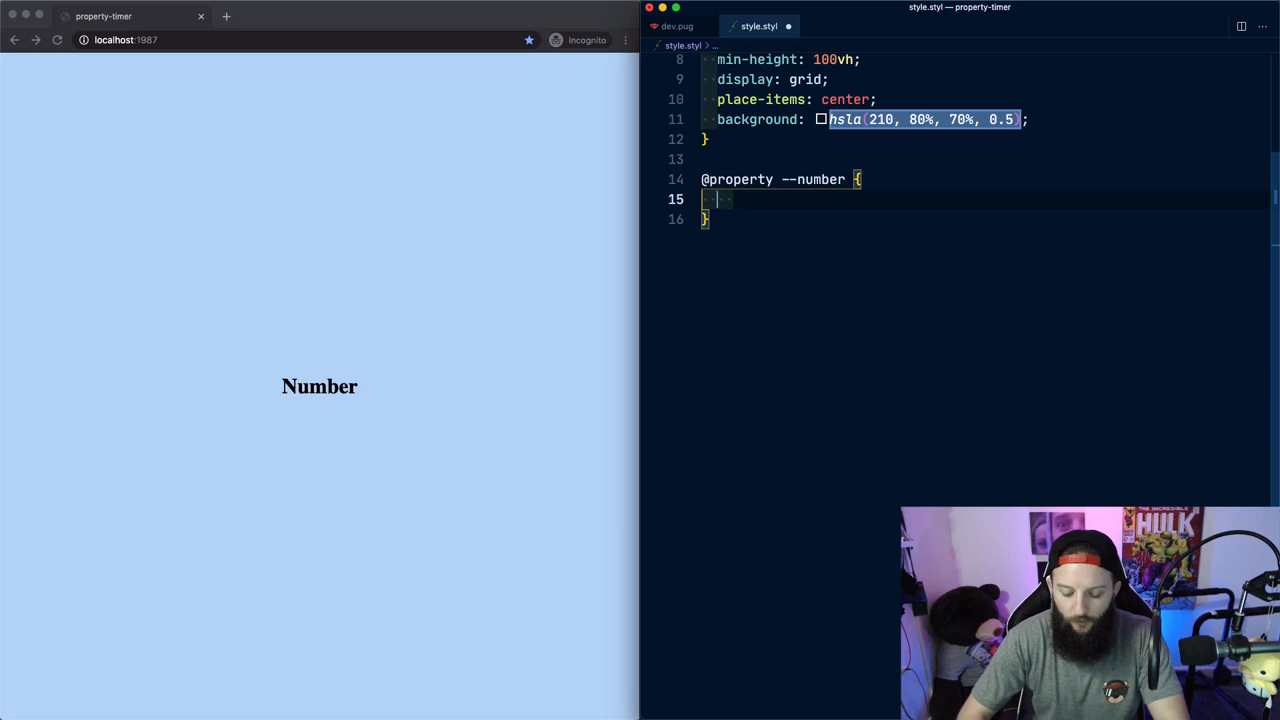
text(initial-v)
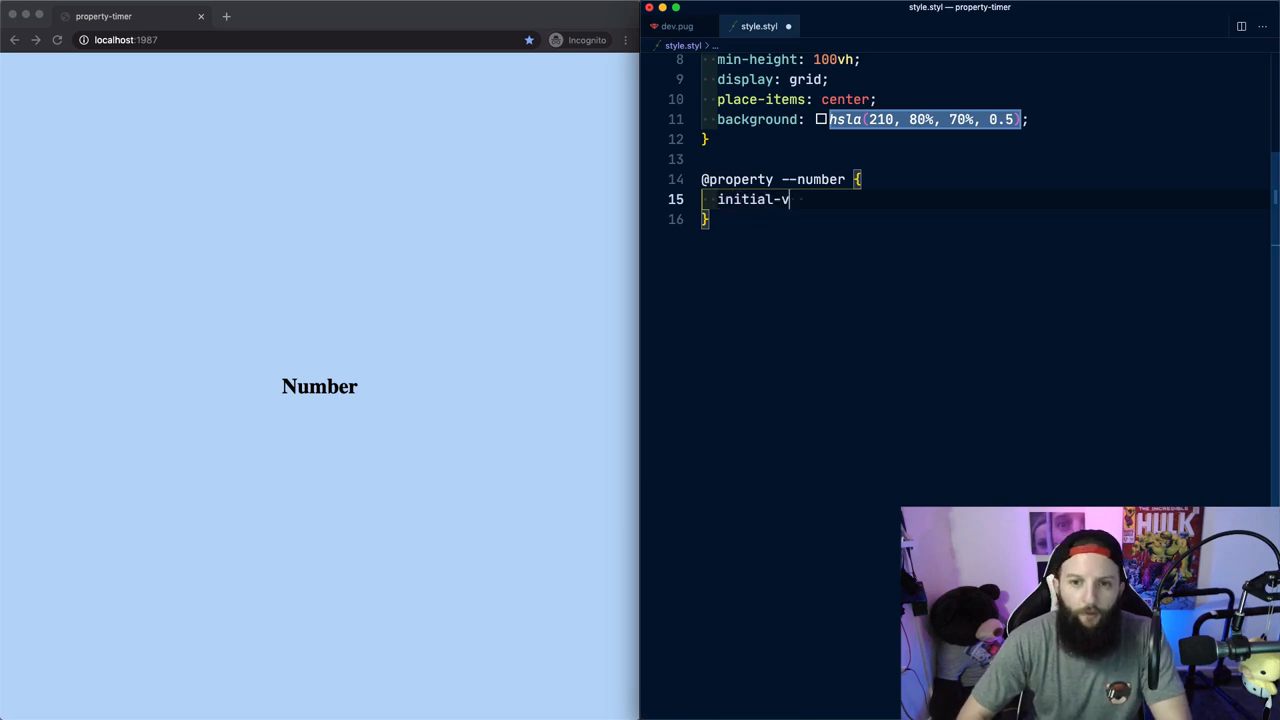
text(alue: 0;)
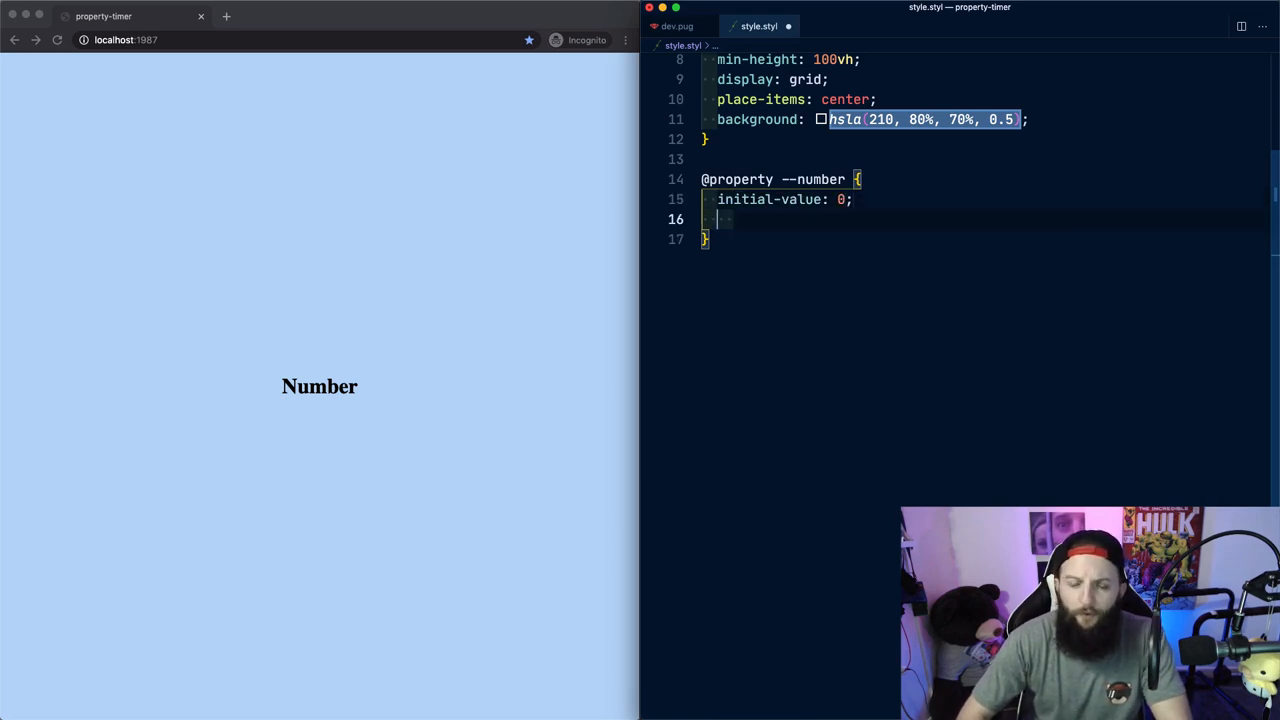
Add 'inherits: false;' and "syntax: '<integer>';" to the --number property.
text(inh)
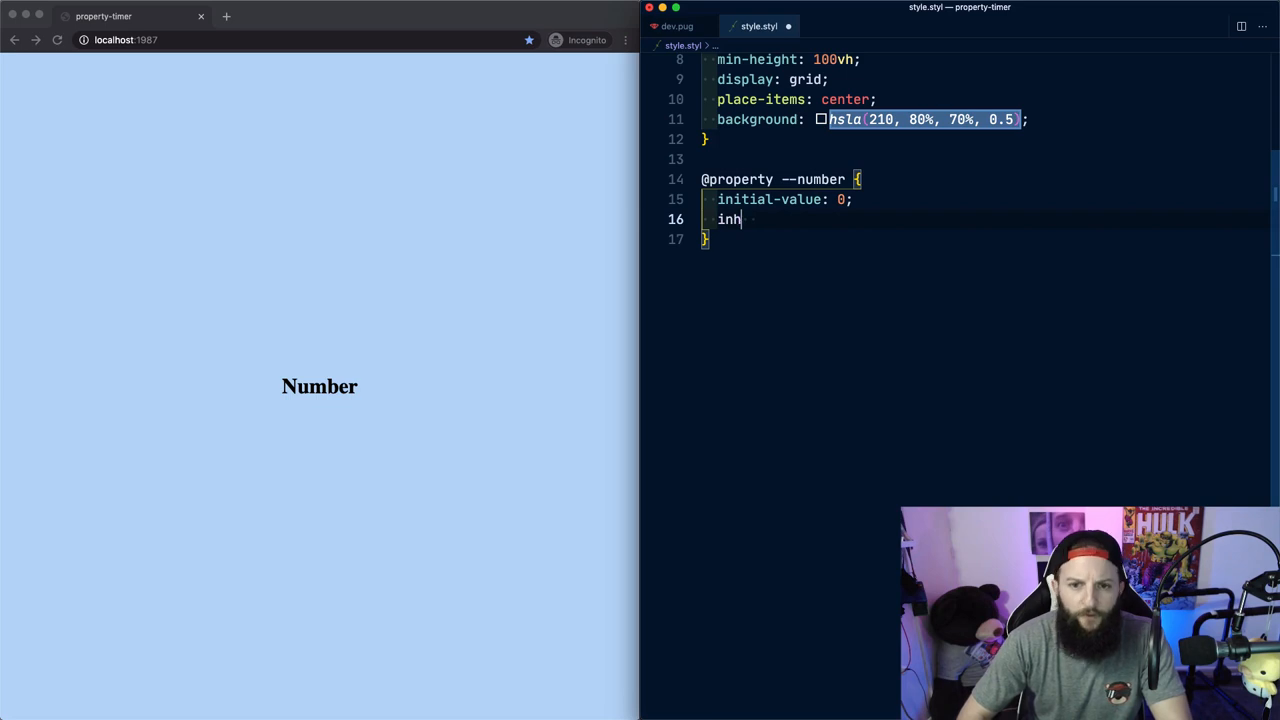
text(erits: false;)
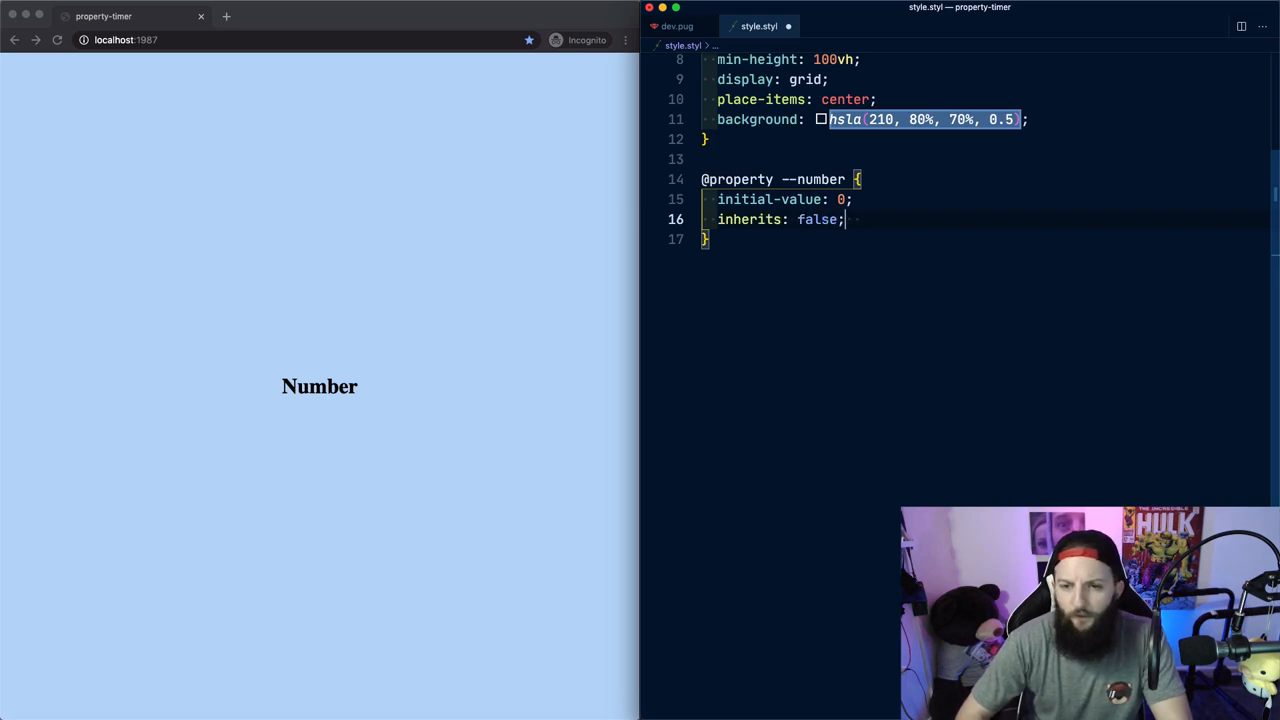
text(synta)
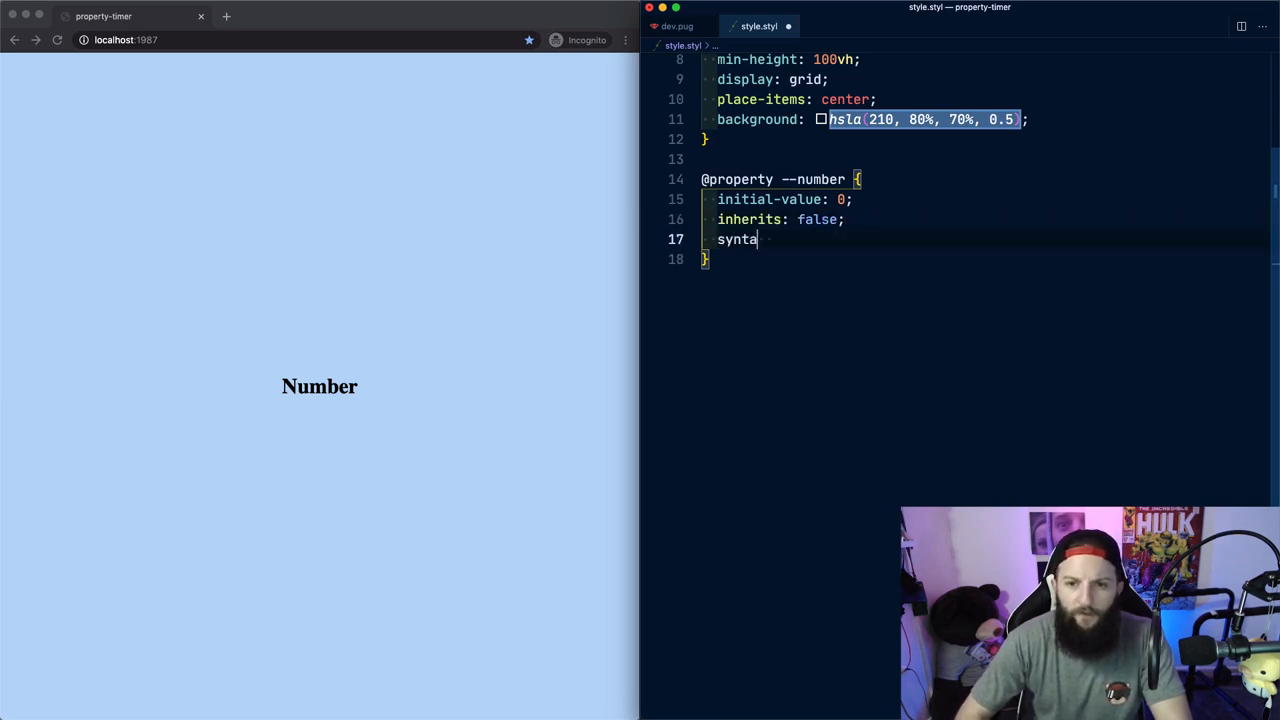
text(x: '<')
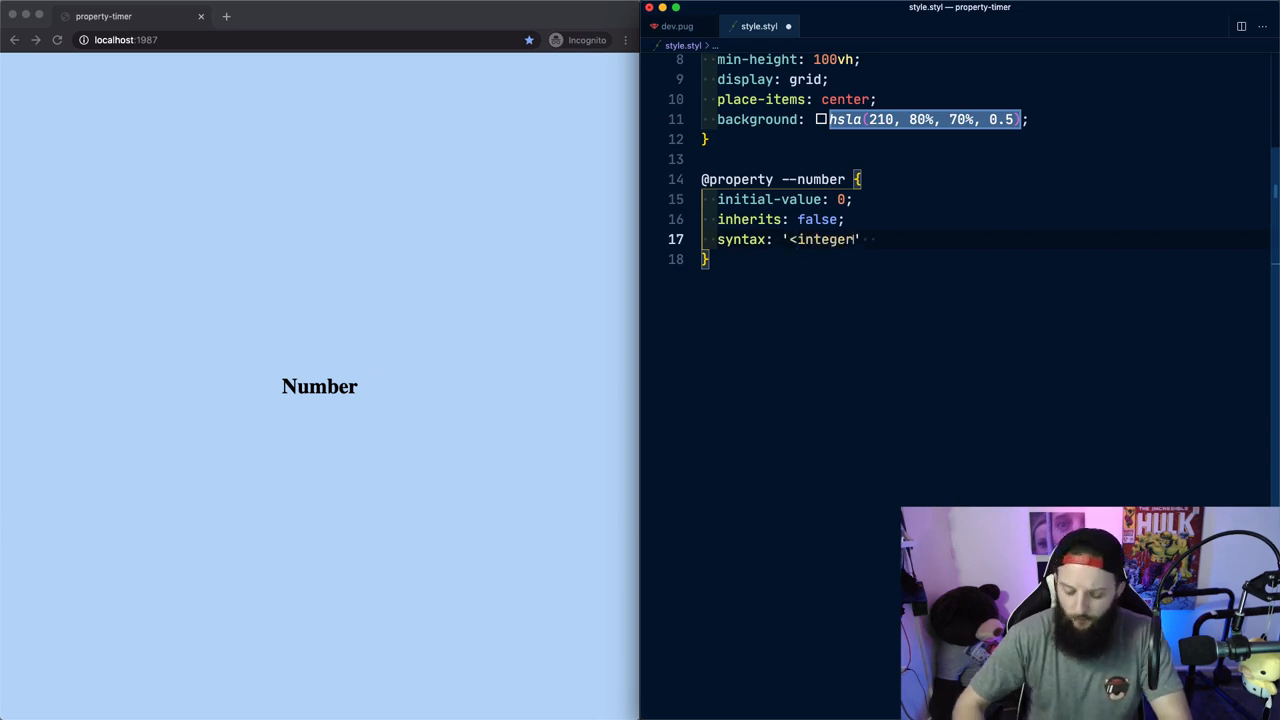
text(>';)
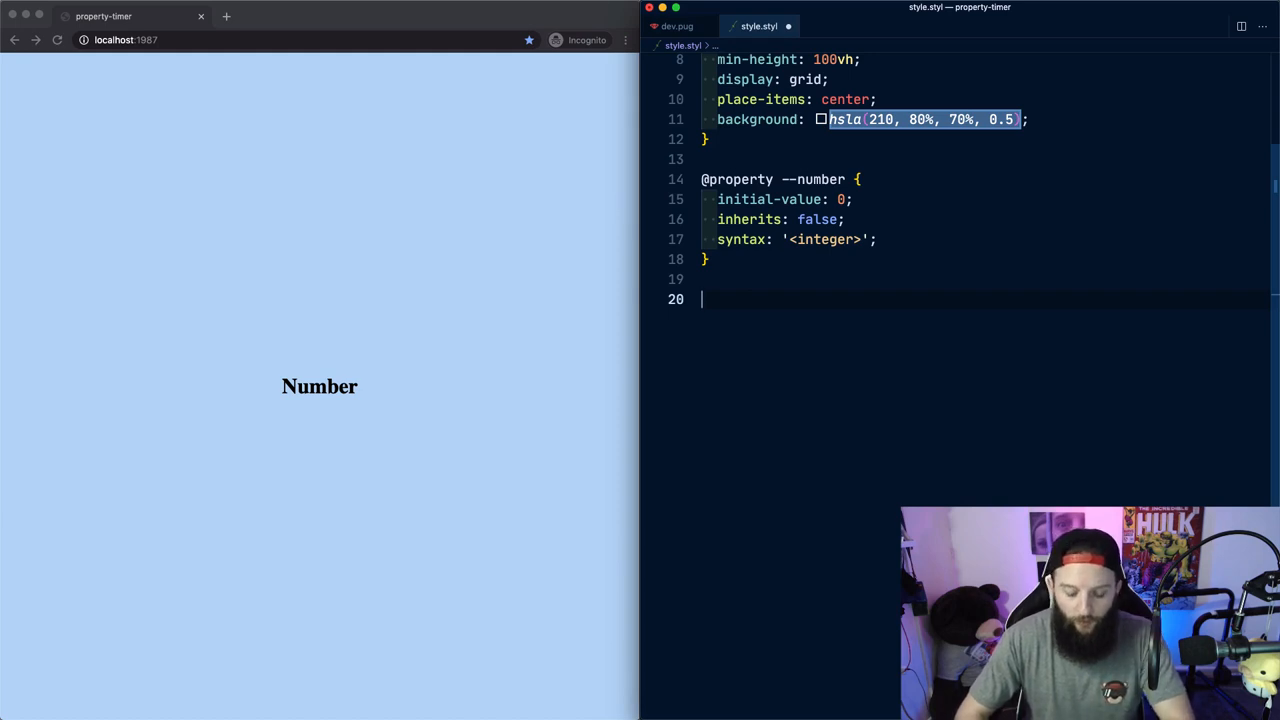
Add an h1:after rule with content: '2' to style.styl.
text(h1:)
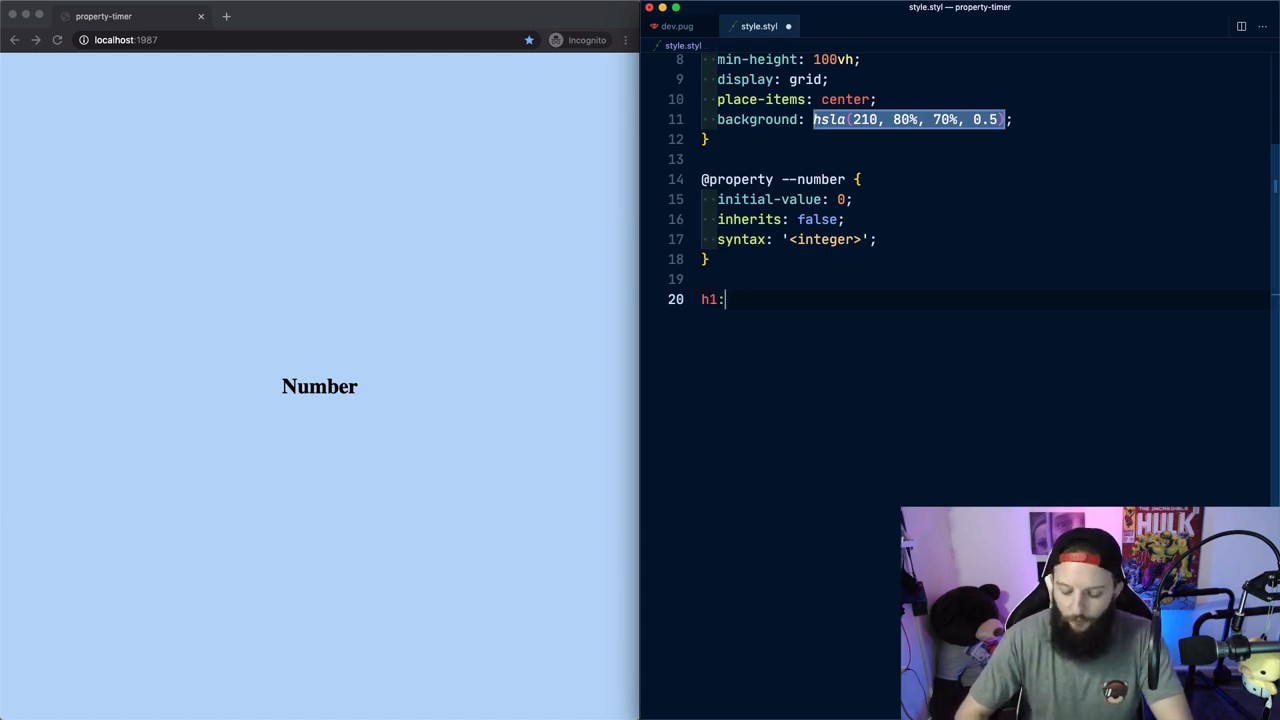
text(after)
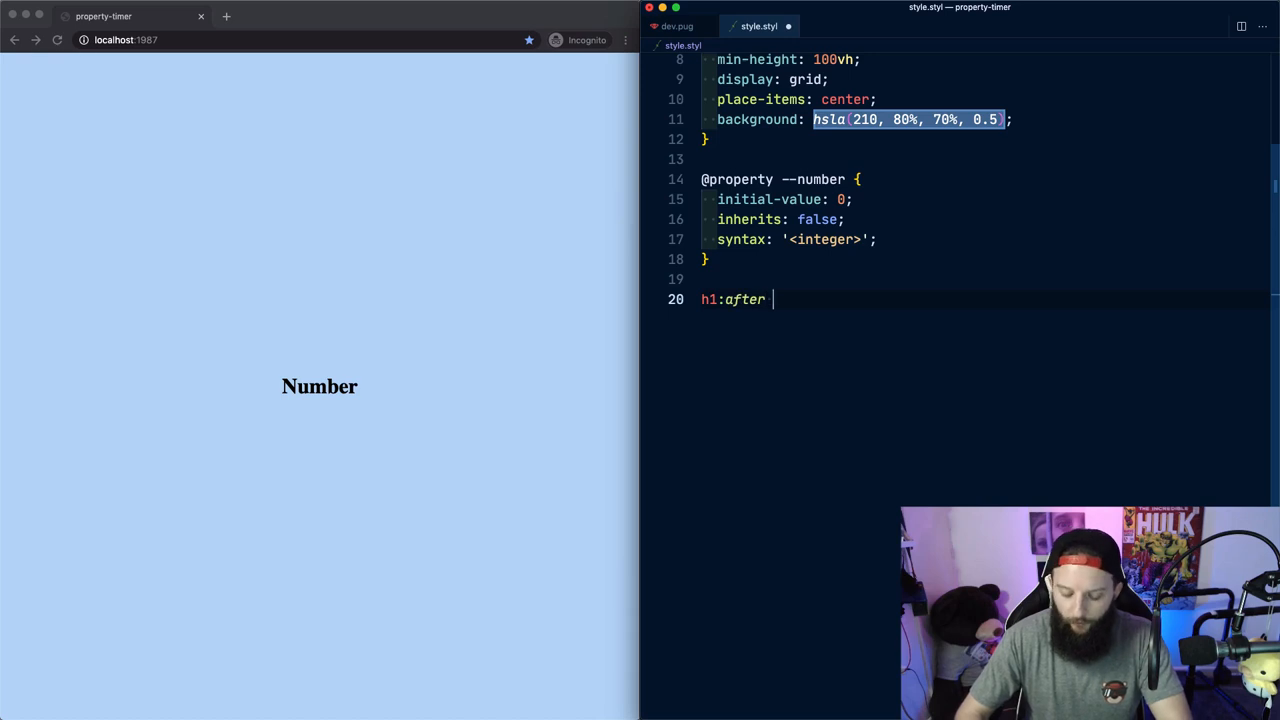
text({)
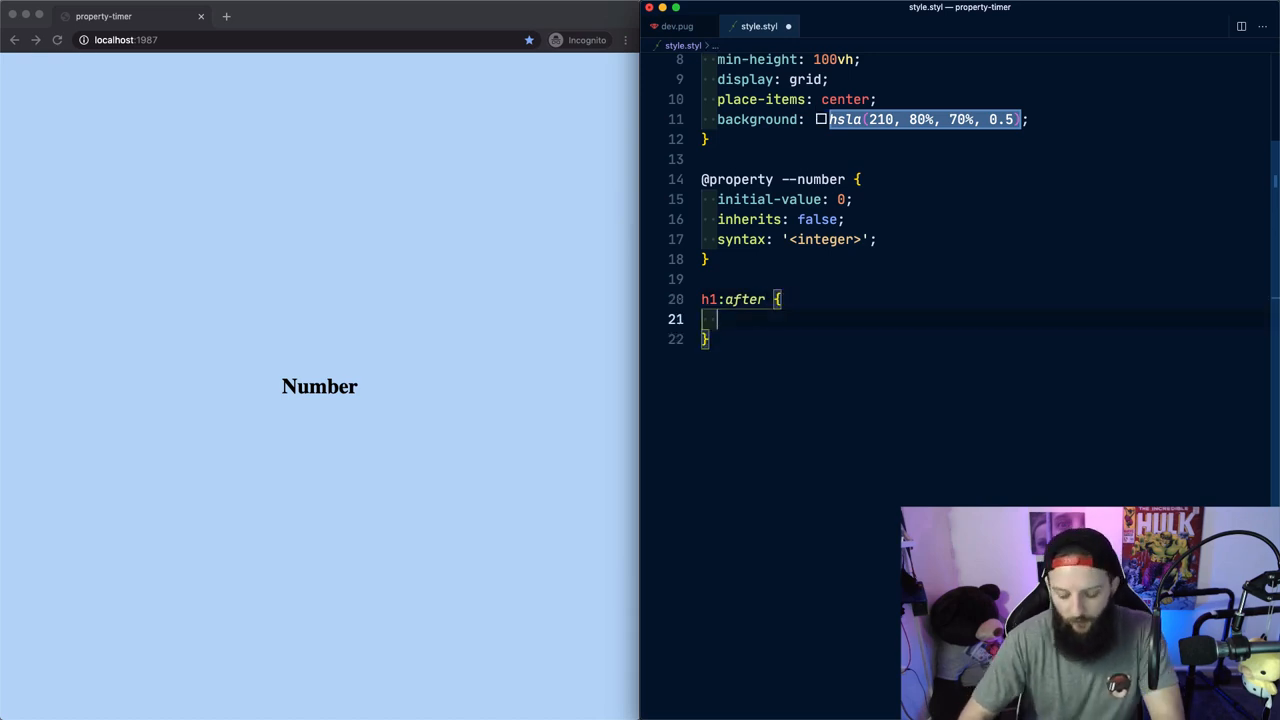
text(content:)
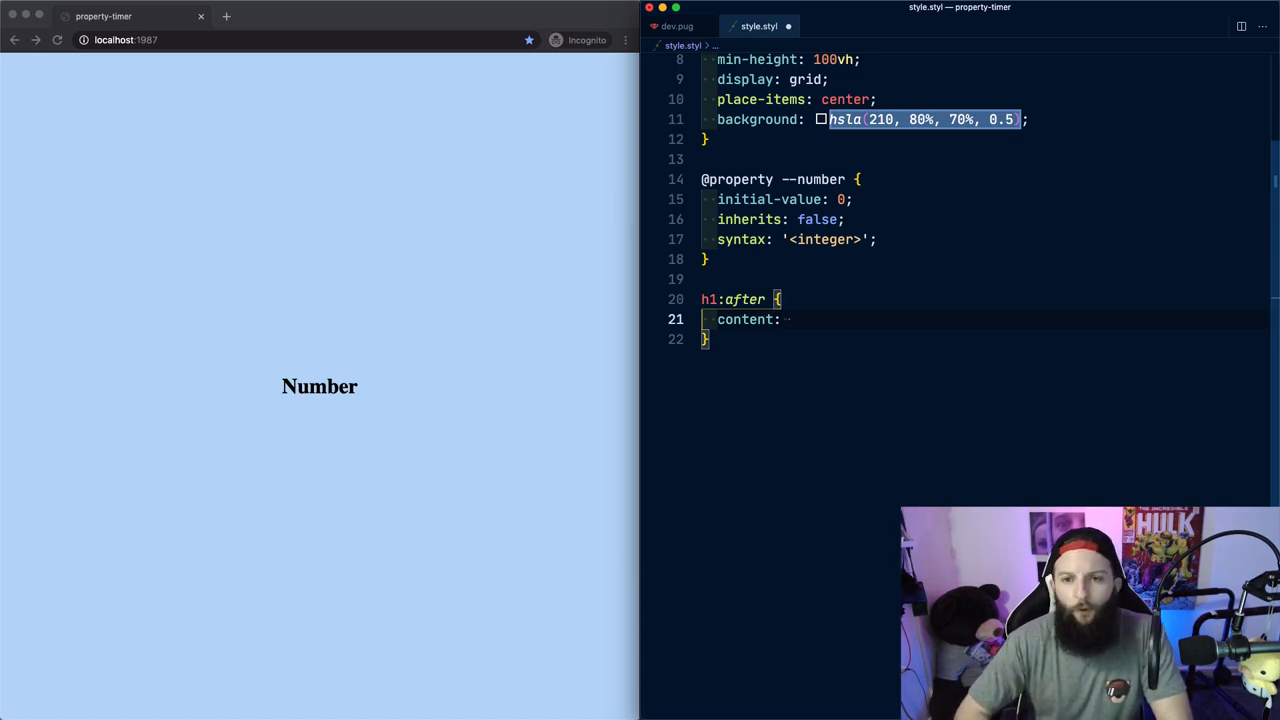
text(2)
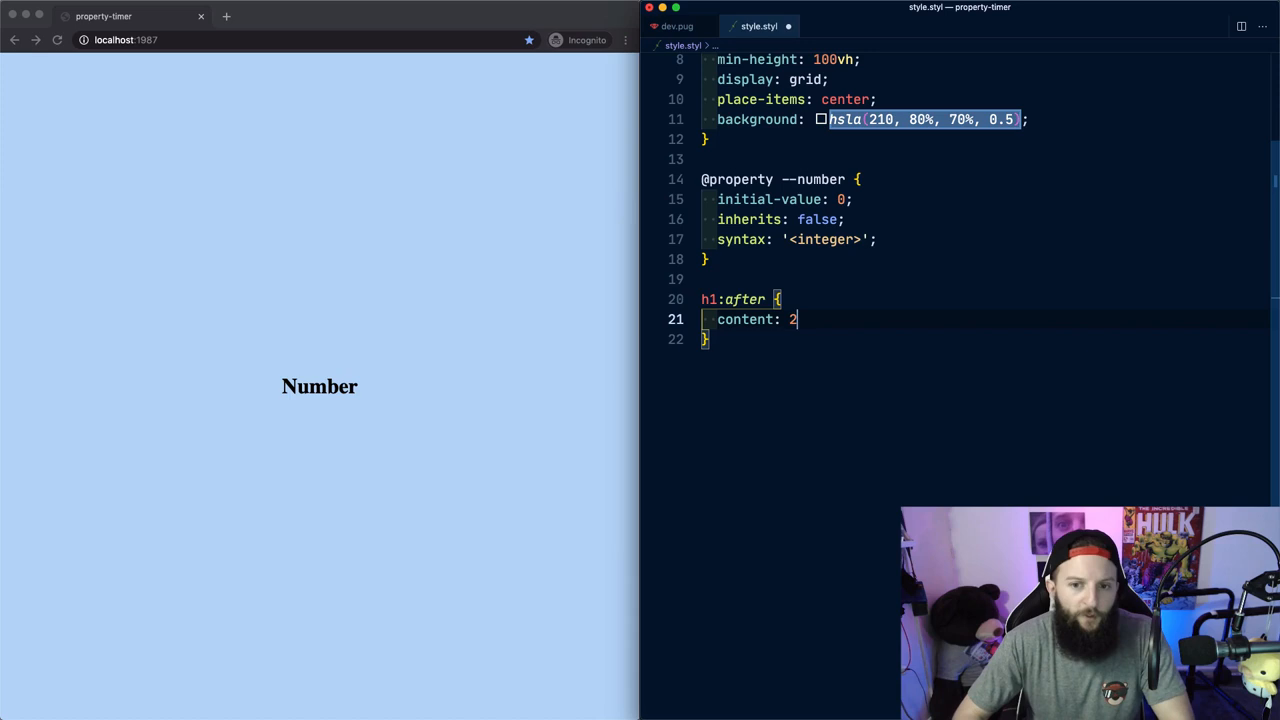
text(;)
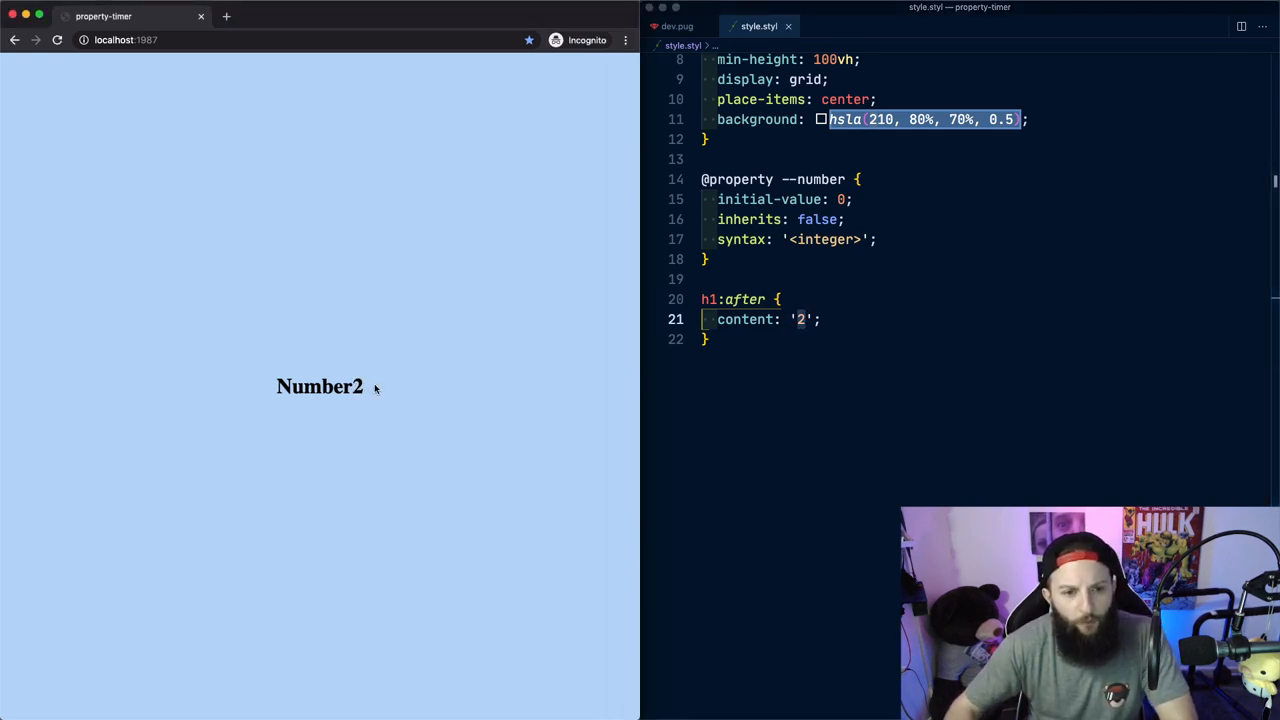
mouse_move(373, 398)
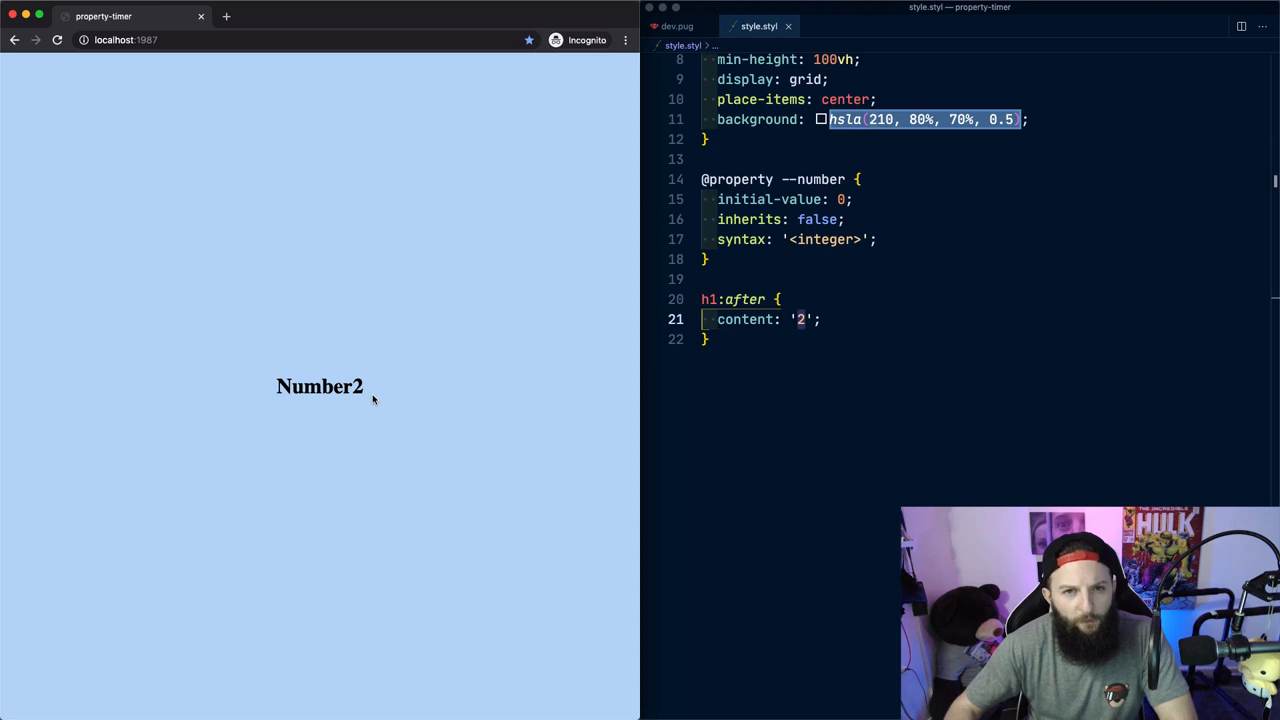
mouse_move(855, 315)
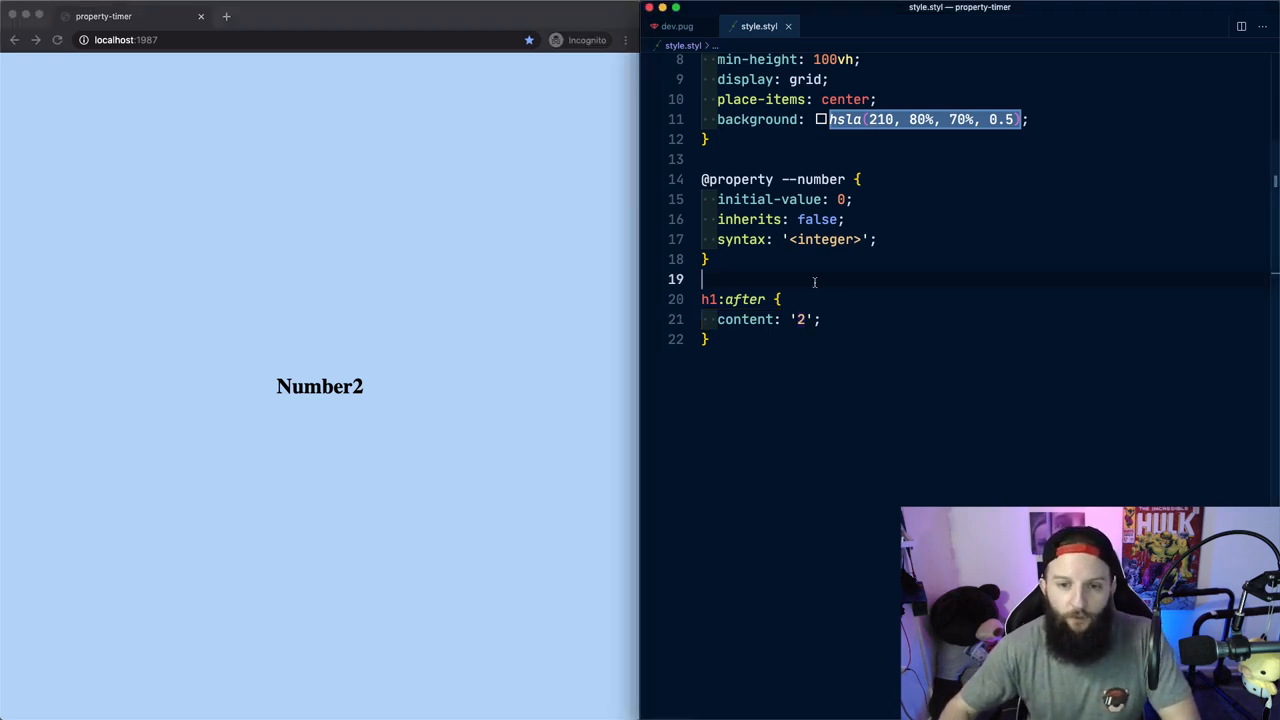
Add an h1 rule with 'counter-reset: number-counter var(--number);'.
text(h1 {)
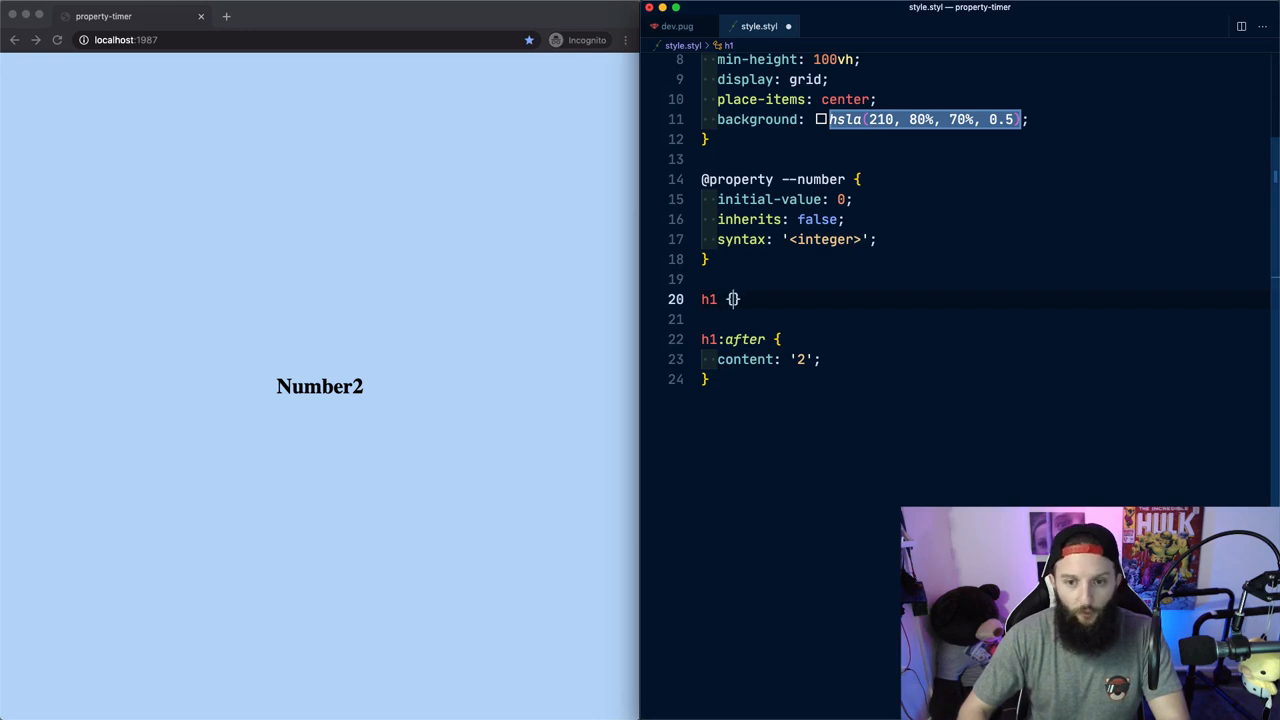
text(counter-reset:)
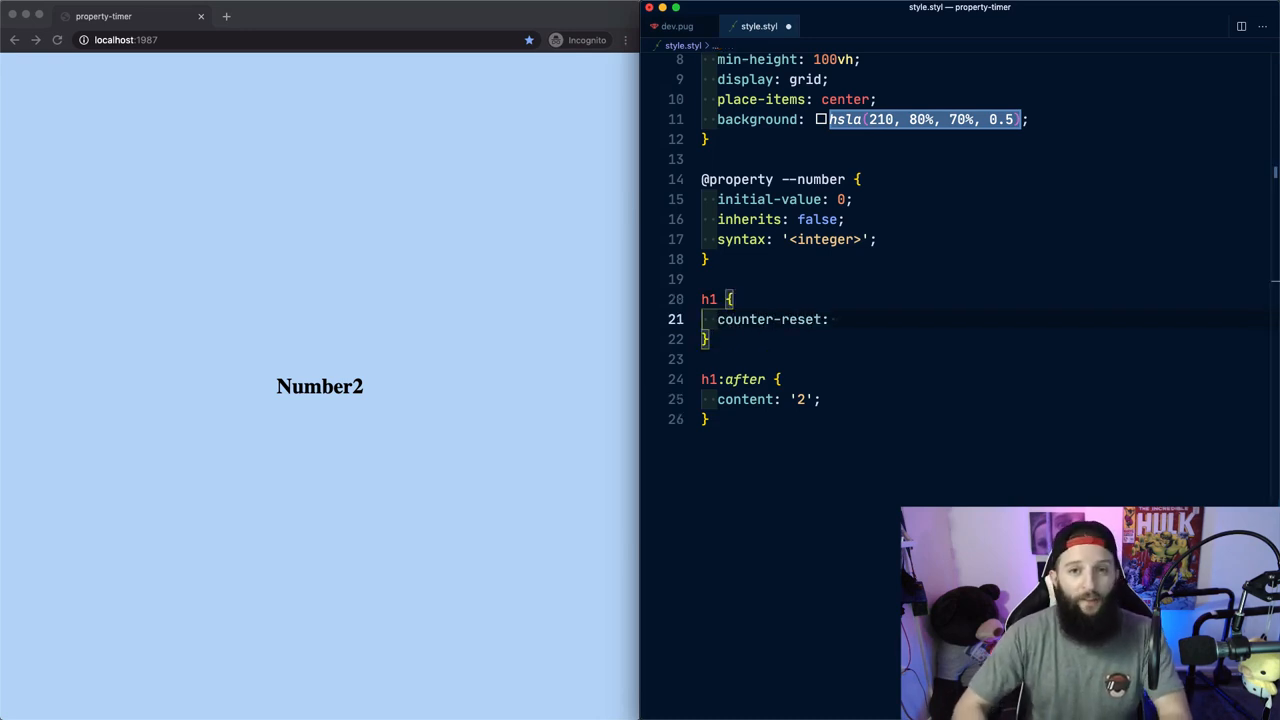
text(number-counter)
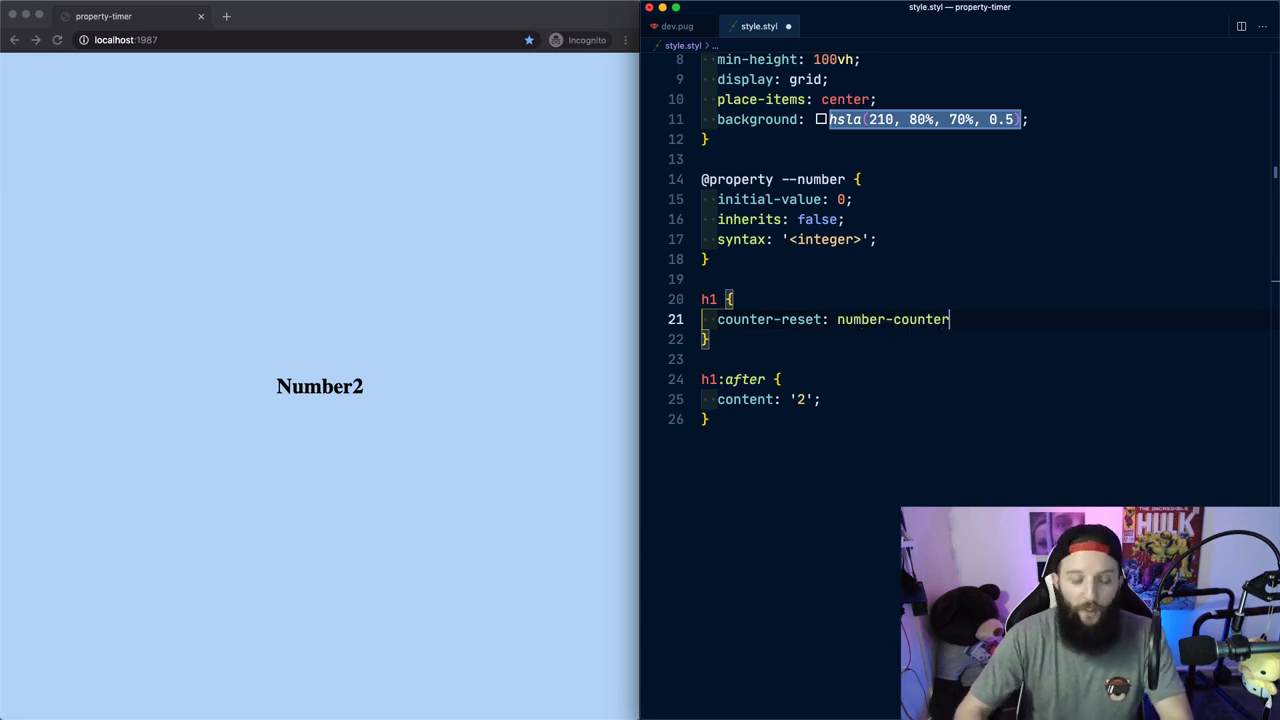
text(var(--nu)
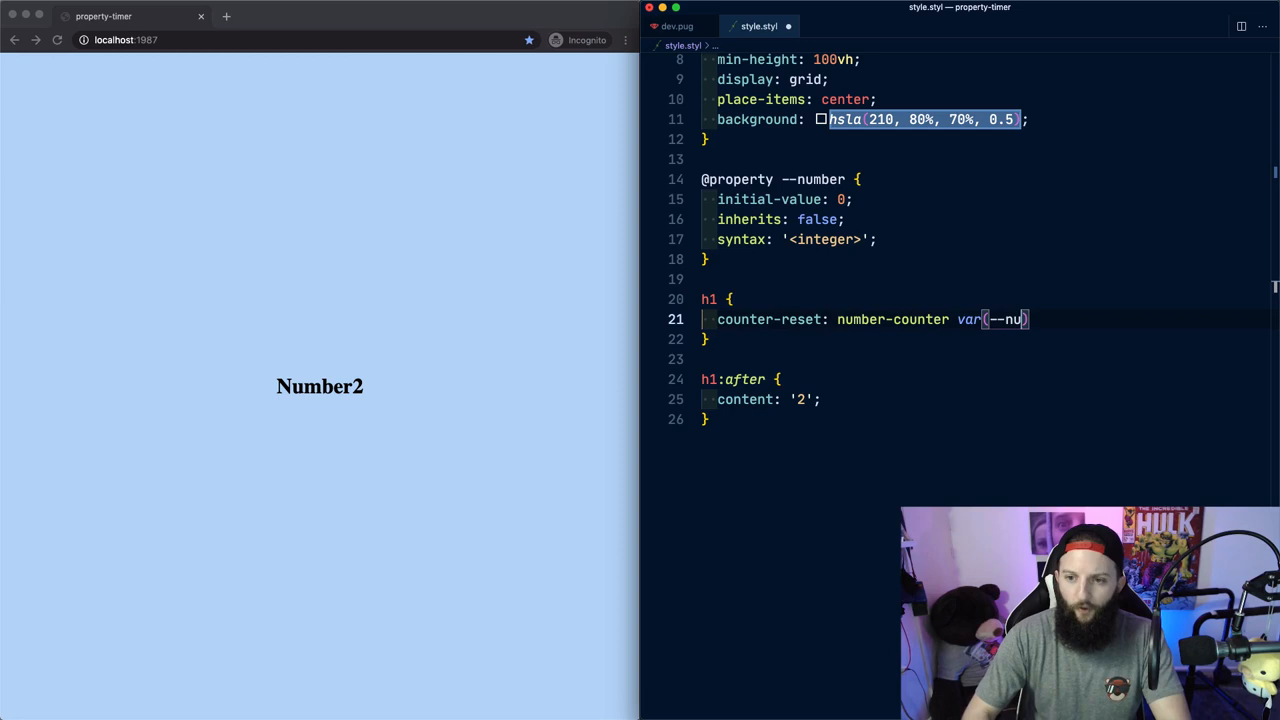
text(mber);)
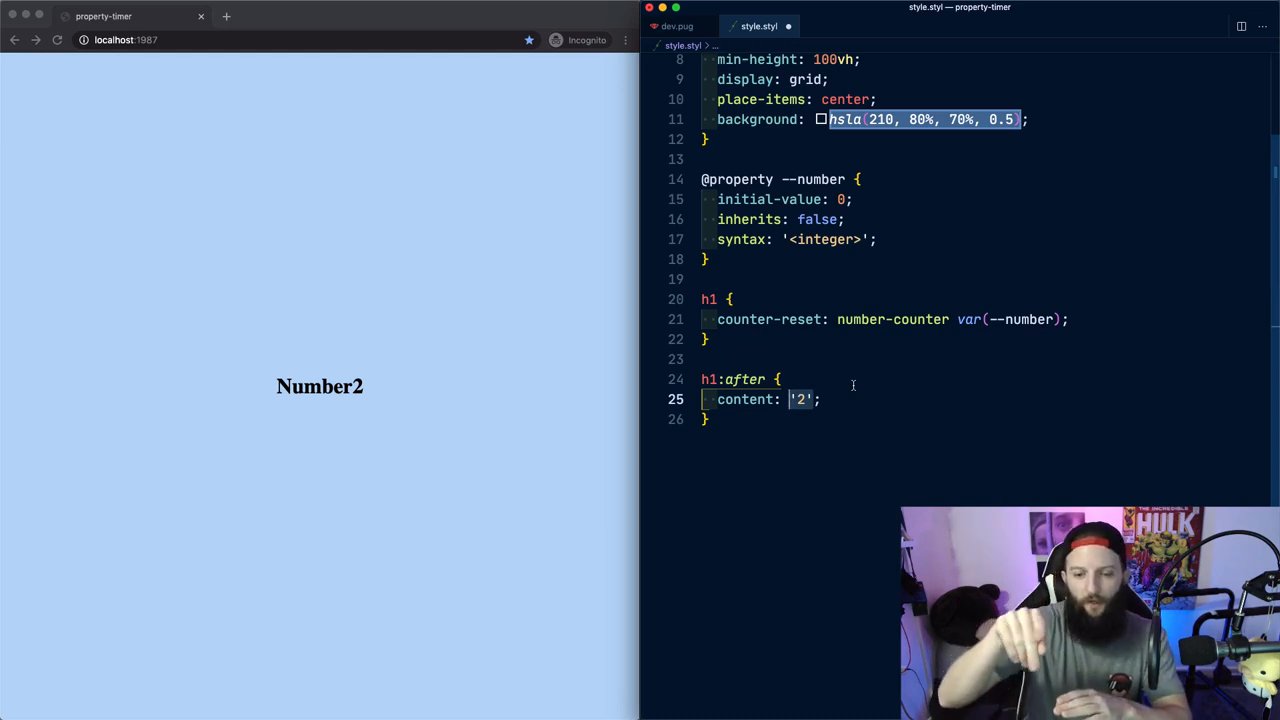
Set h1:after content to counter(number-counter), testing initial-value 50 before restoring 0.
text(counter()
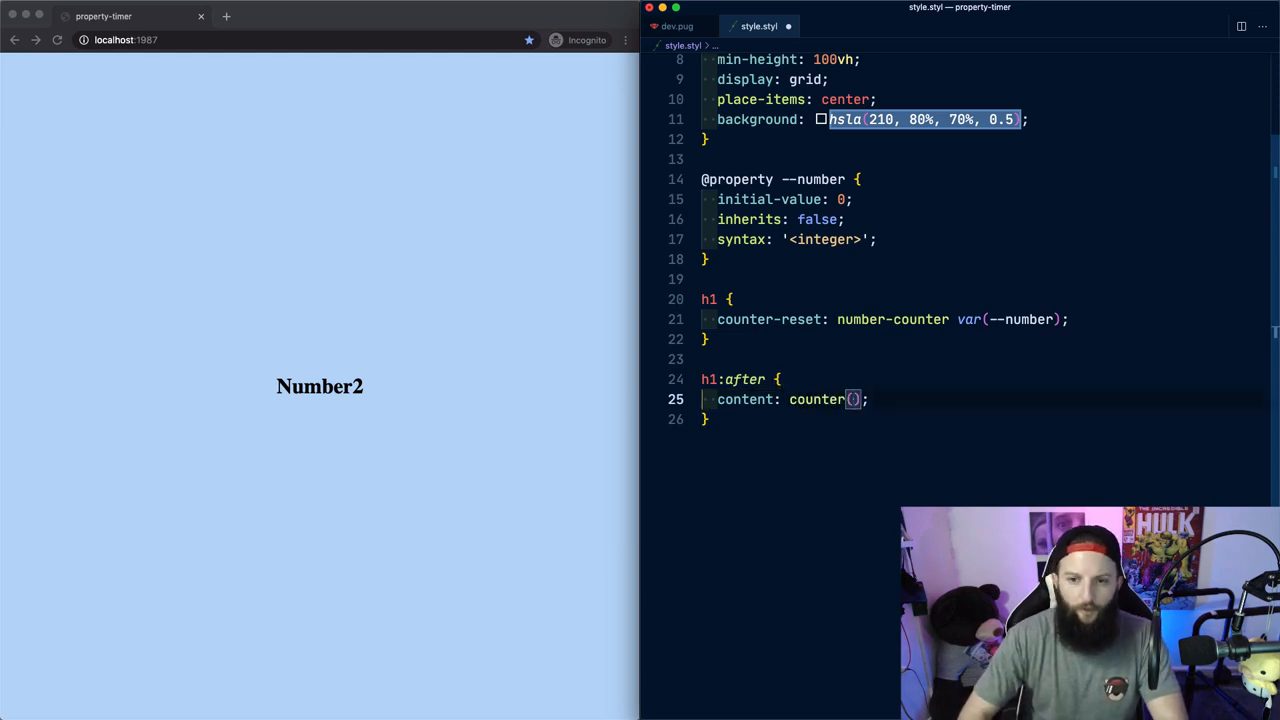
text(number-co)
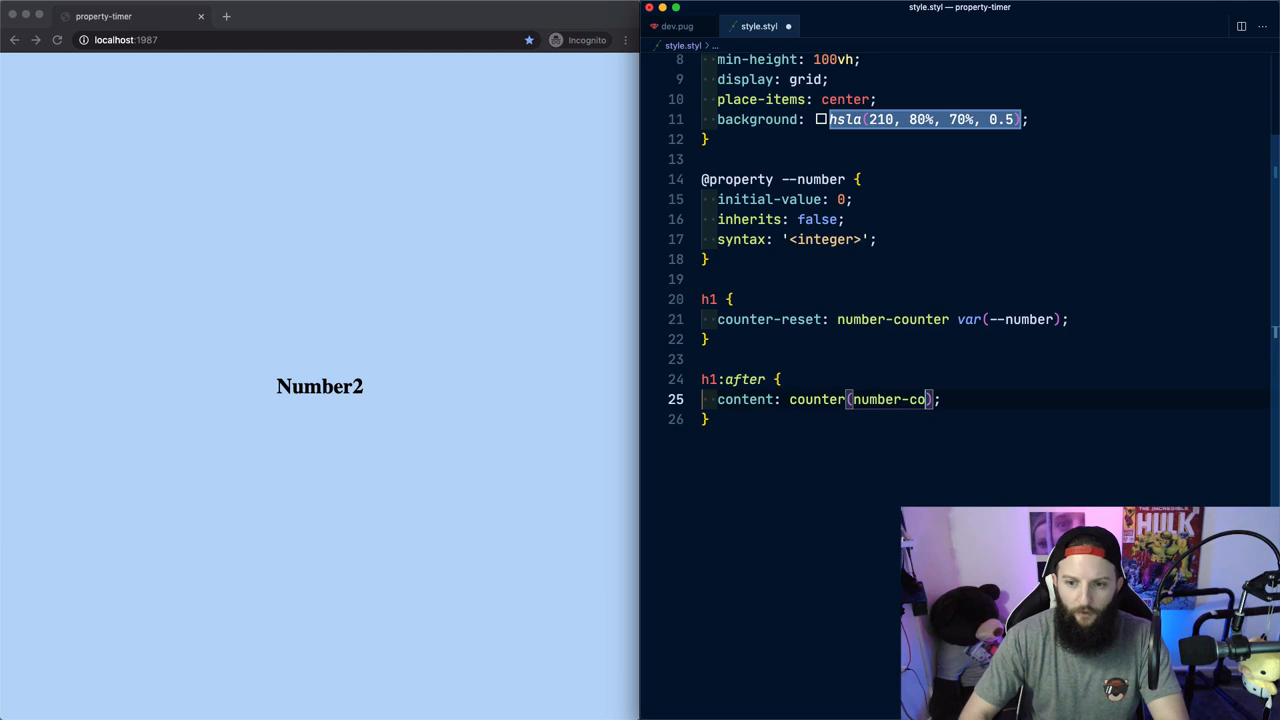
text(unter)
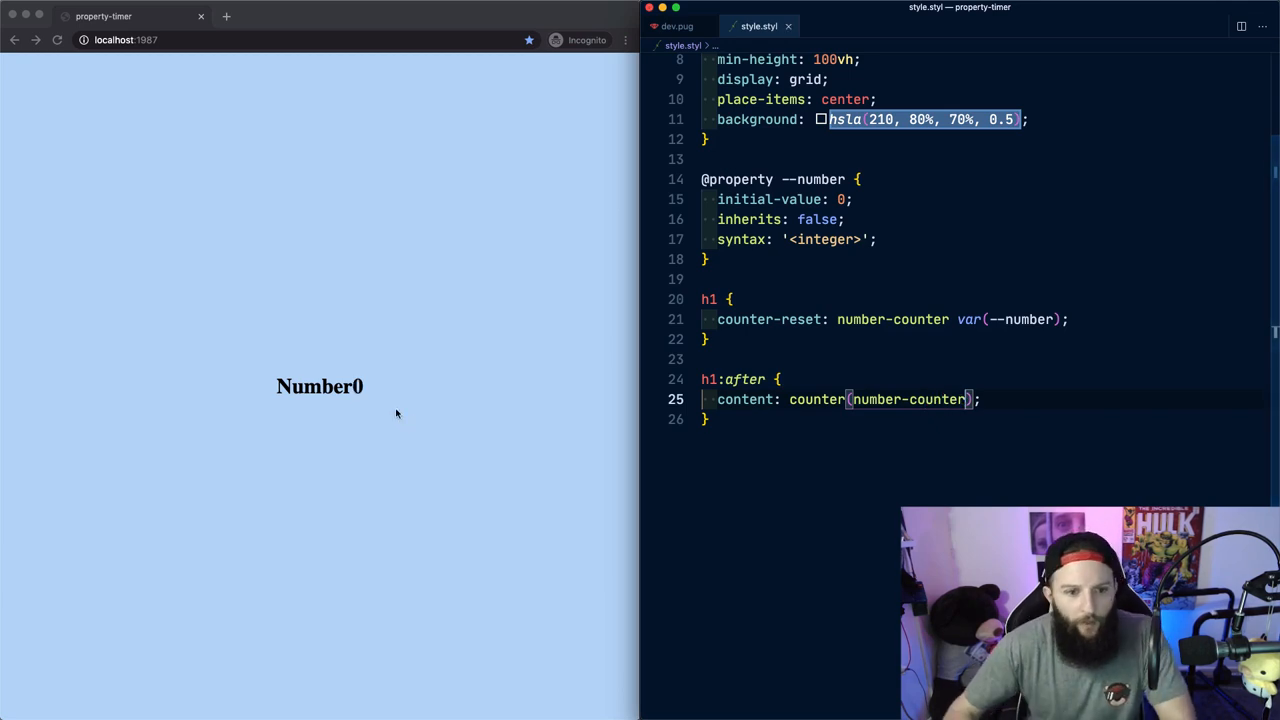
mouse_move(820, 211)
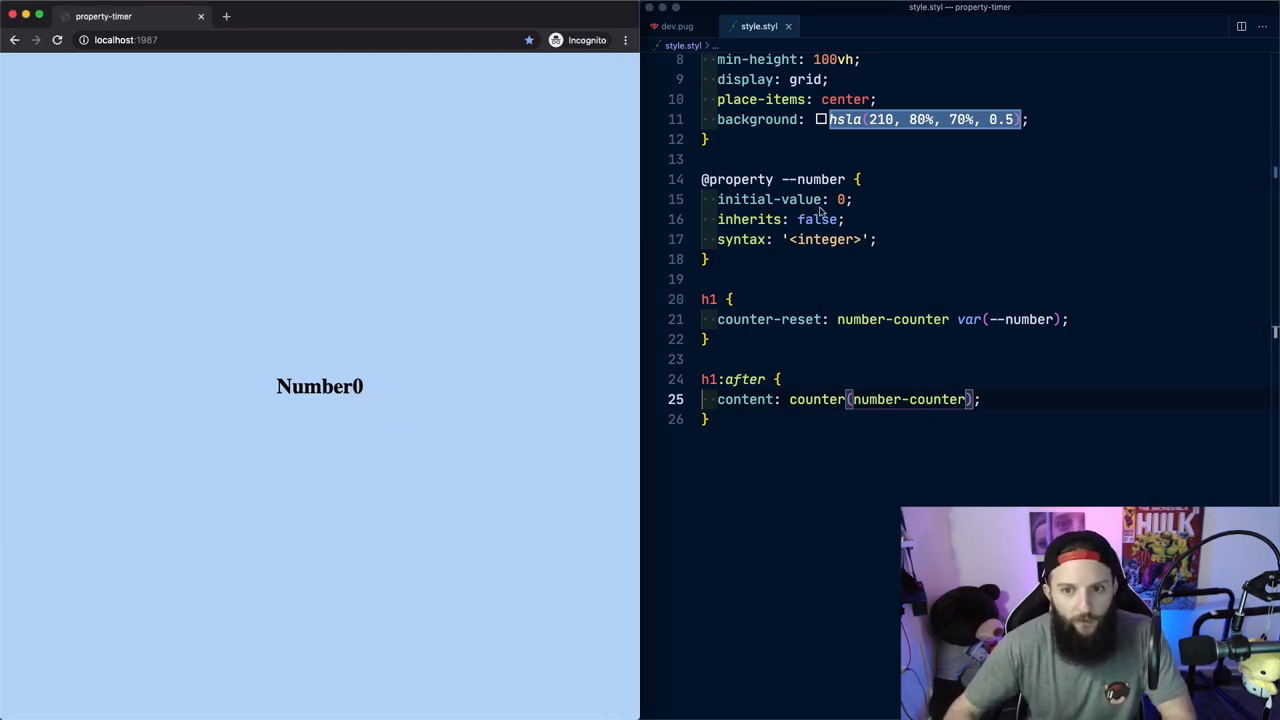
text(50)
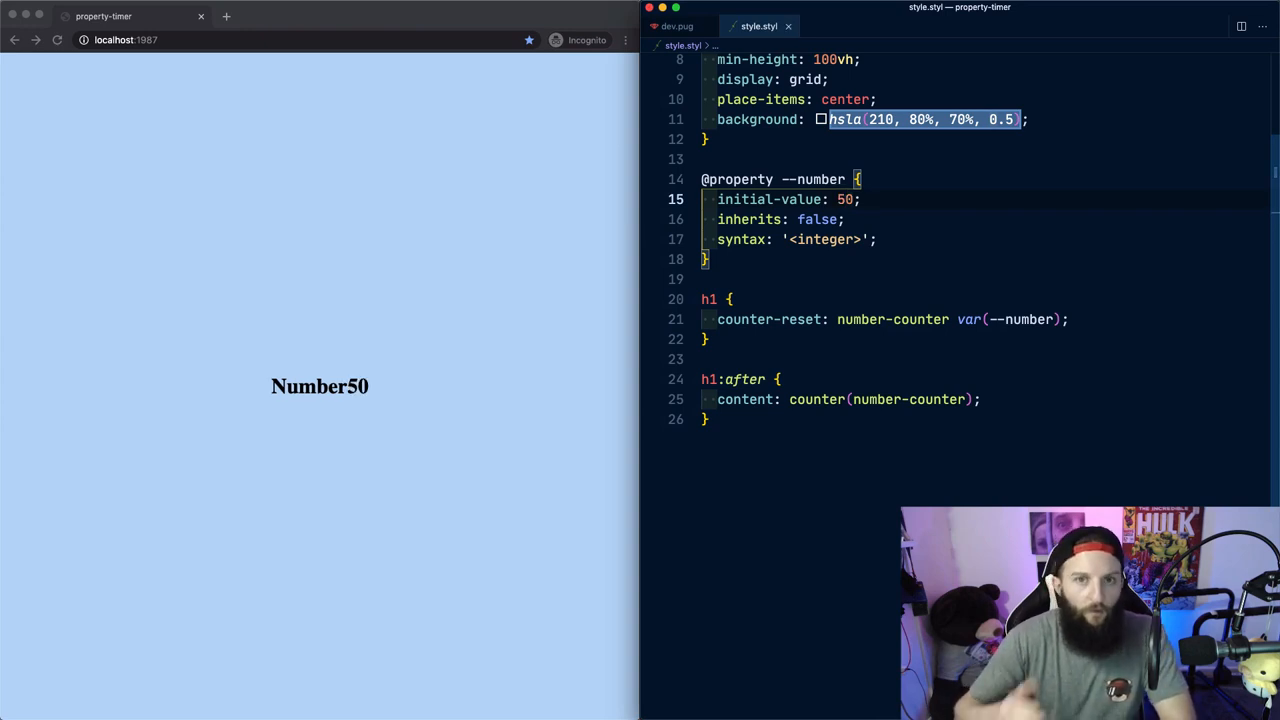
text(0)
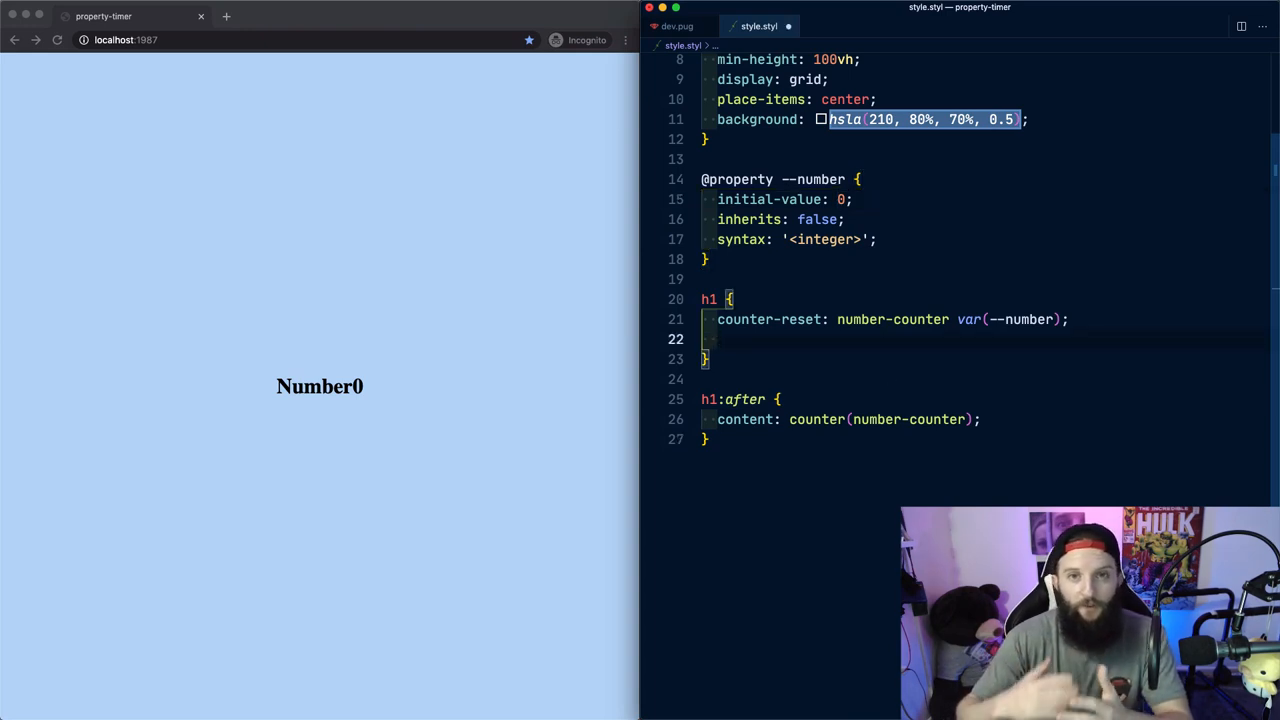
Give the heading 'animation: count 5s infinite linear;'.
text(animatio)
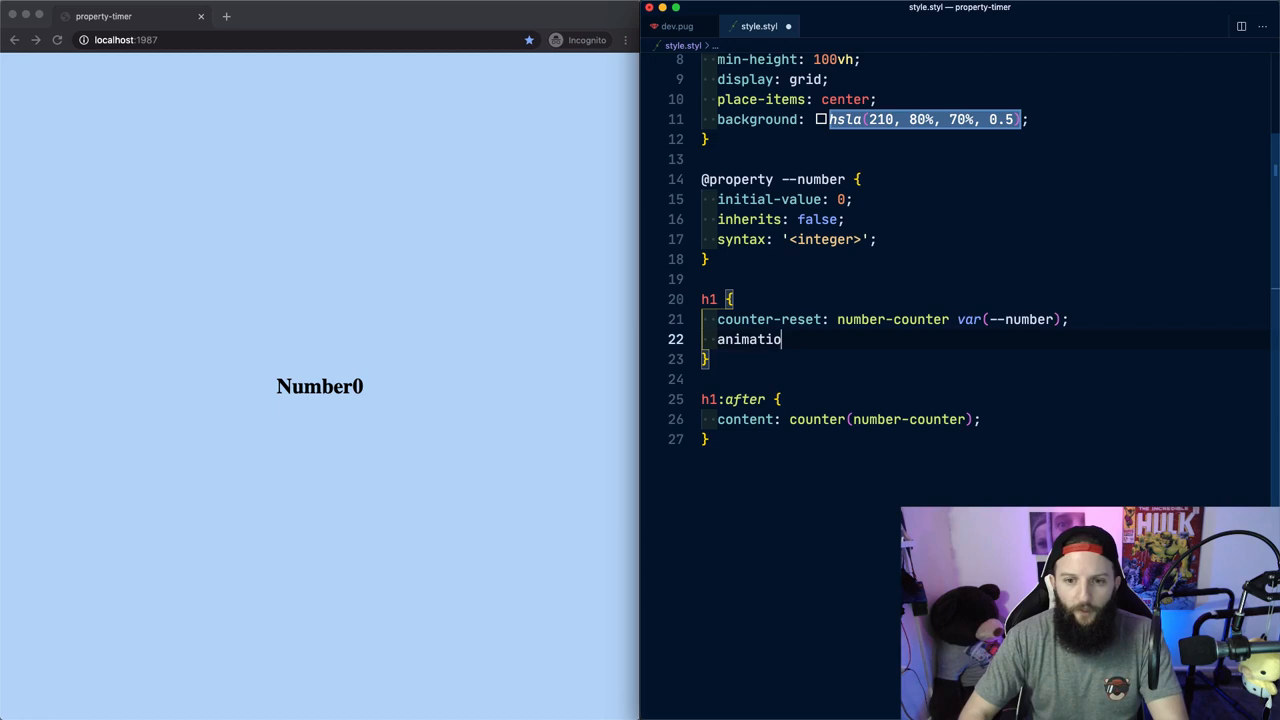
text(n: count)
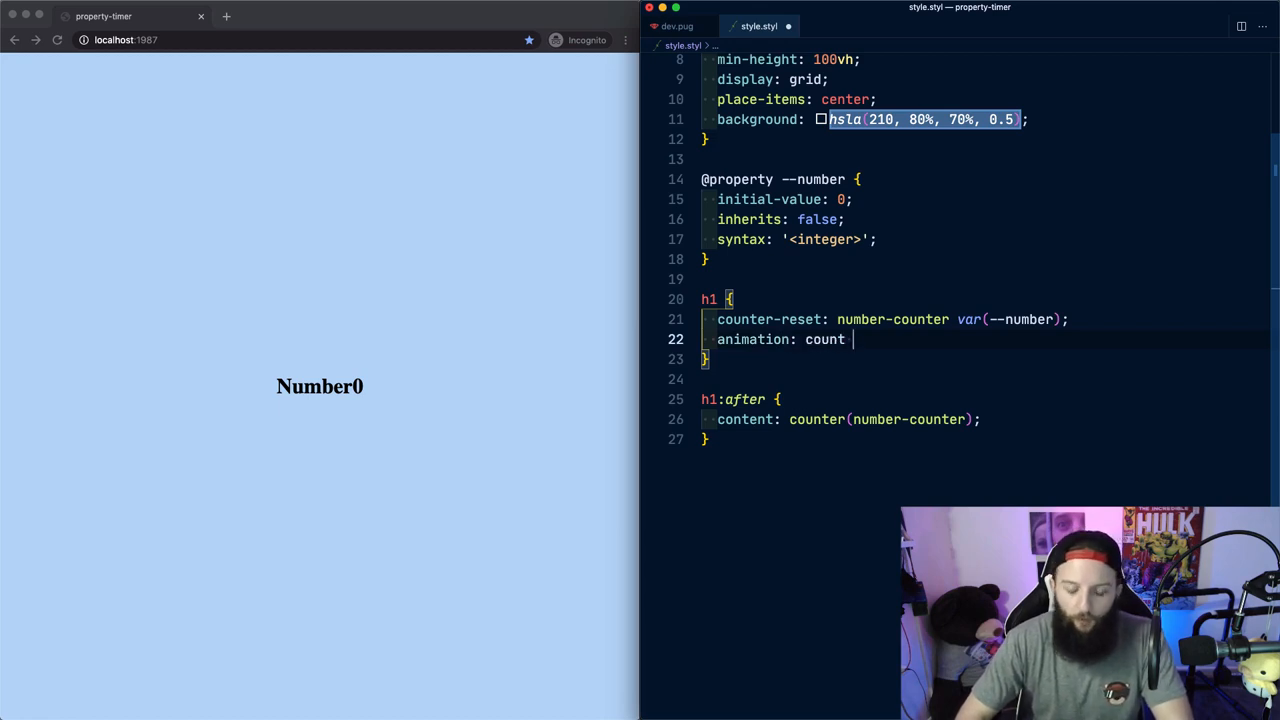
text(5s)
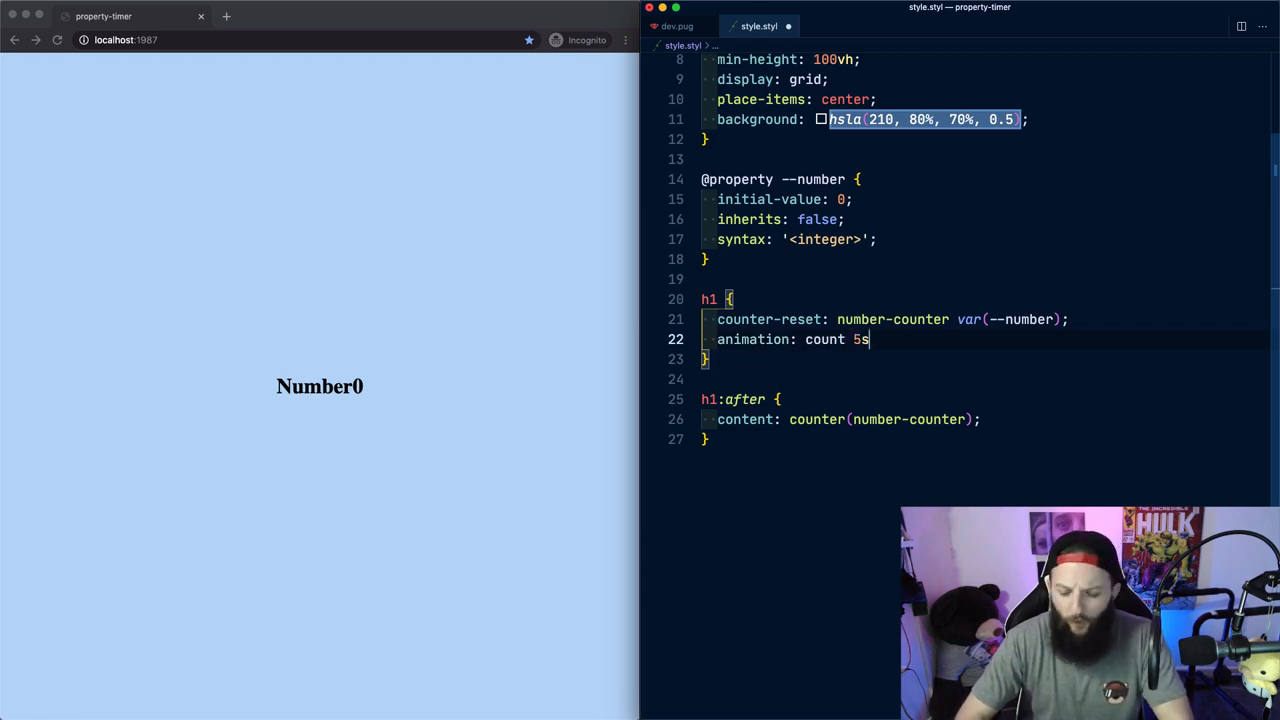
text(infinite)
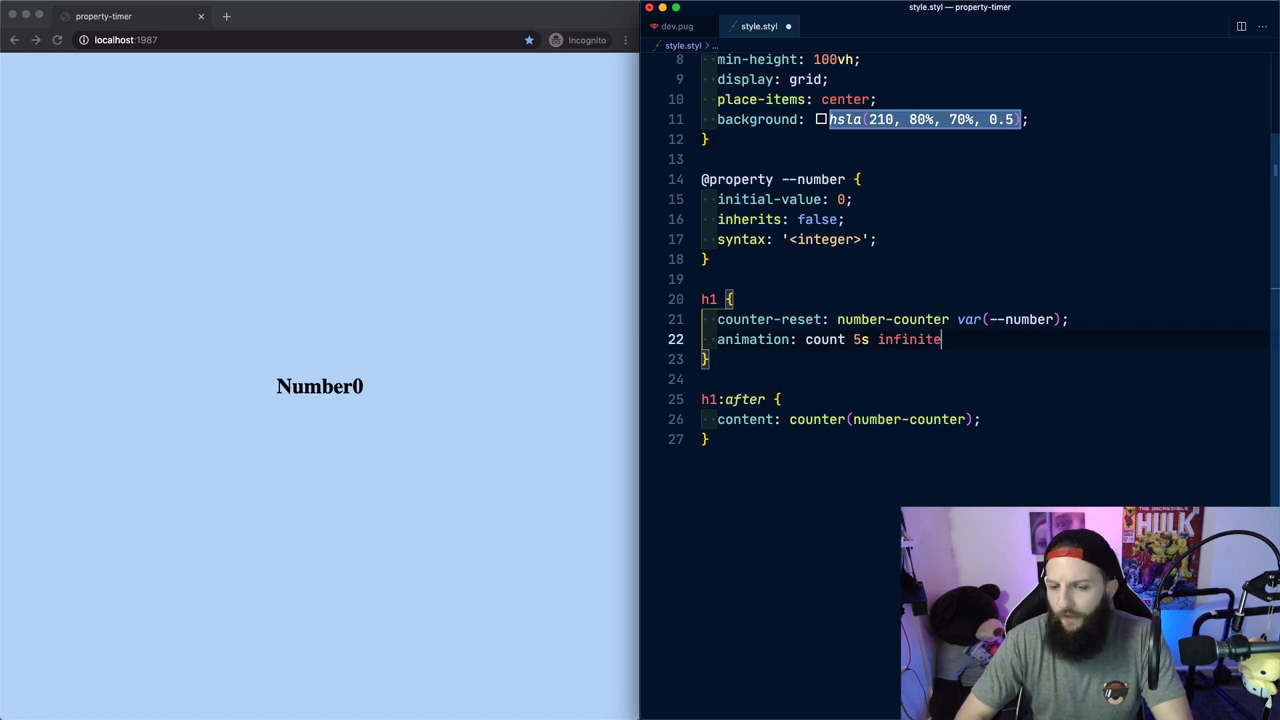
text(linear;)
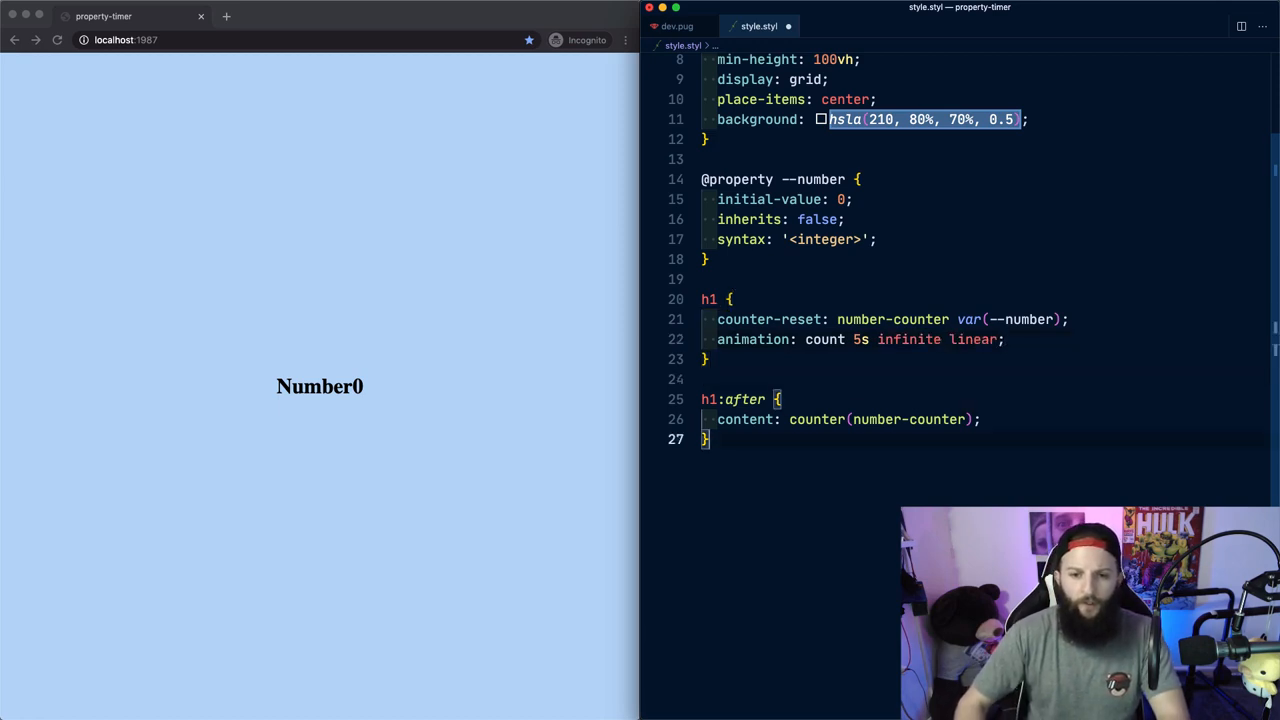
text(@keyframes count {)
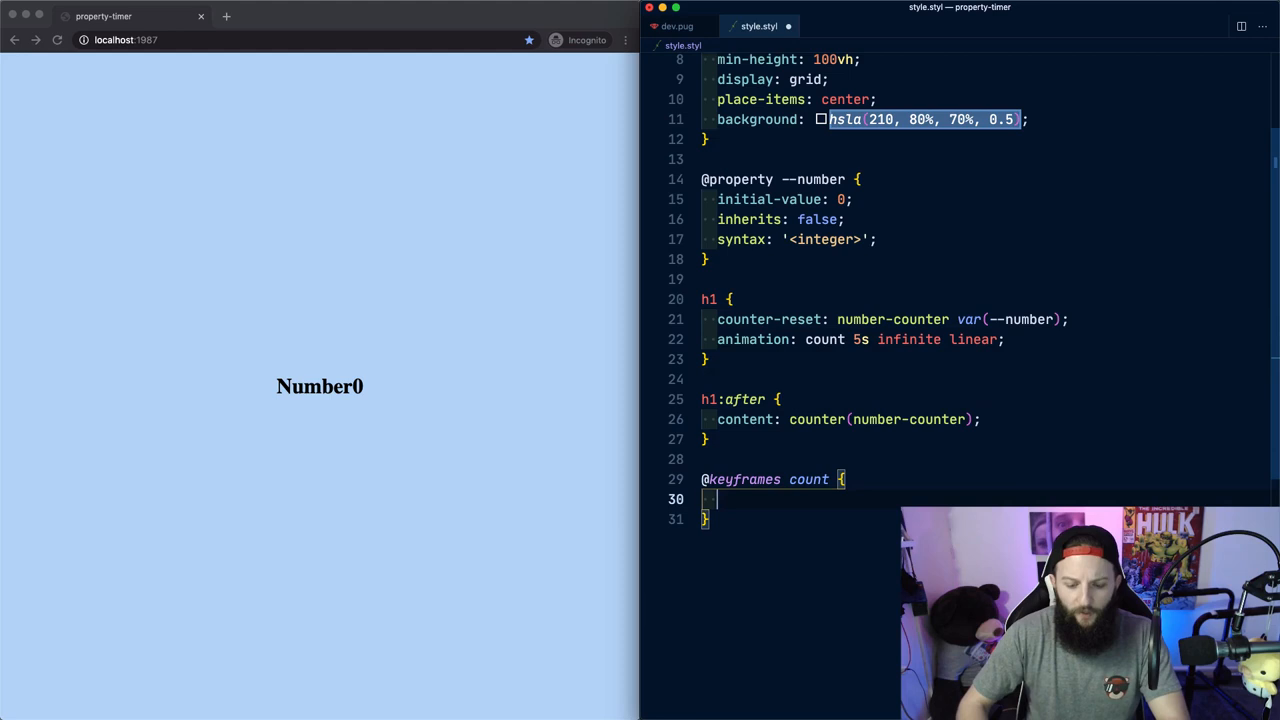
text(to {)
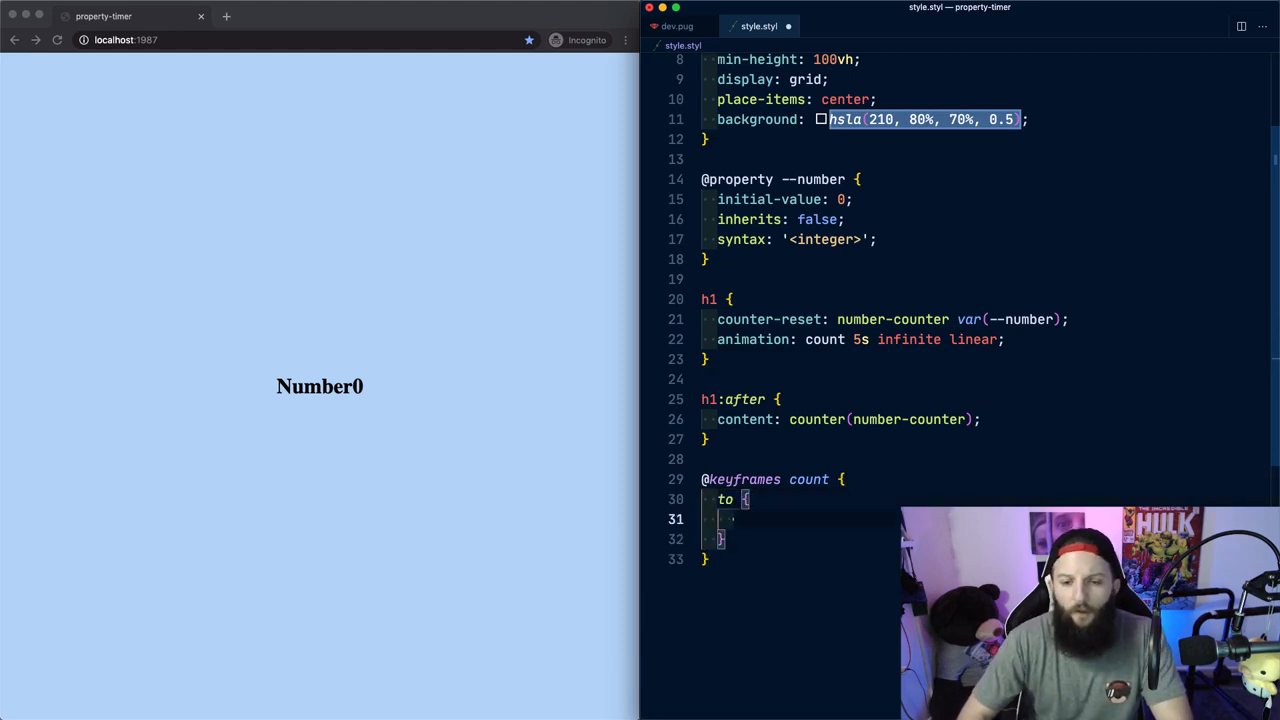
text(--number:)
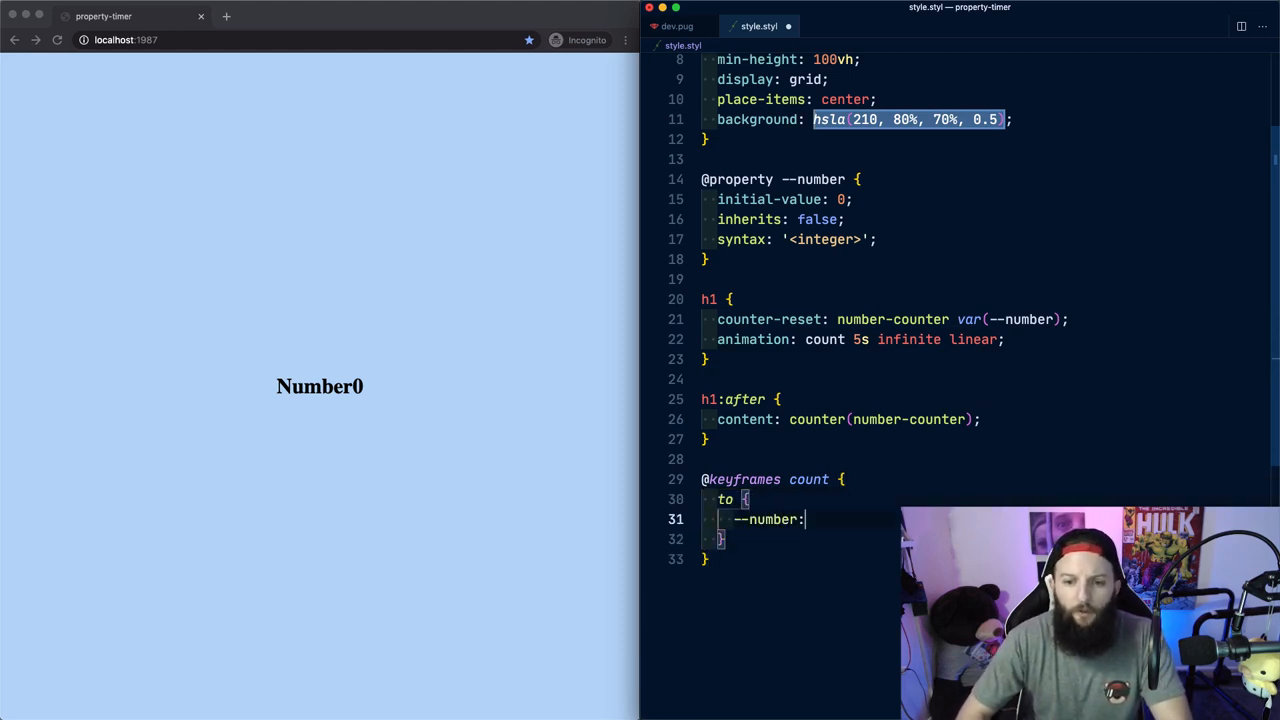
text(100;)
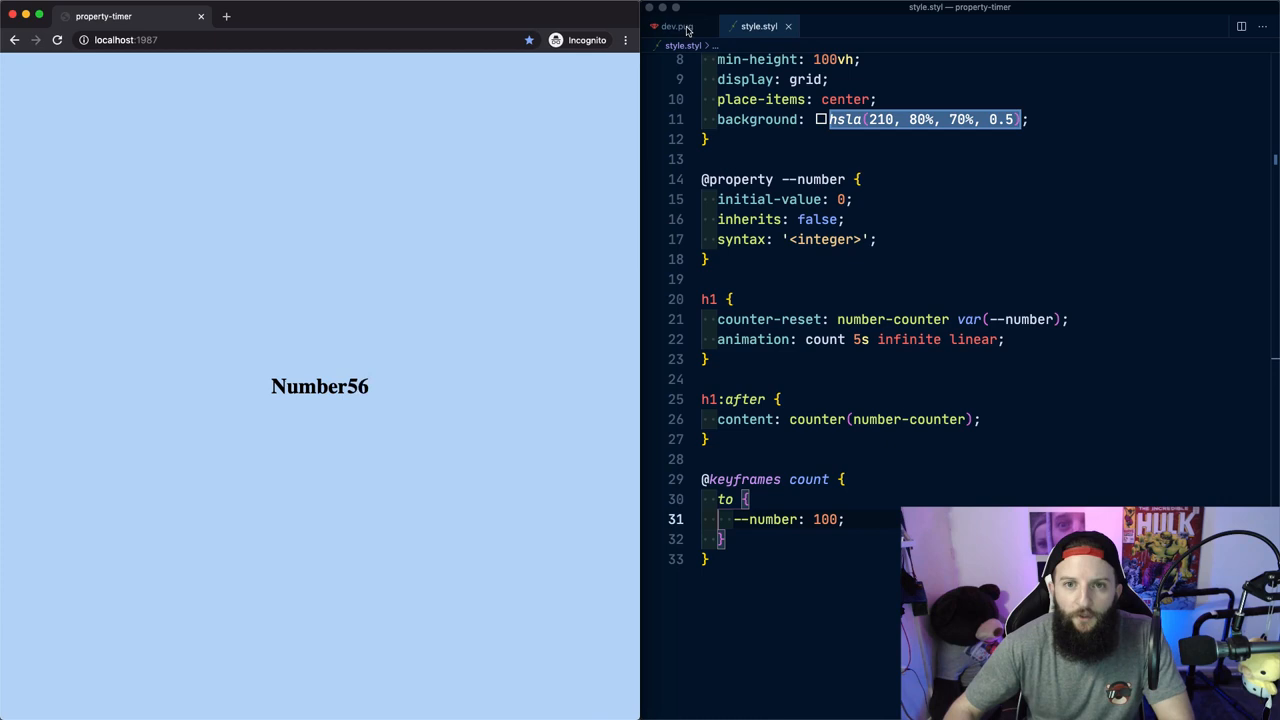
Remove the heading text in dev.pug and change the count animation duration to 1s.
click(676, 26)
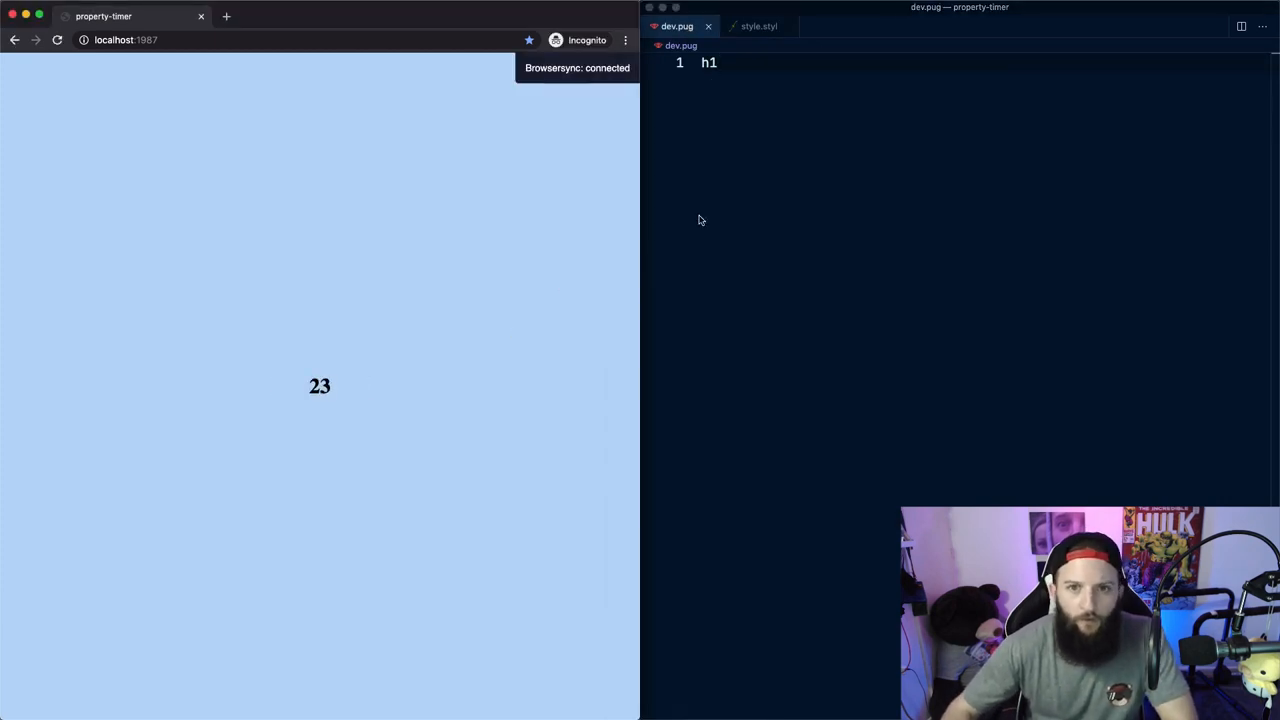
click(758, 26)
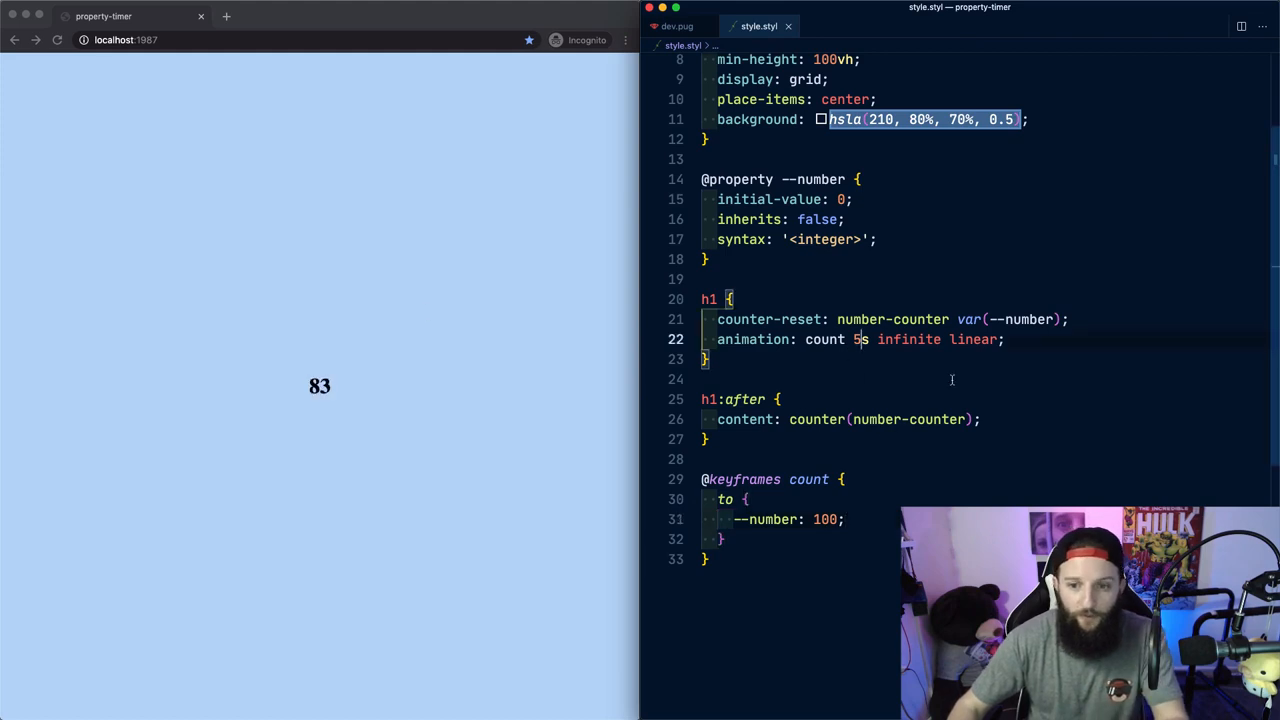
text(1)
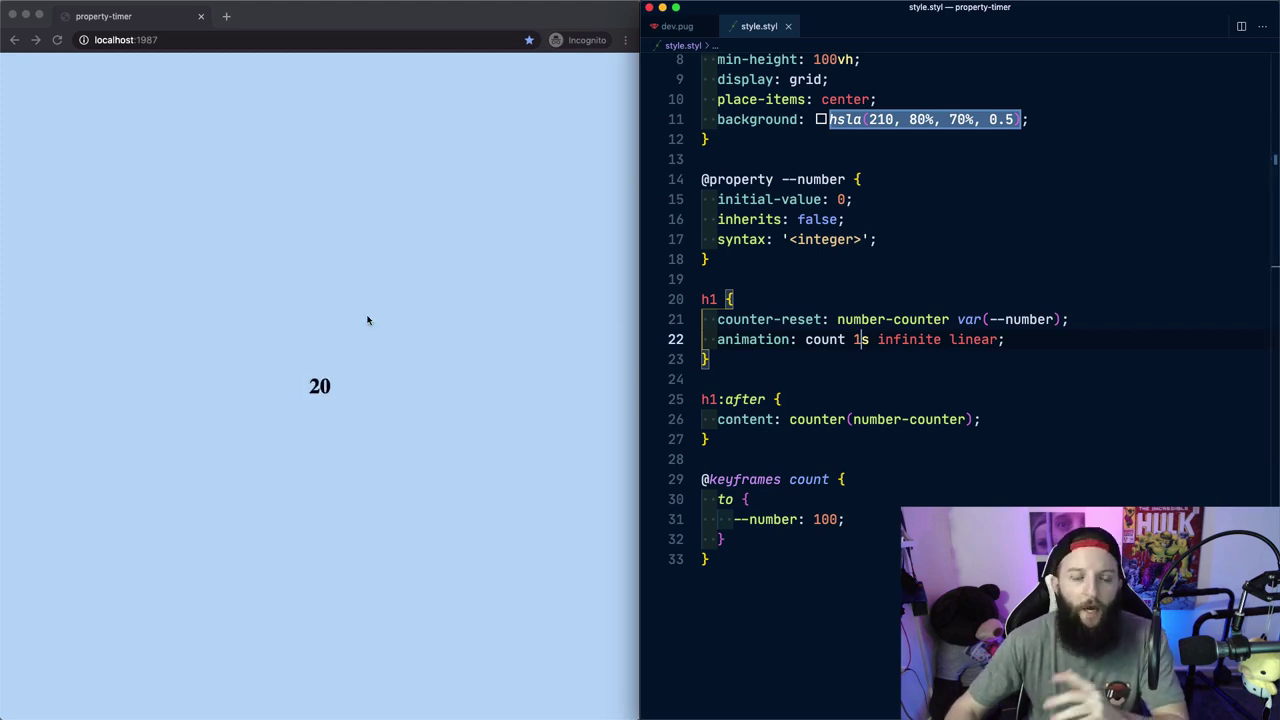
mouse_move(315, 392)
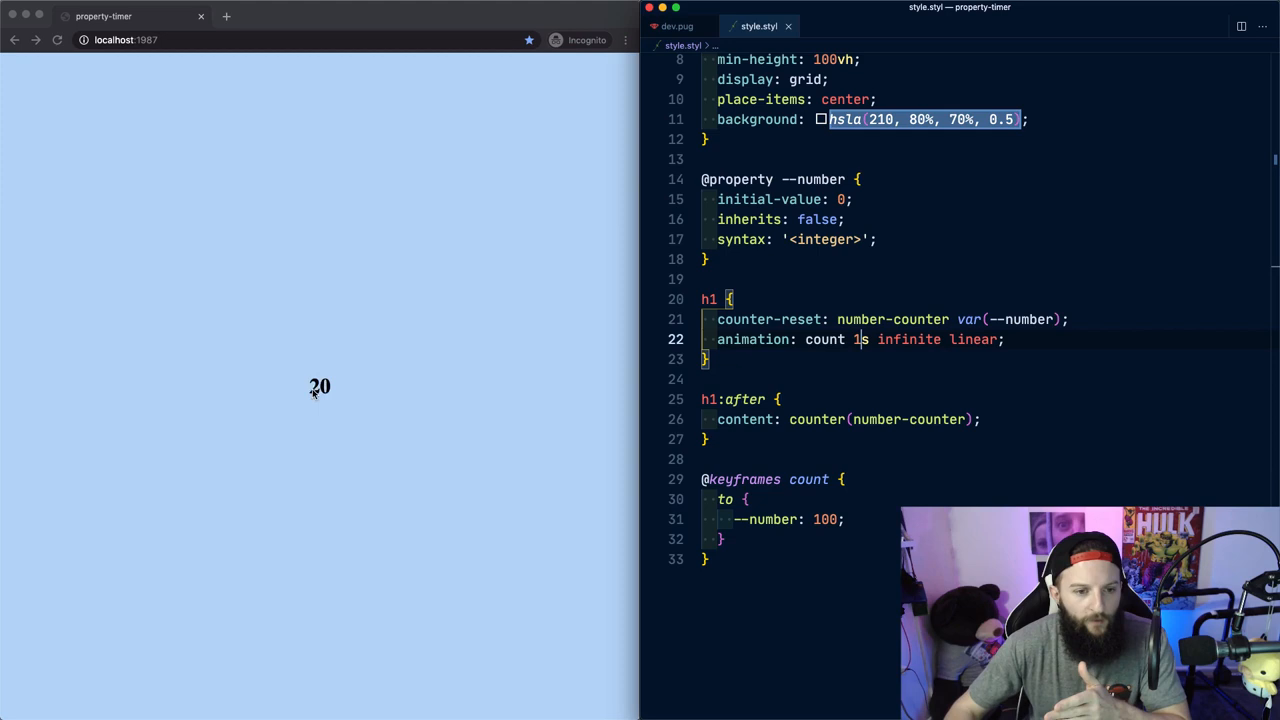
mouse_move(309, 408)
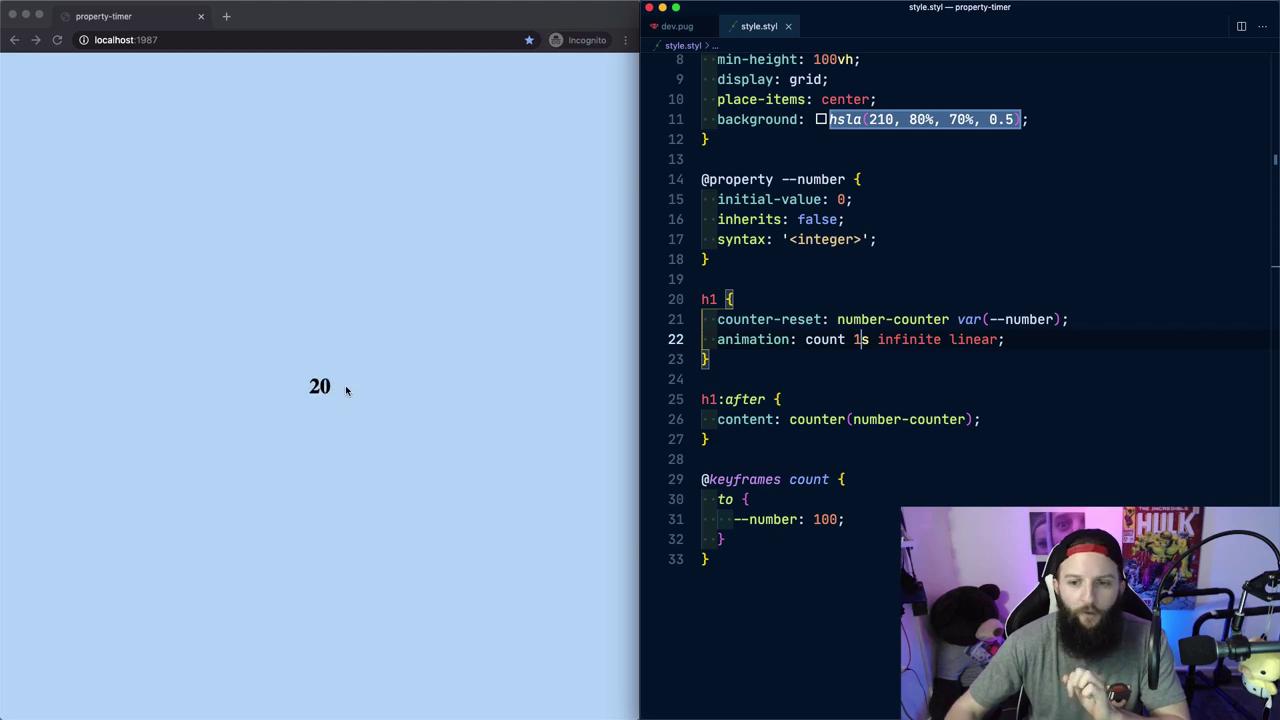
mouse_move(246, 401)
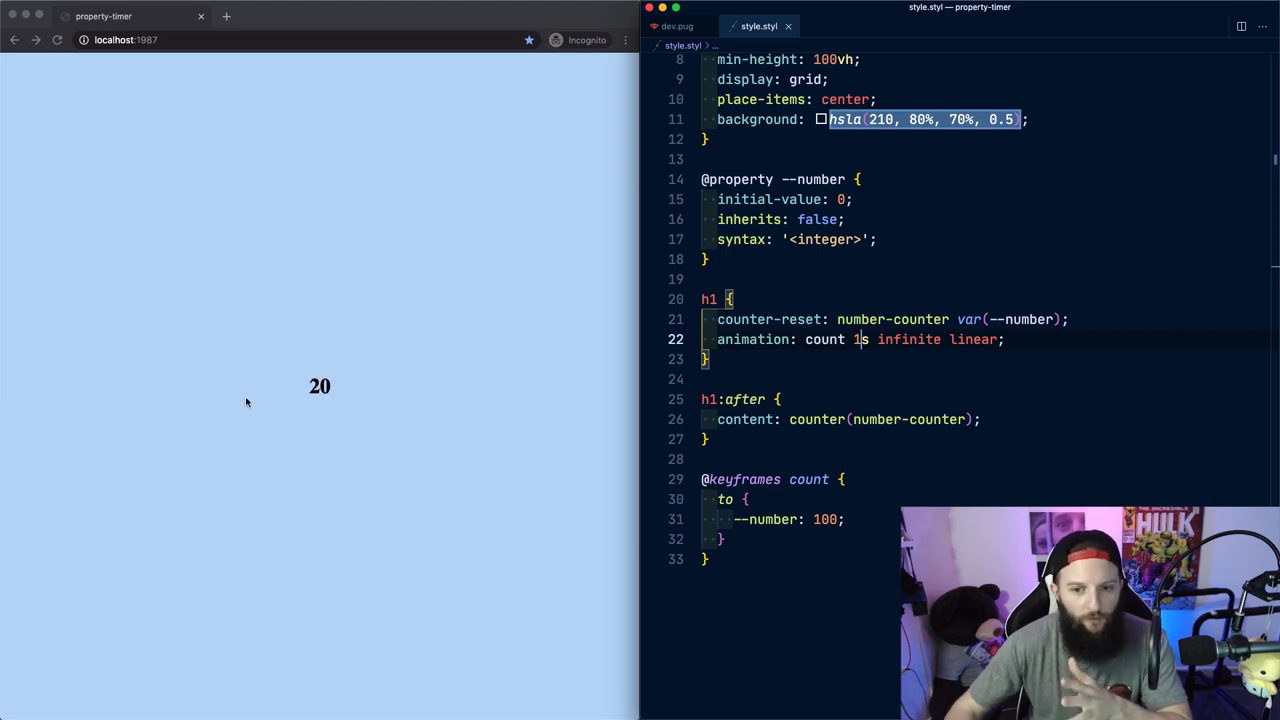
mouse_move(383, 401)
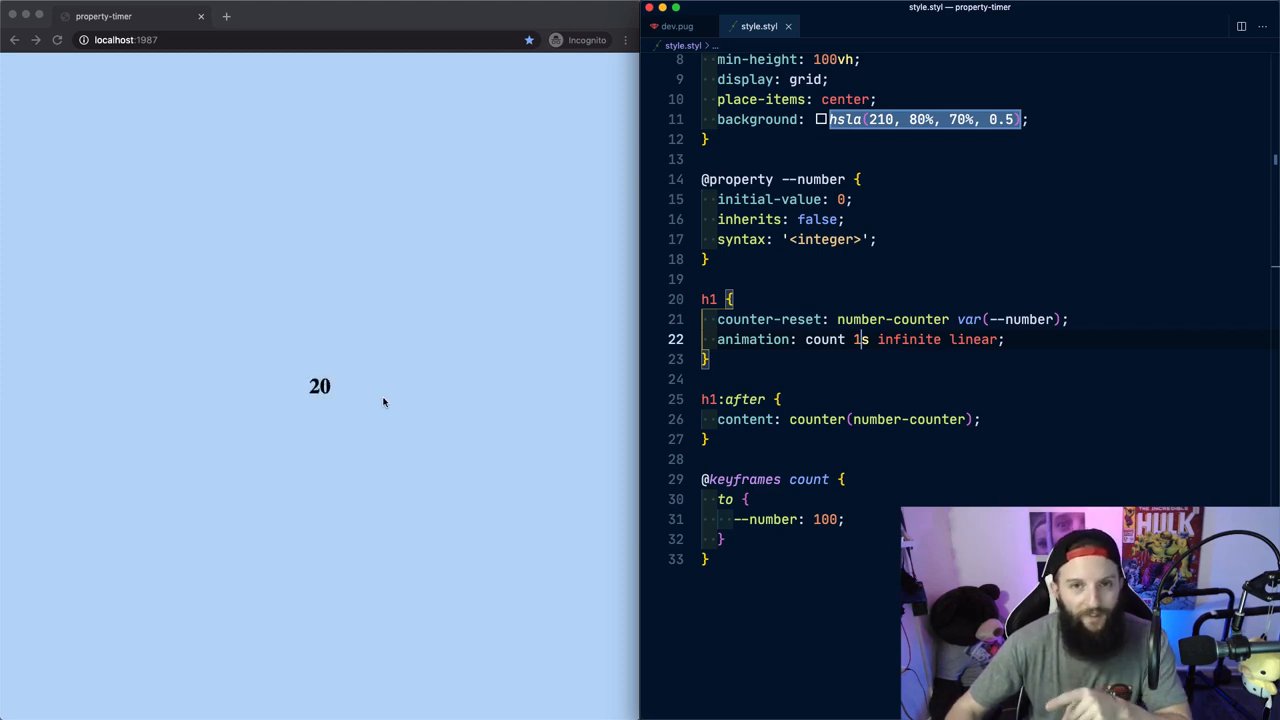
Replace the dev.pug h1 with two .digit lines and rename h1 selectors to .digit.
click(676, 26)
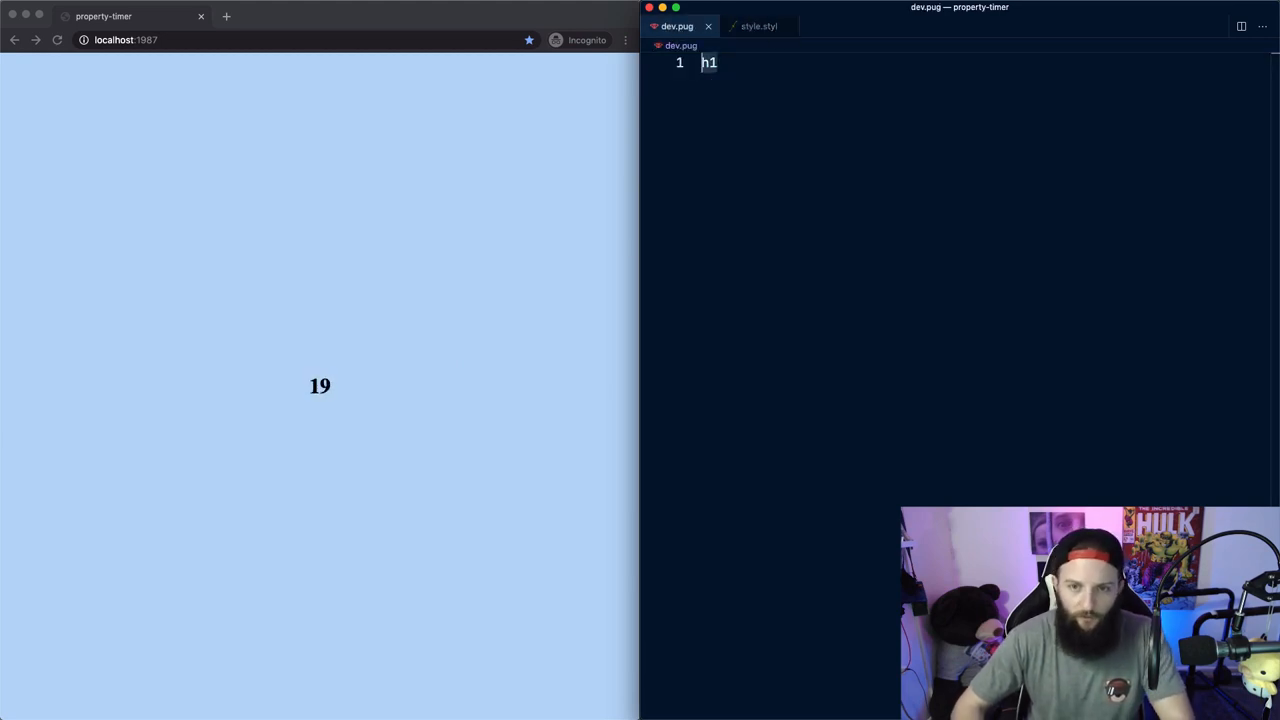
text(.digit)
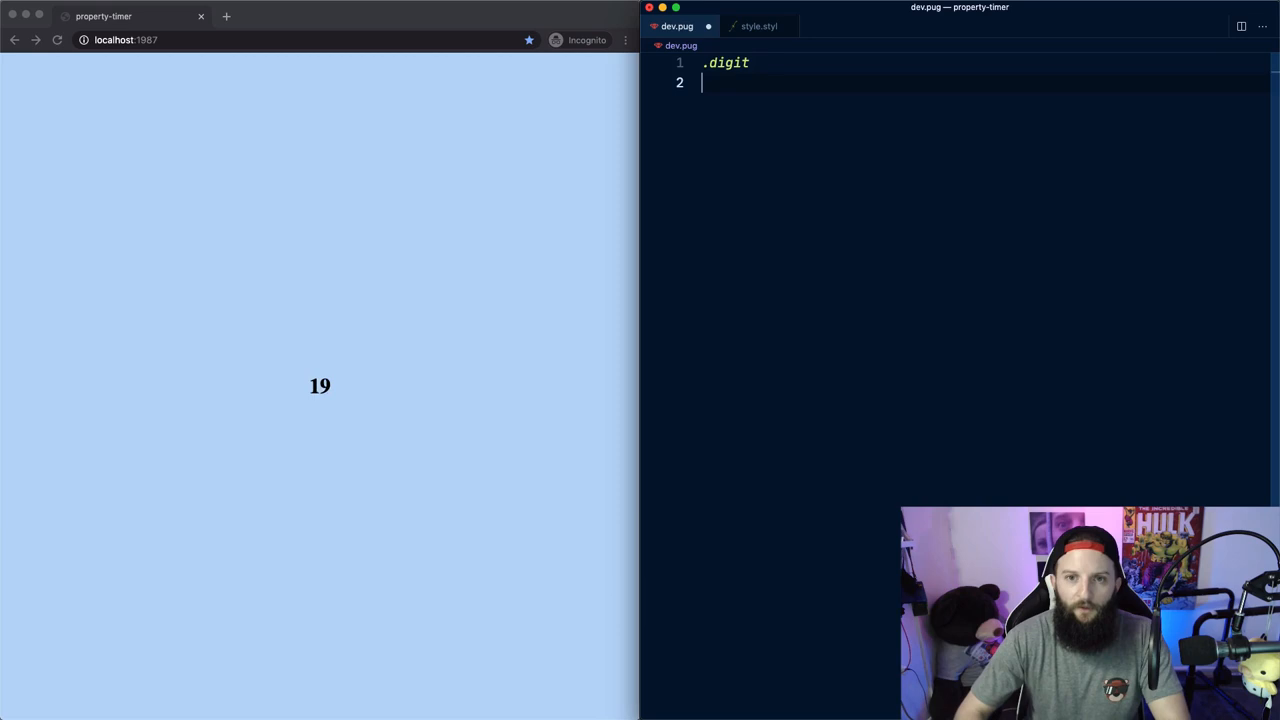
text(.digit)
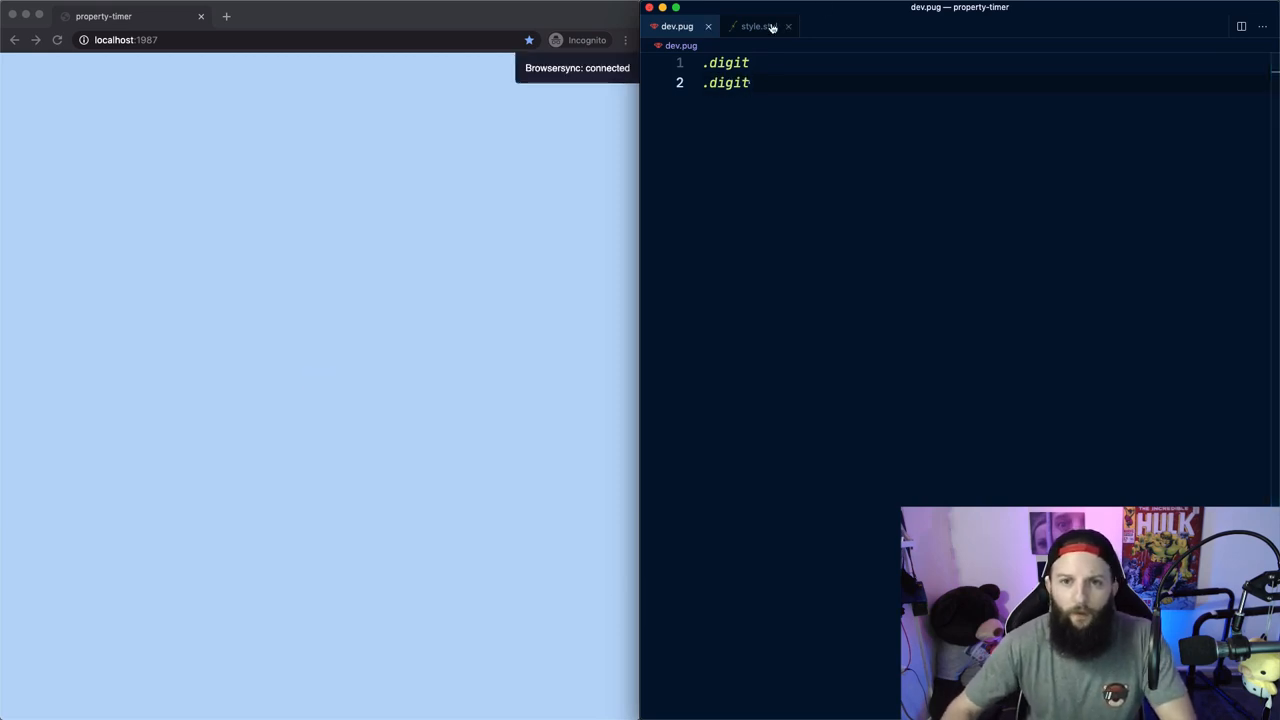
click(758, 26)
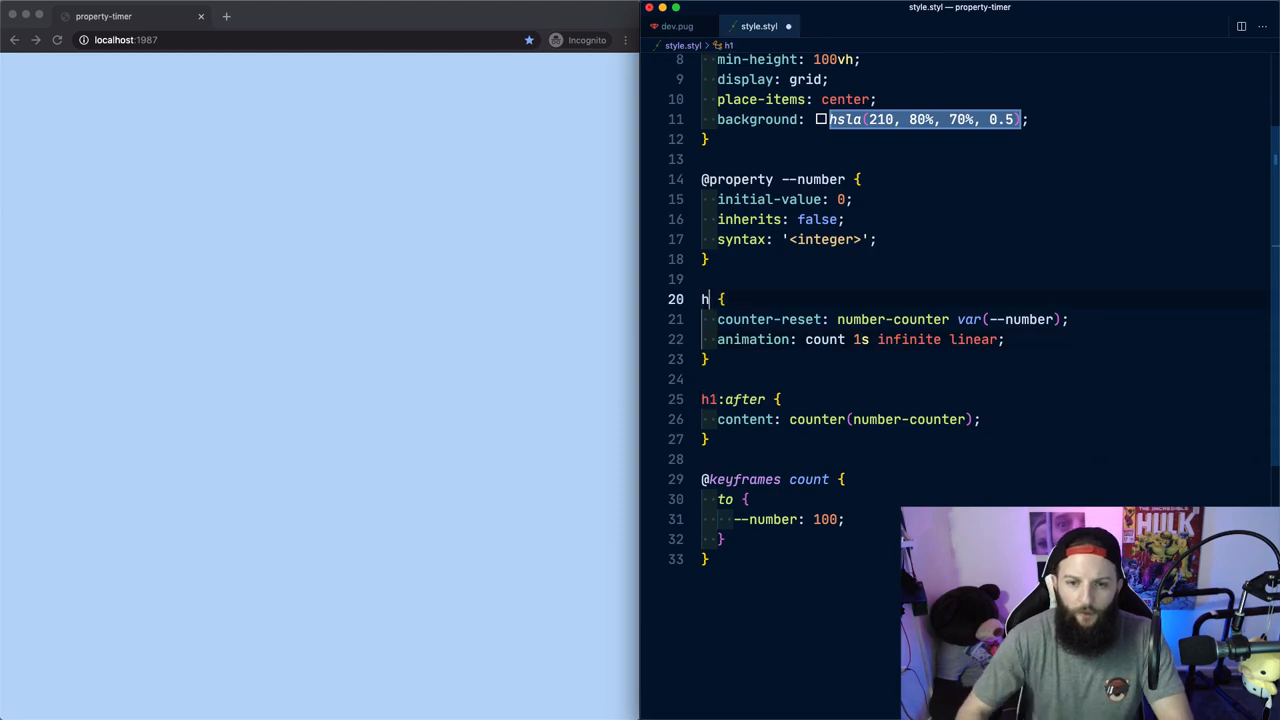
text(.digit)
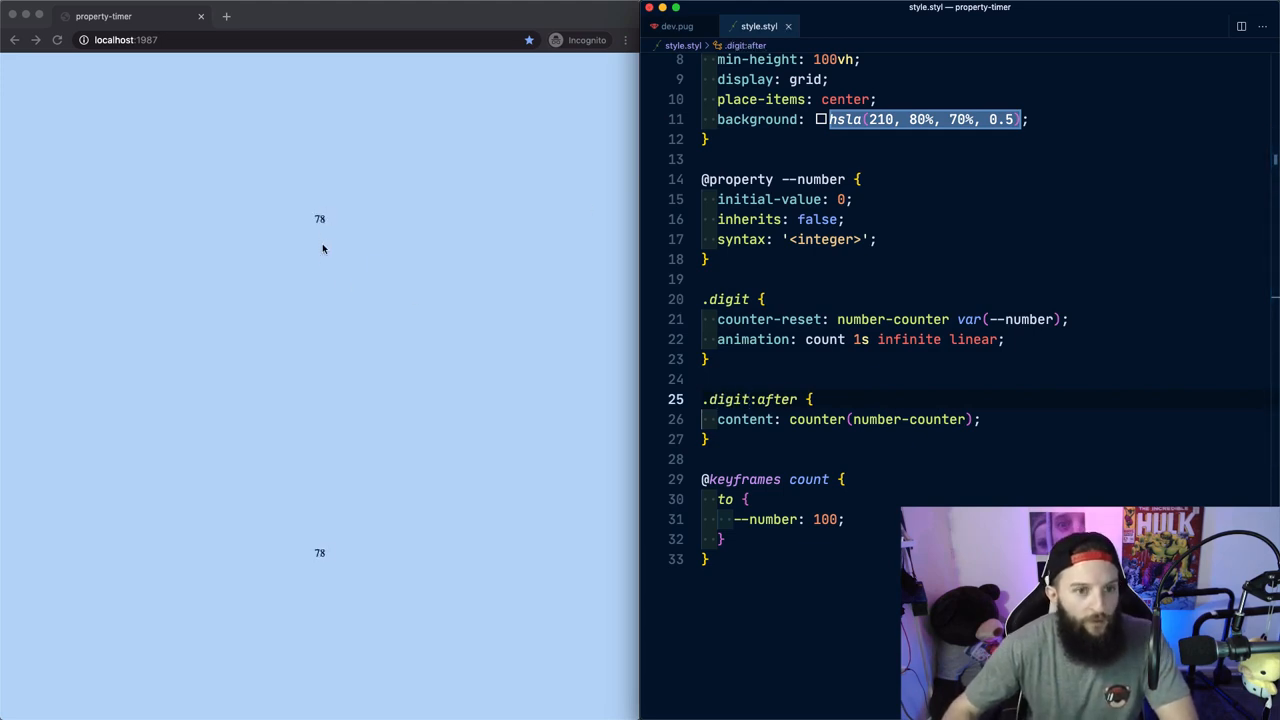
mouse_move(319, 217)
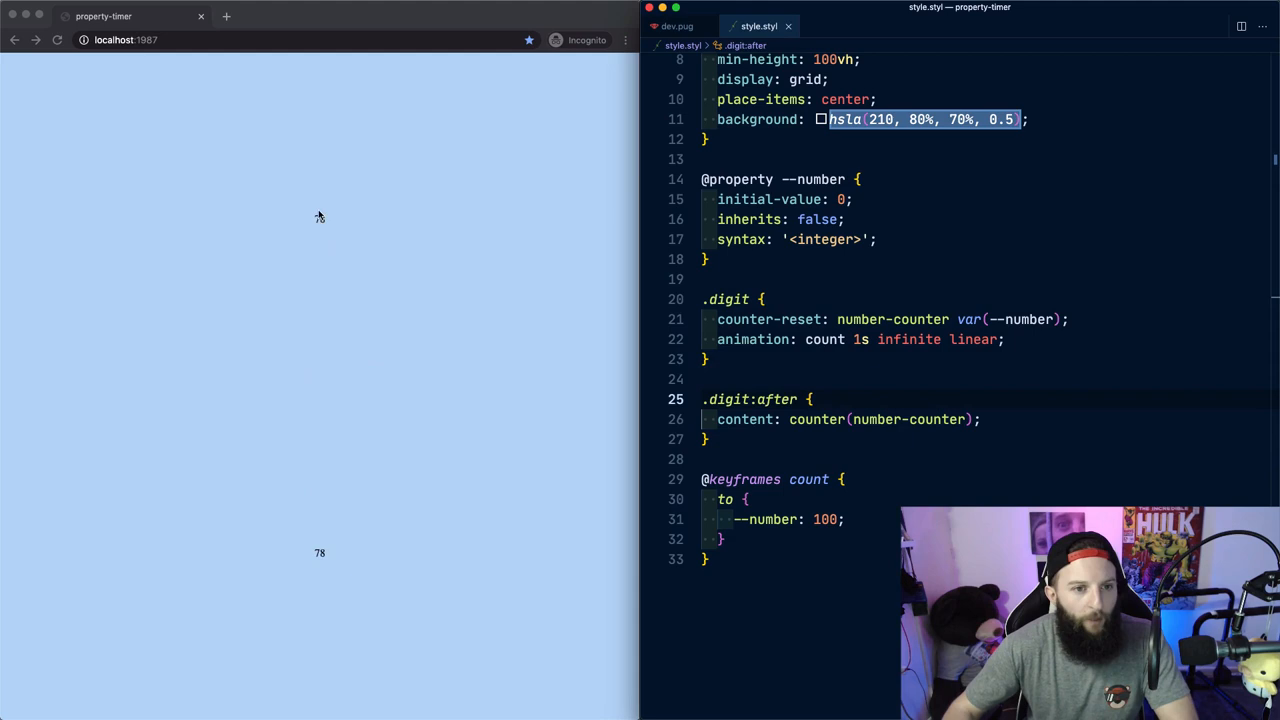
Set the body to display: flex with align-items: center and justify-content: center.
click(676, 26)
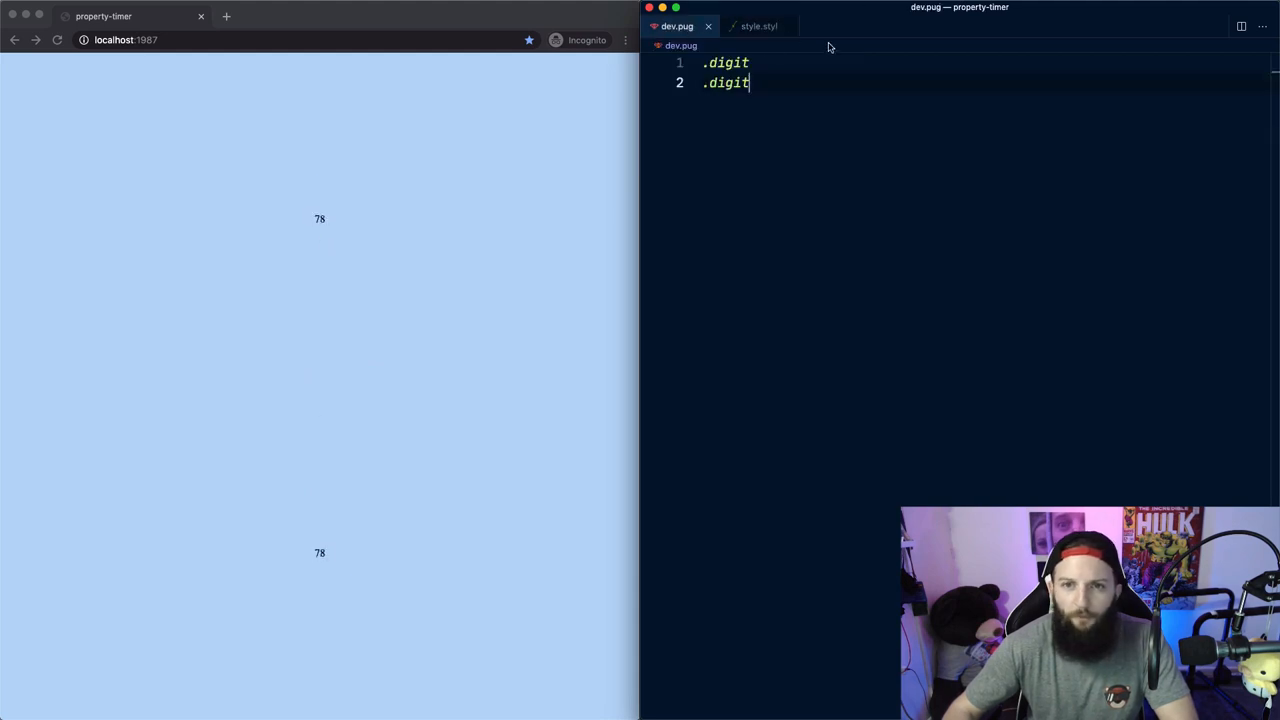
click(758, 26)
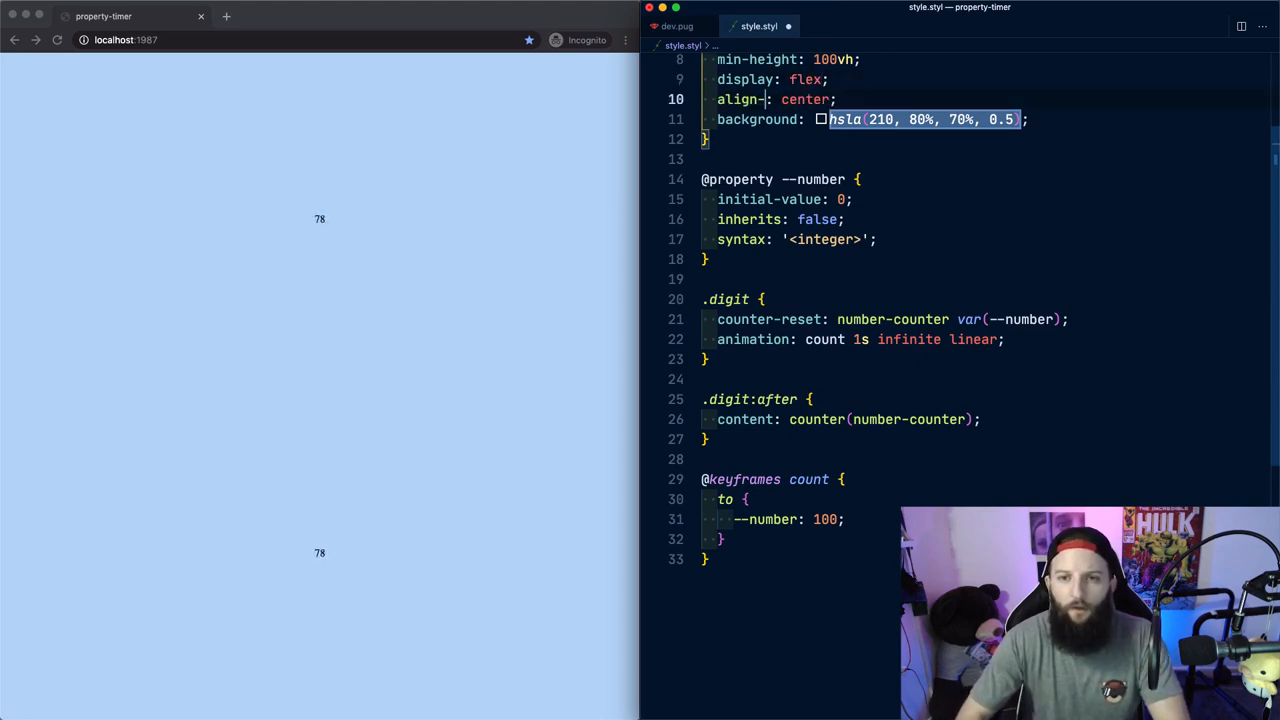
text(items)
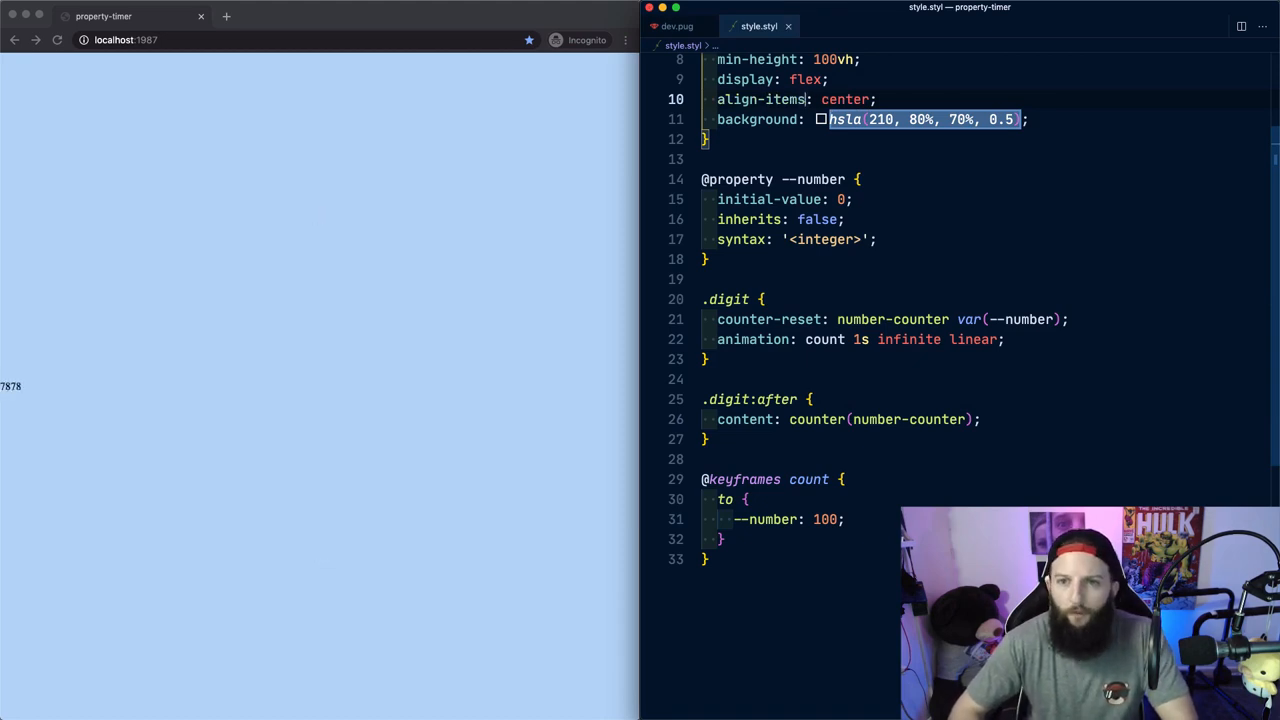
text(justiyf)
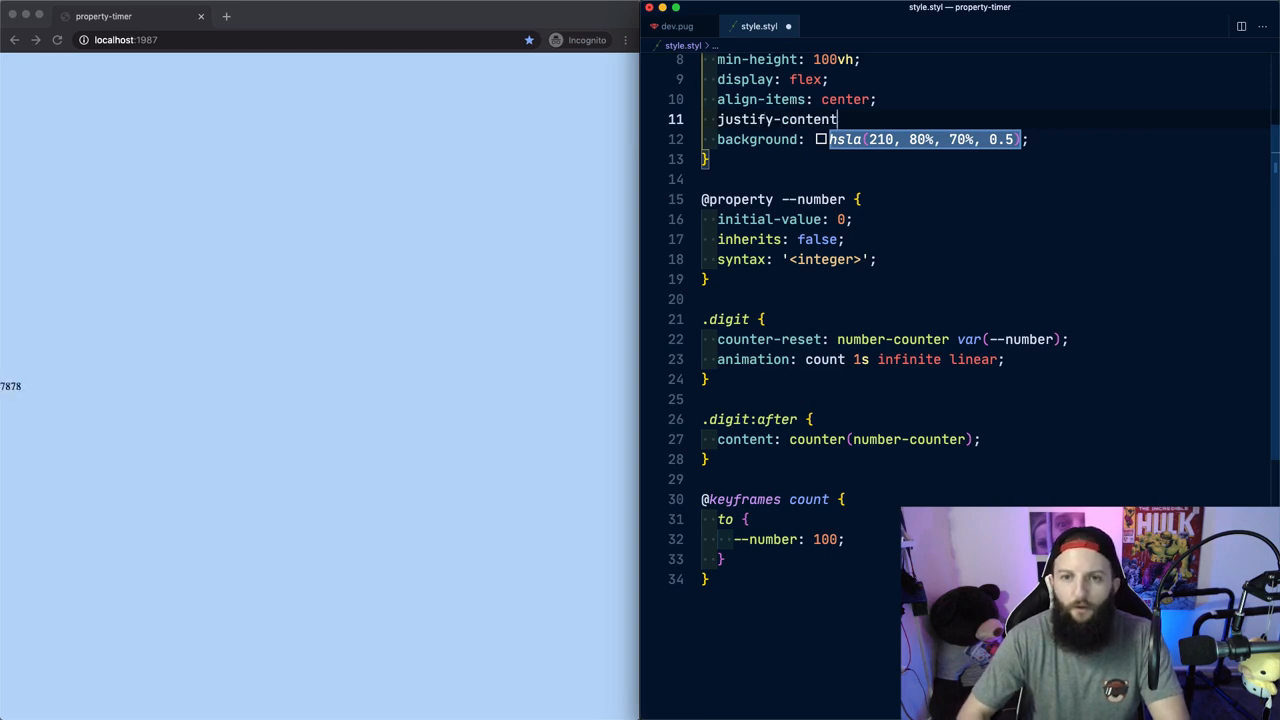
text(: center;)
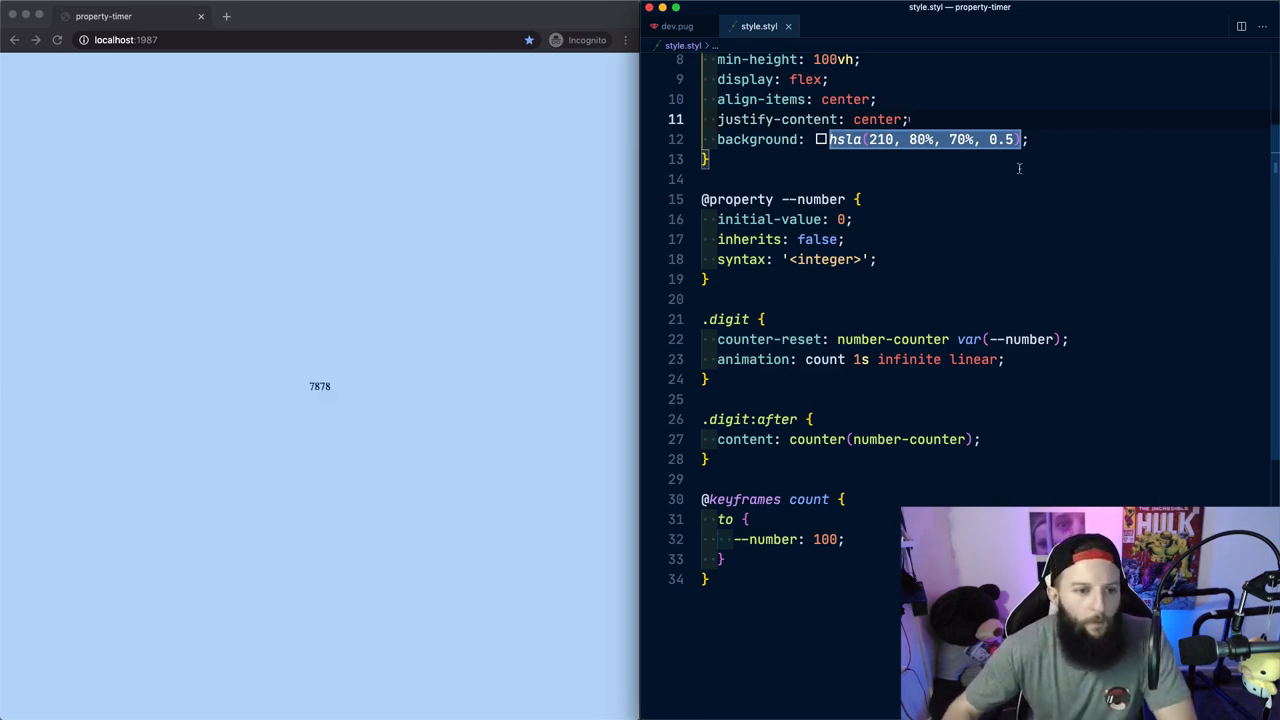
mouse_move(318, 390)
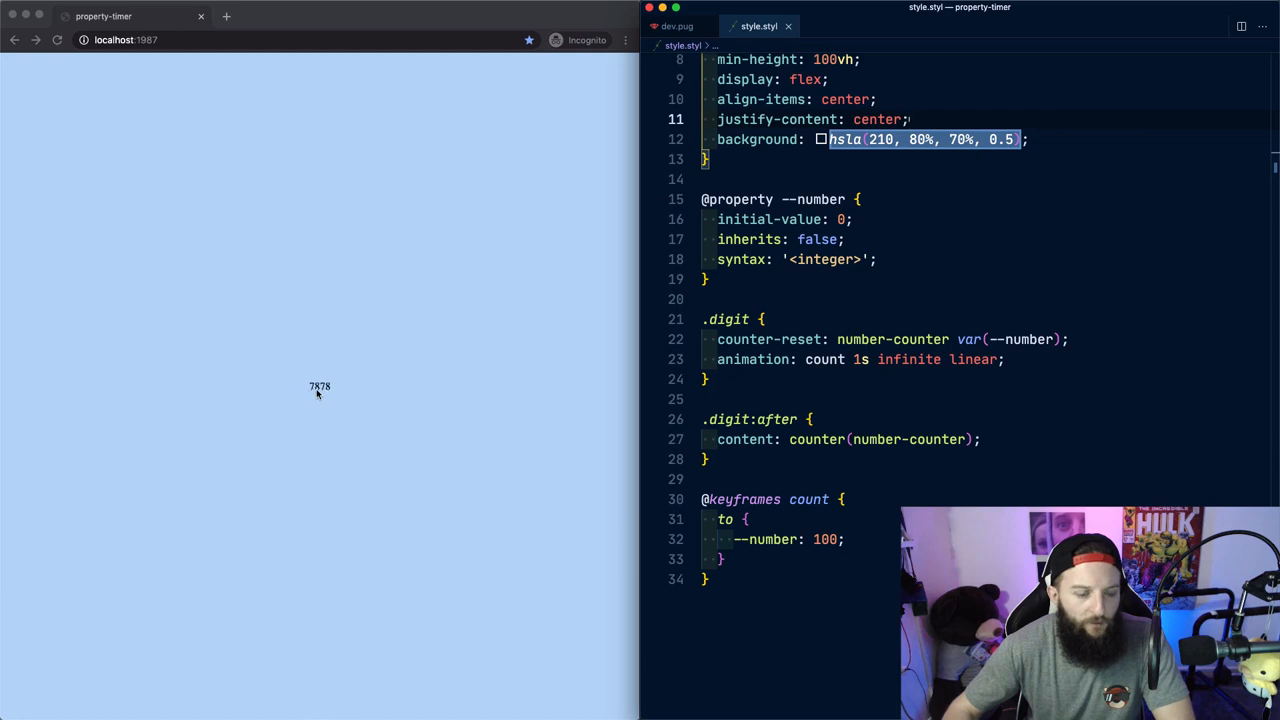
click(676, 26)
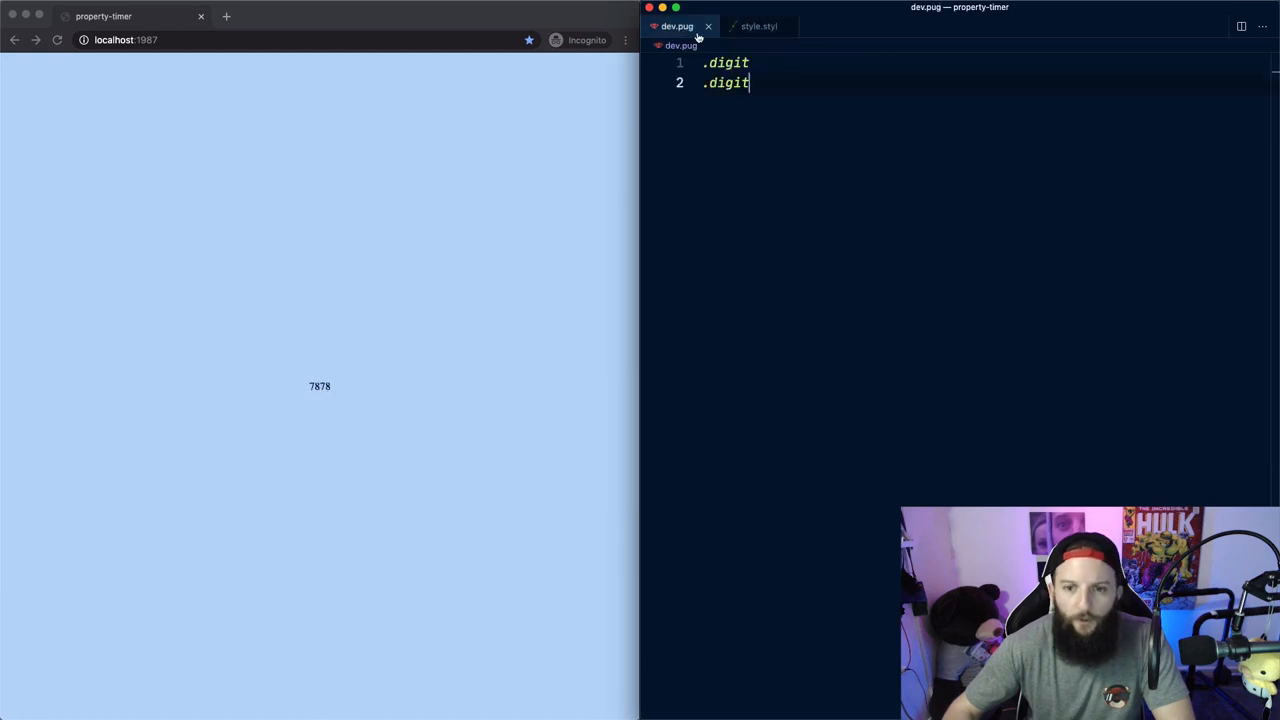
click(758, 26)
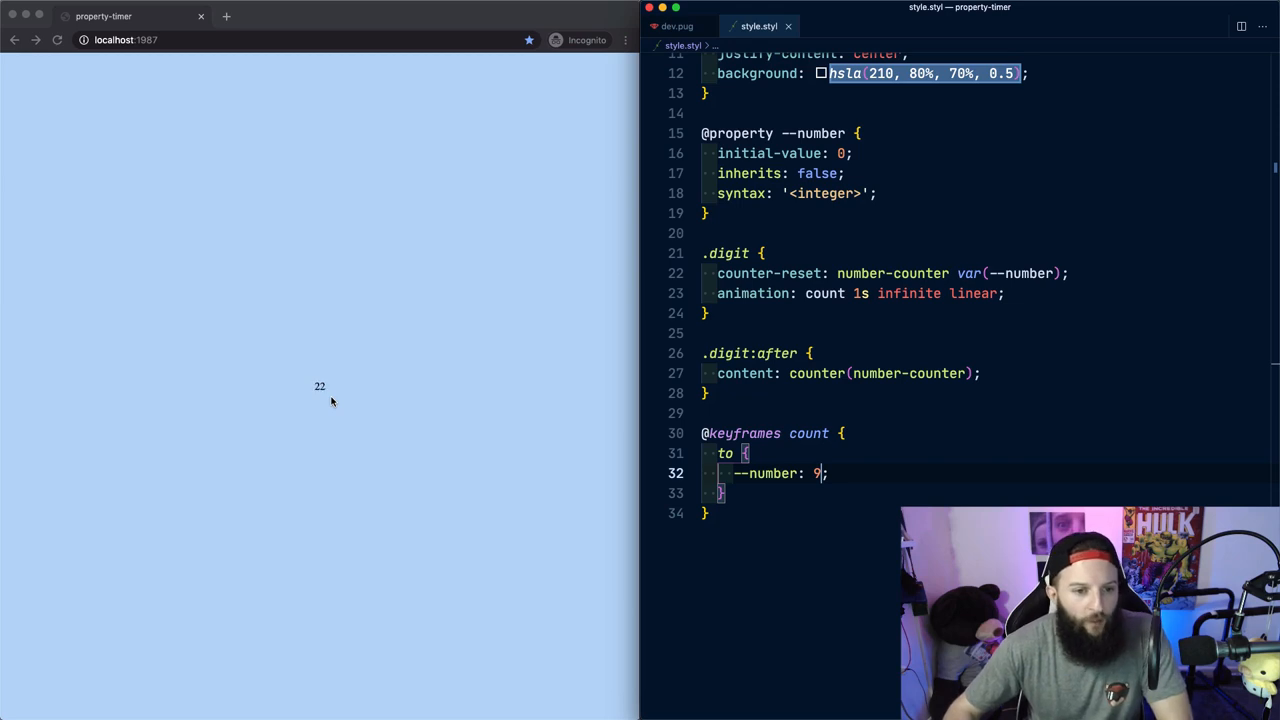
Add a .digit:nth-of-type(2) rule with animation-duration: 0.5s.
text(.di)
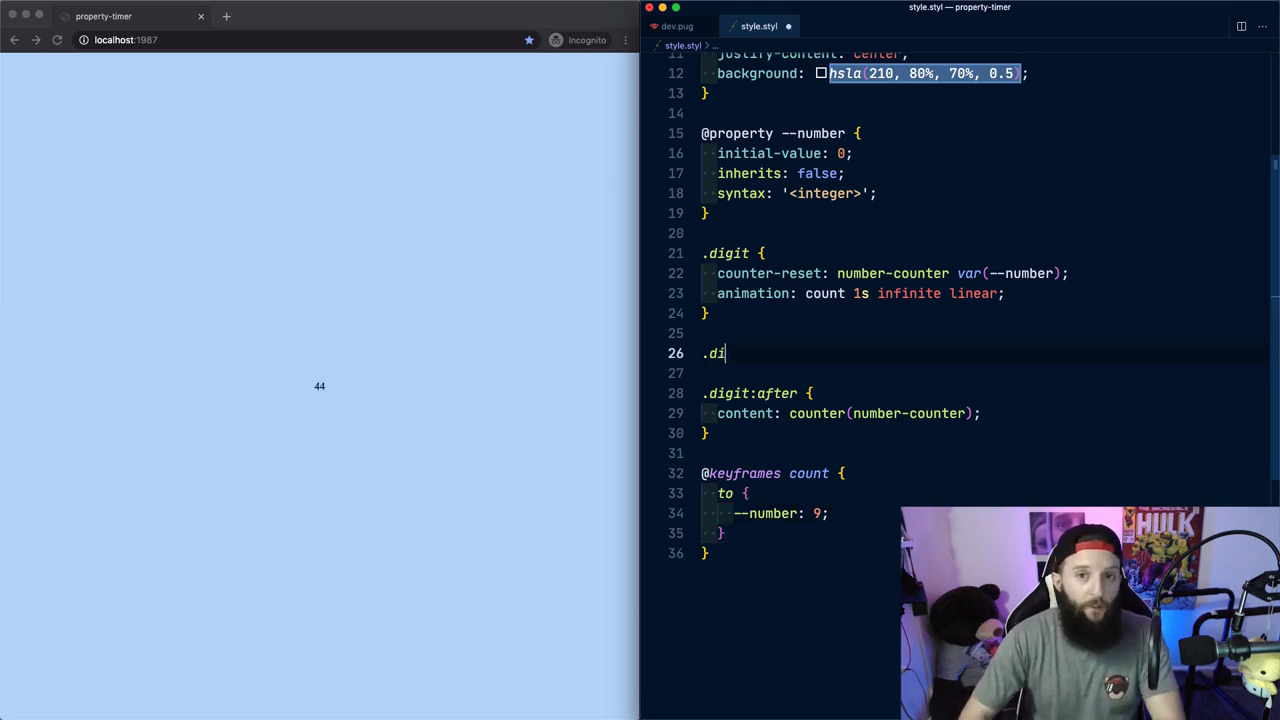
text(git:nth-of-)
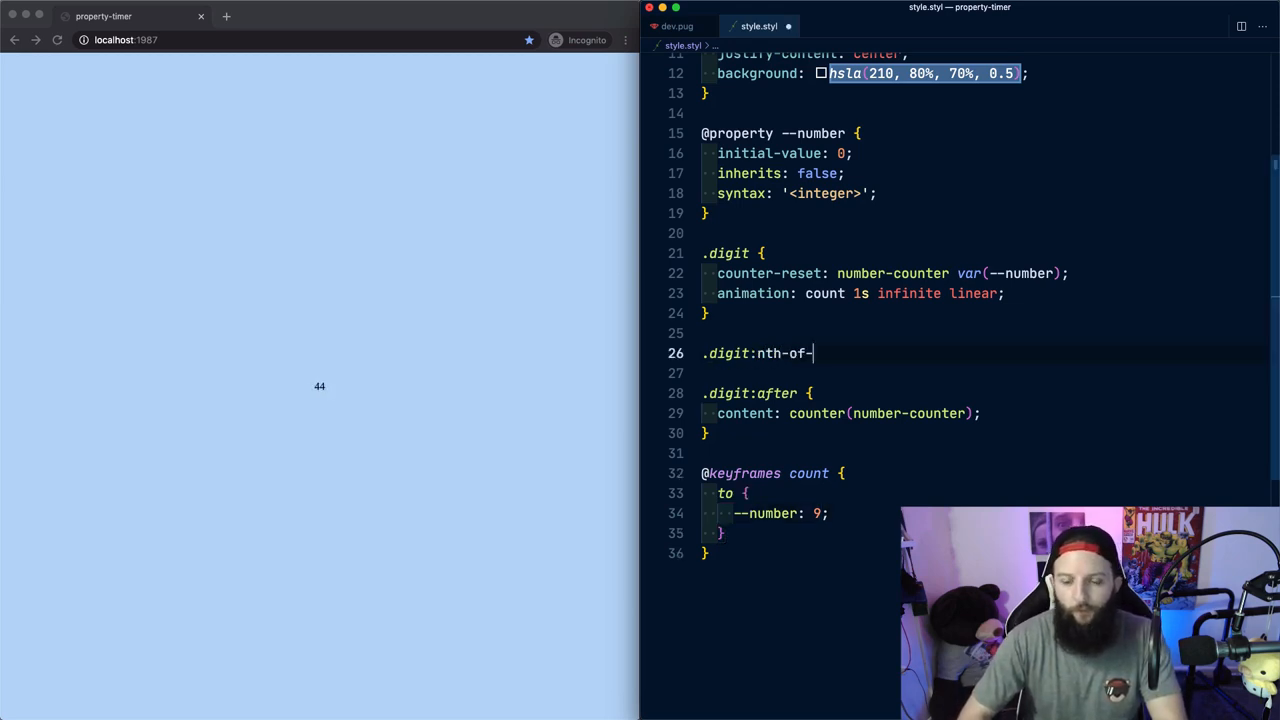
text(type(2) {)
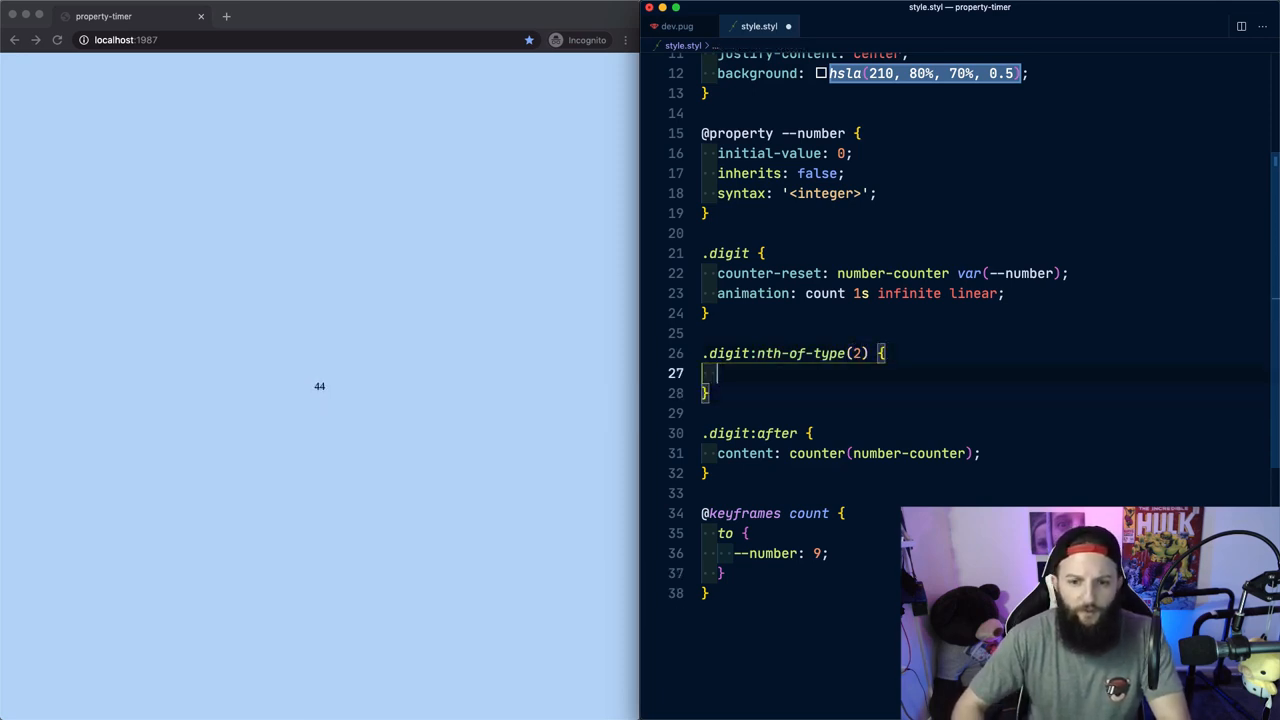
text(animation-durat)
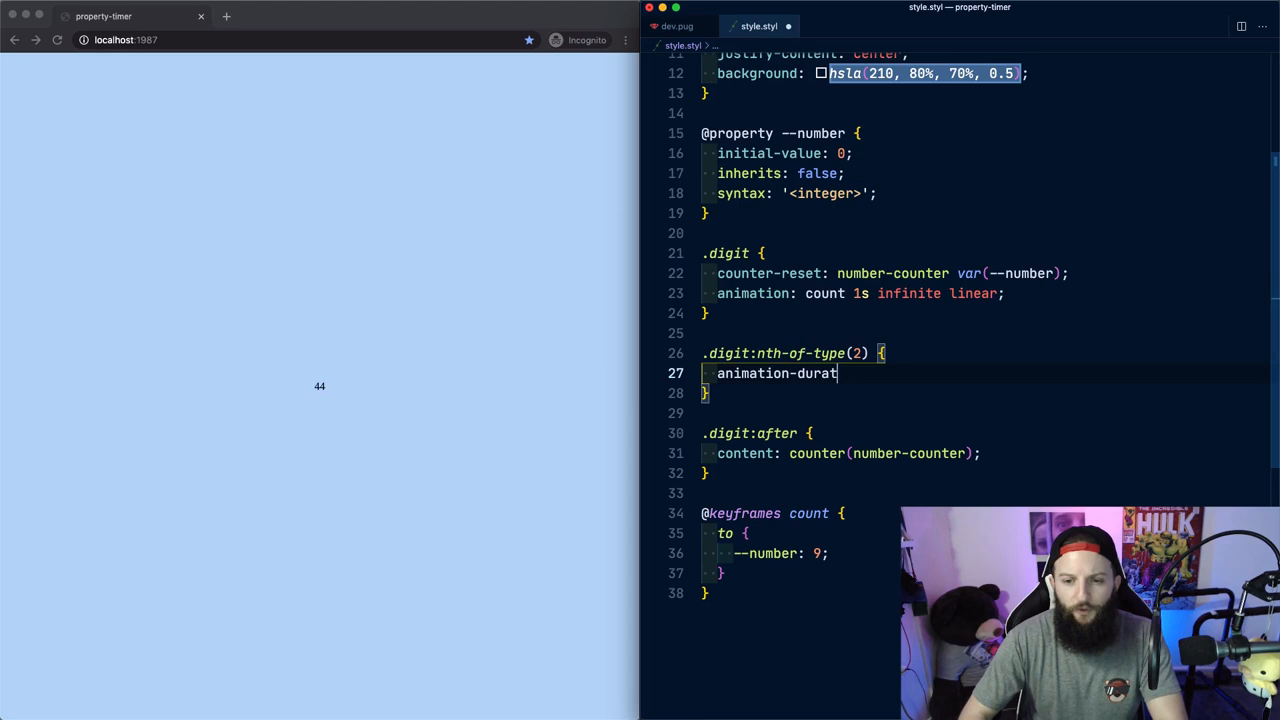
text(ion:)
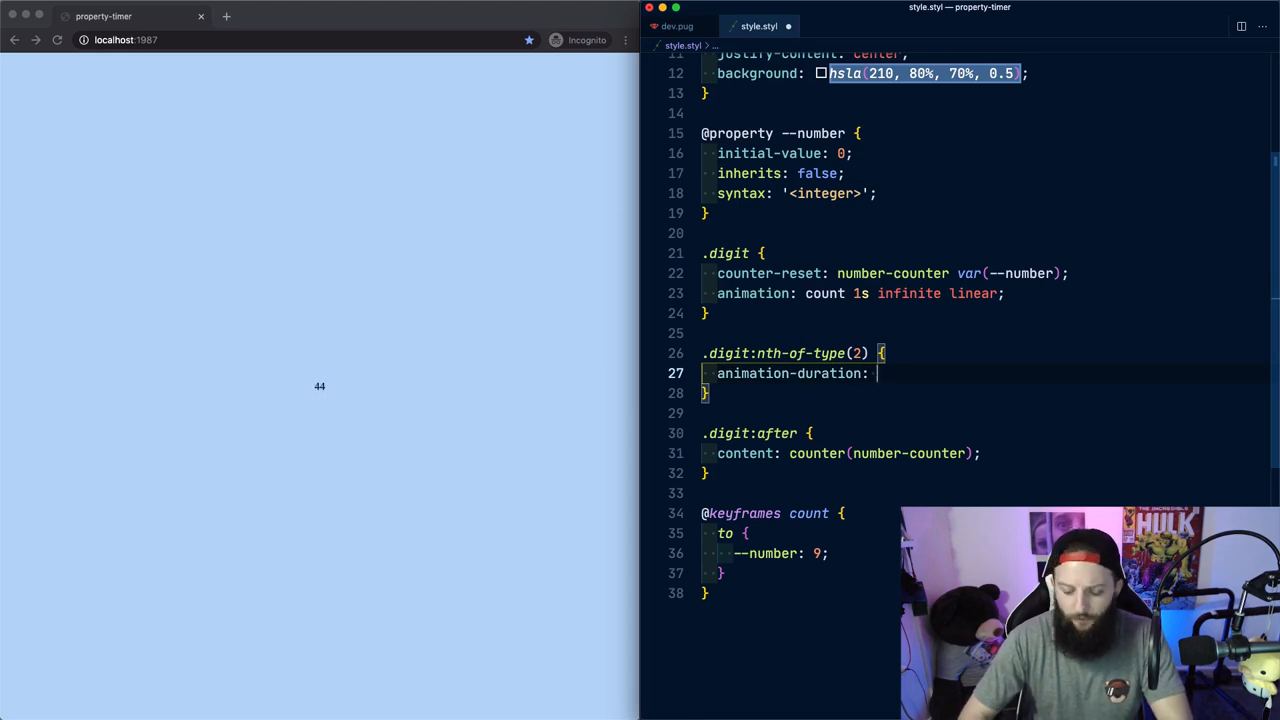
text(0.5s;)
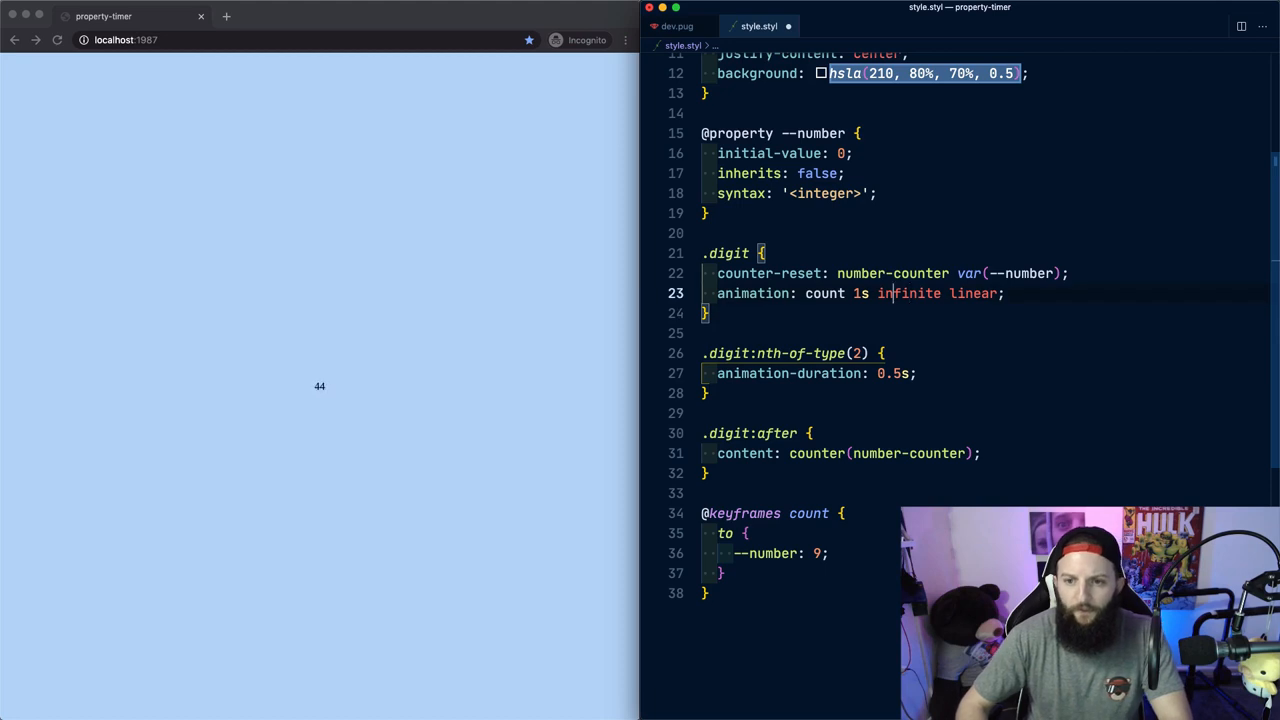
Change the main animation duration to 2s and start a 5rem font-size line.
text(2s)
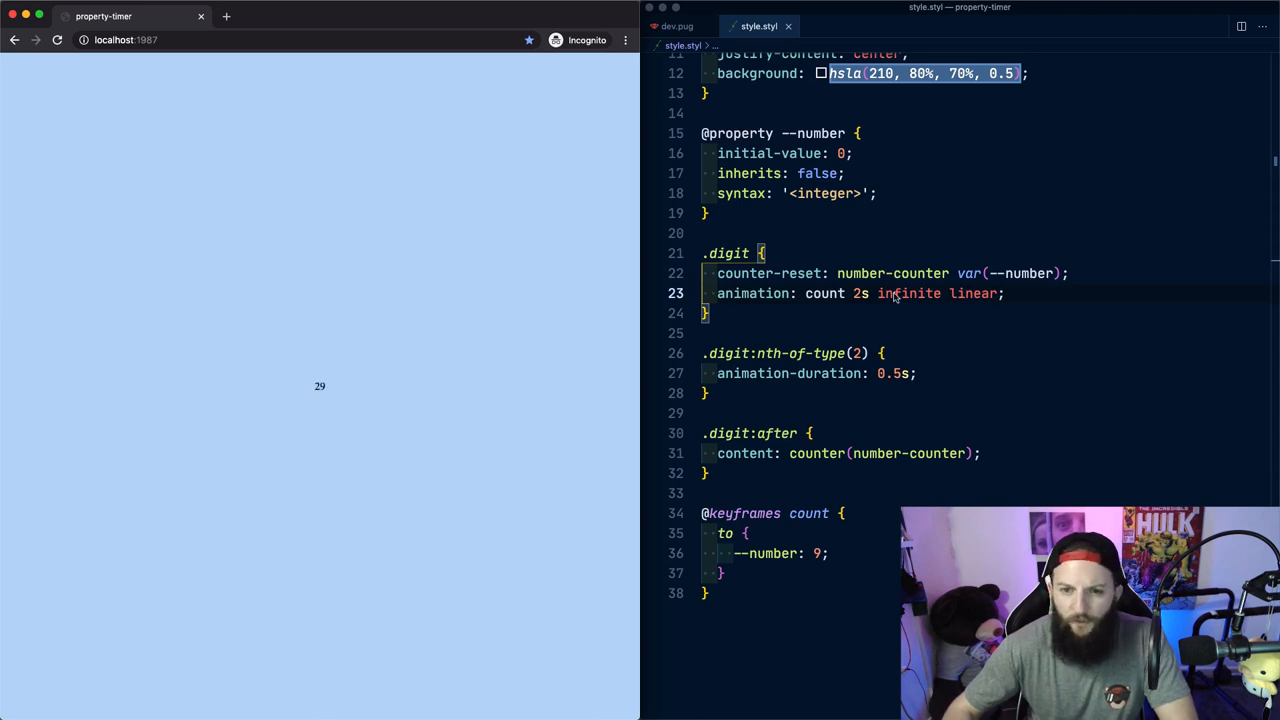
text(font-=s)
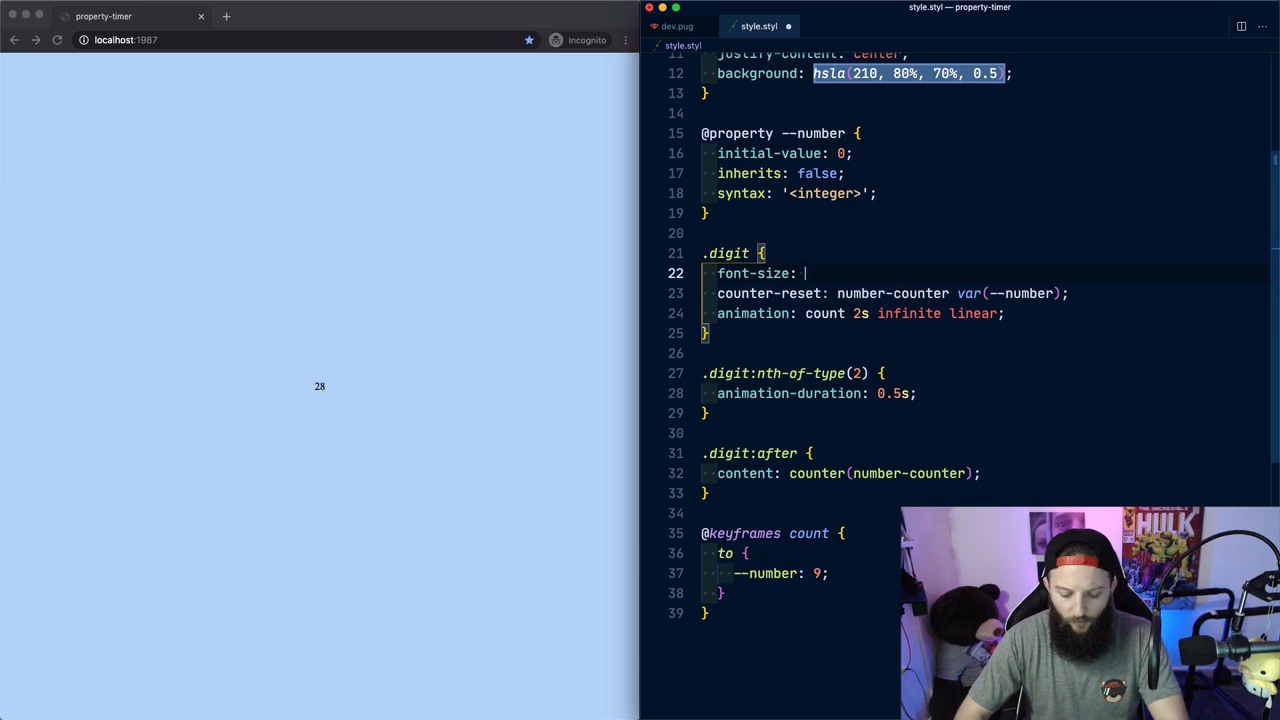
text(5rem)
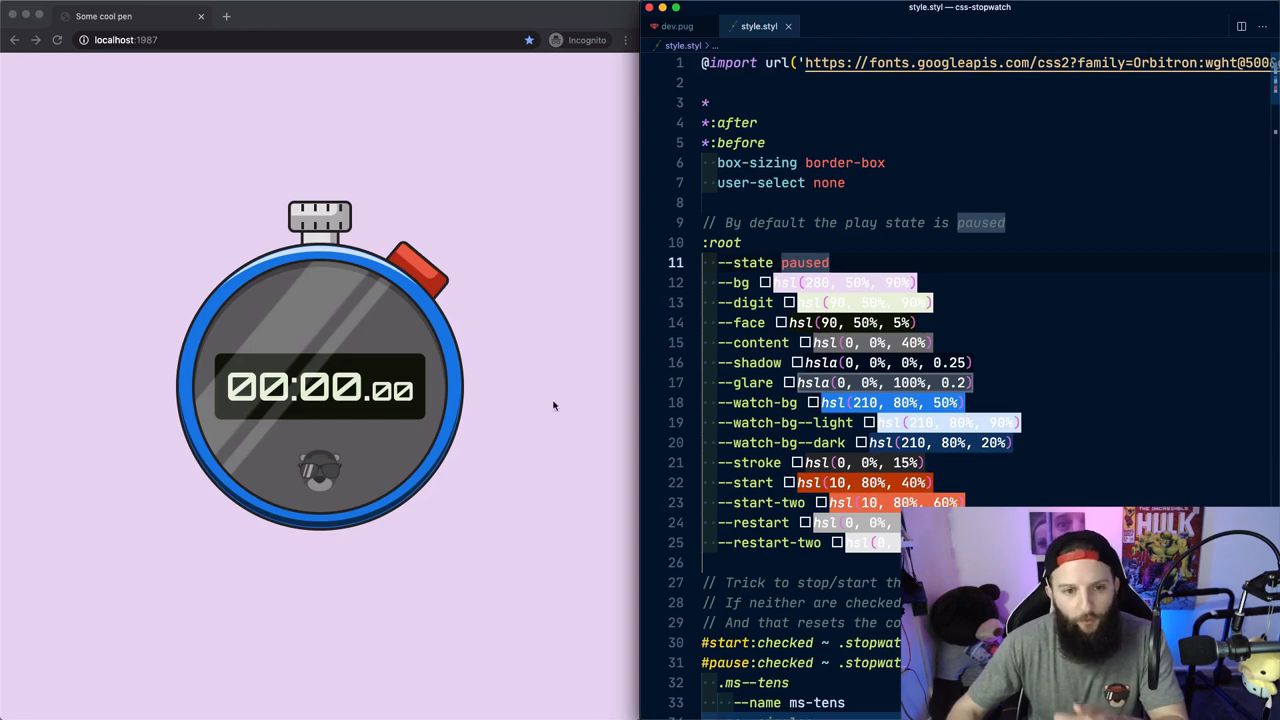
mouse_move(635, 348)
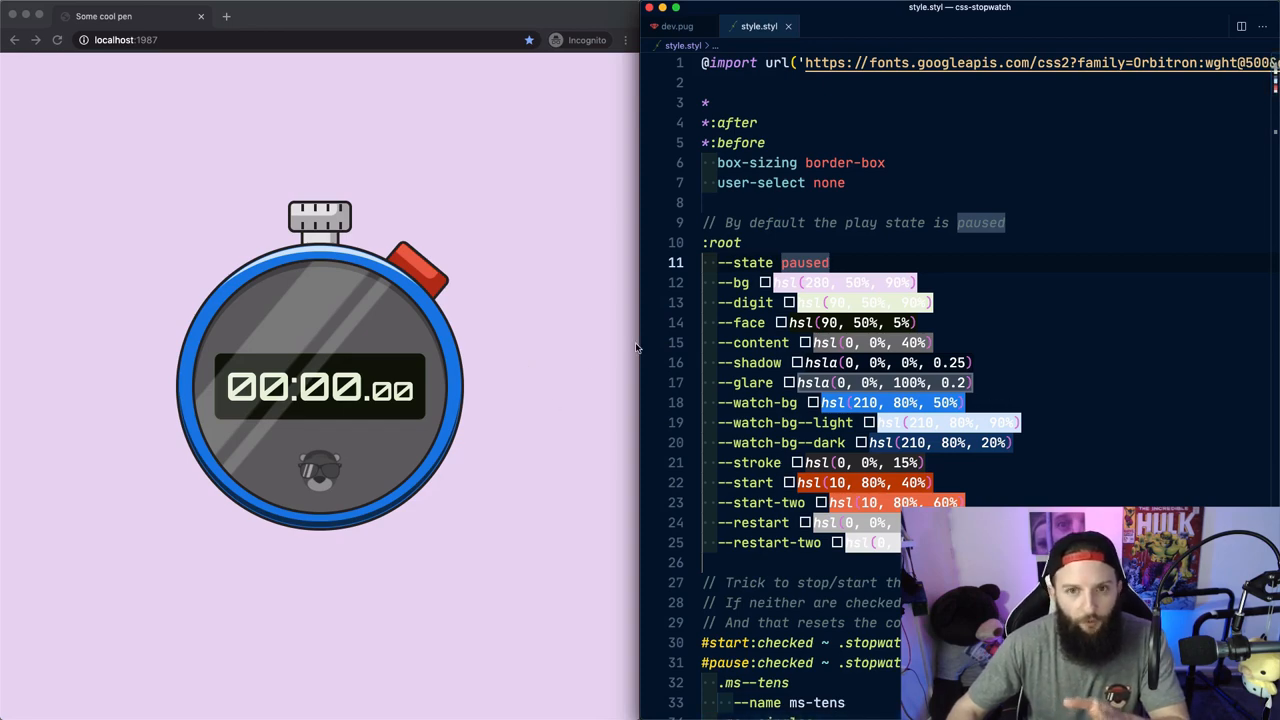
scroll(down, 3)
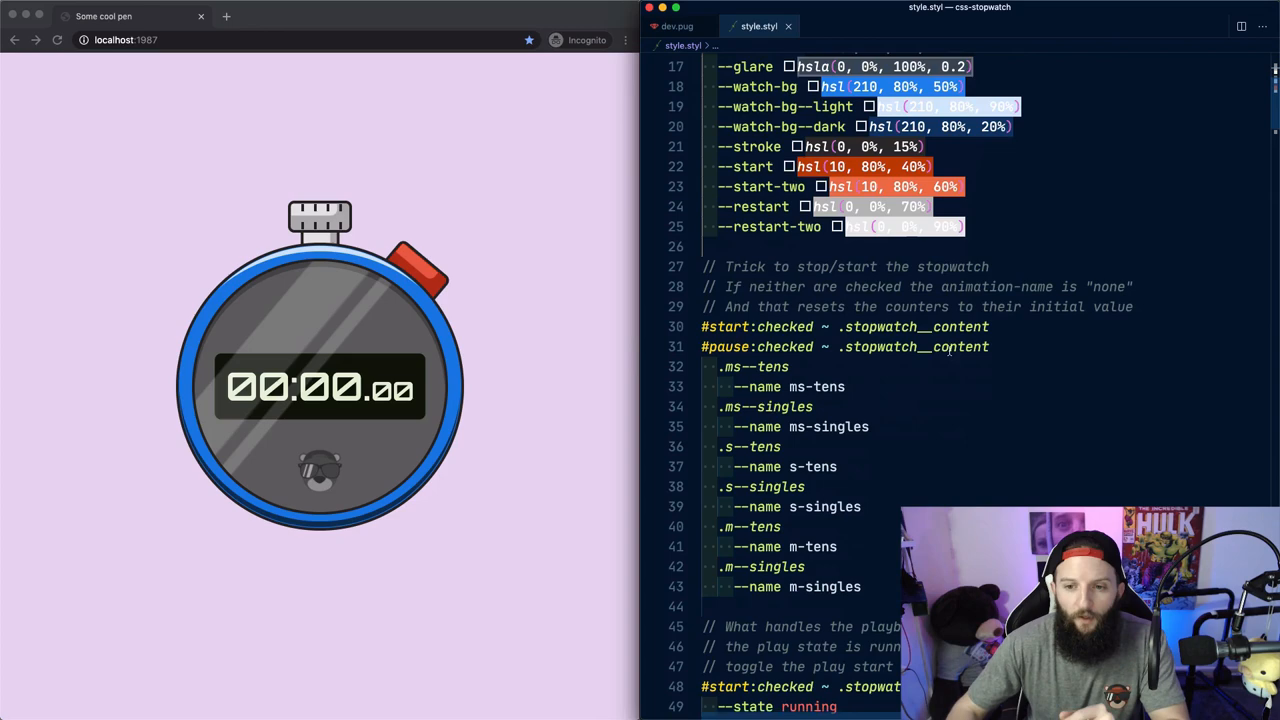
scroll(down, 3)
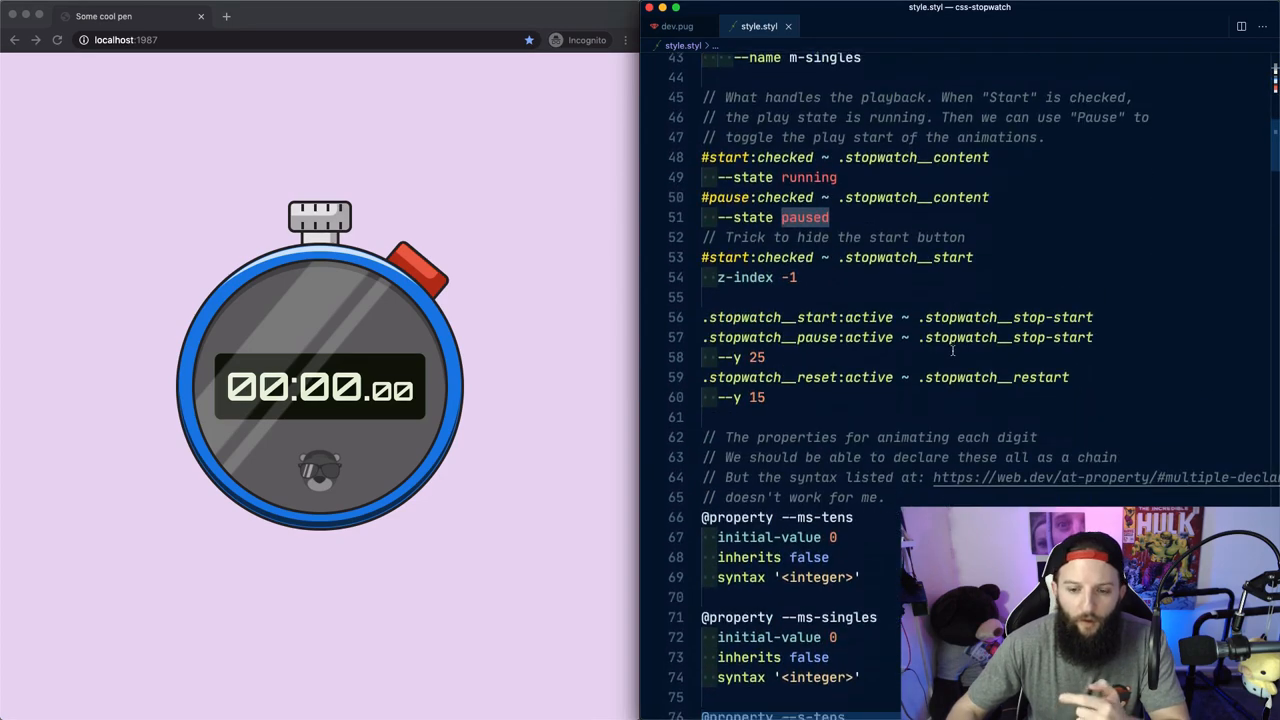
scroll(down, 3)
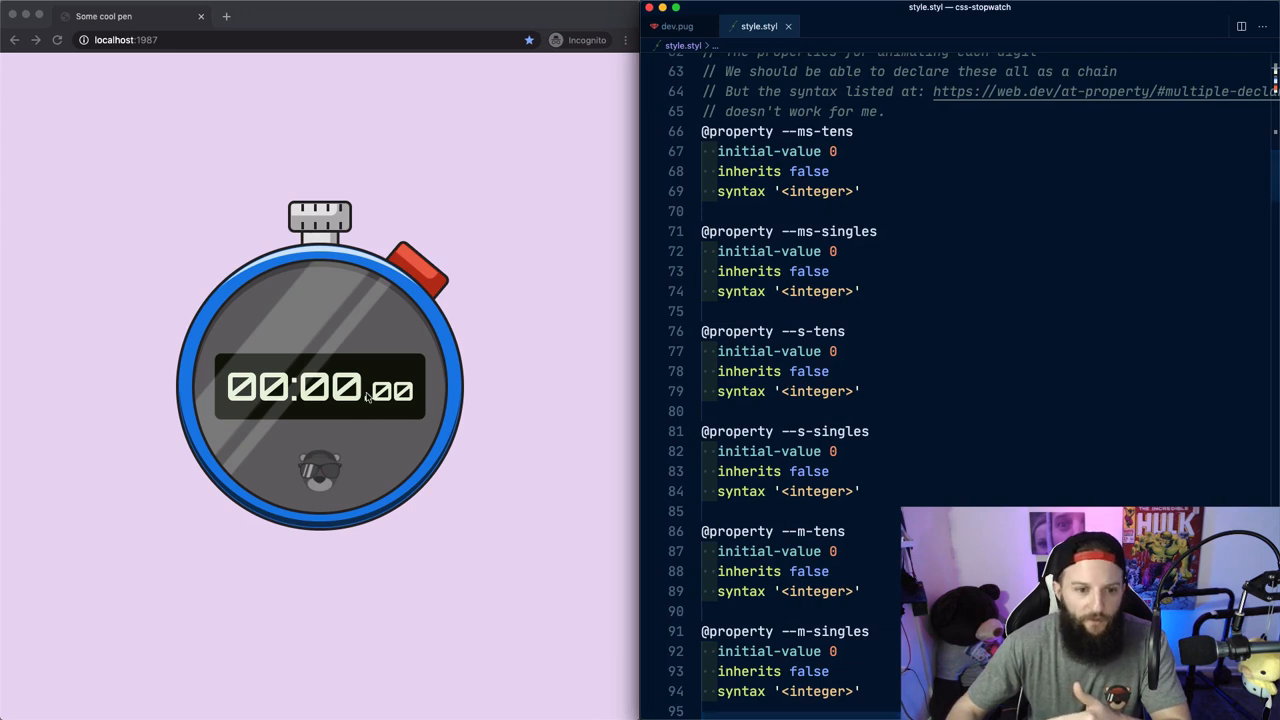
scroll(down, 3)
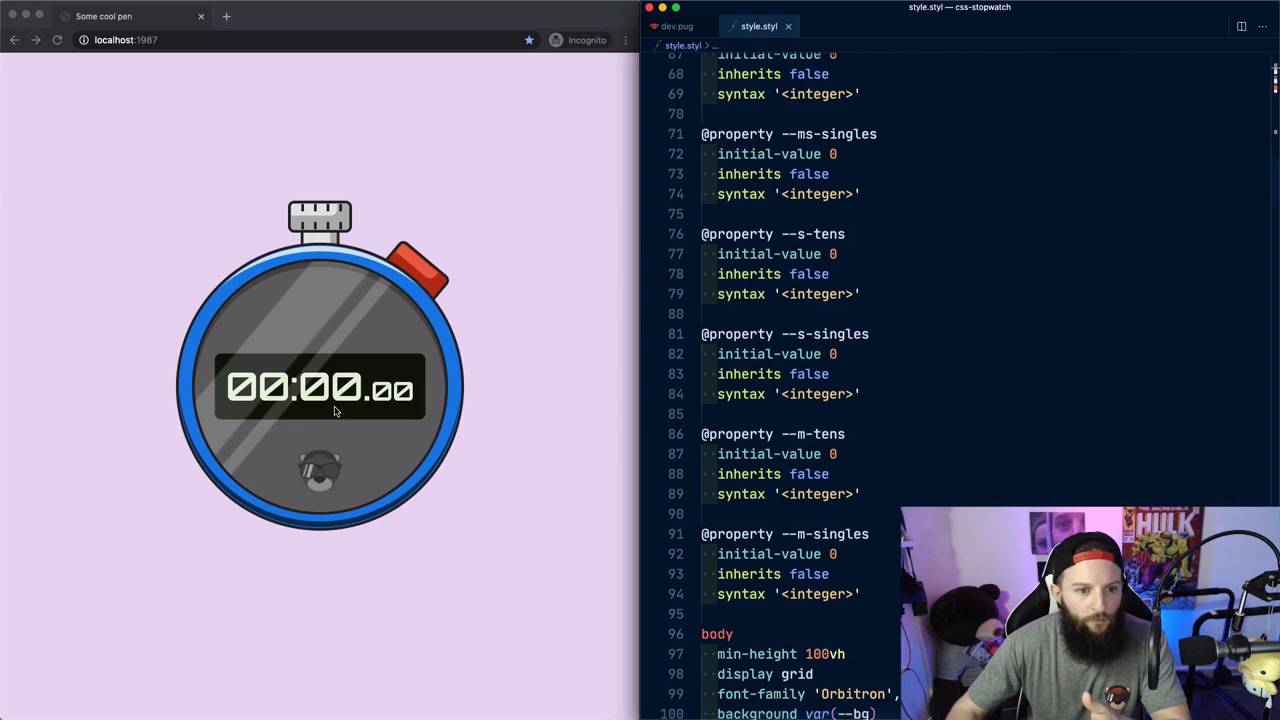
scroll(down, 3)
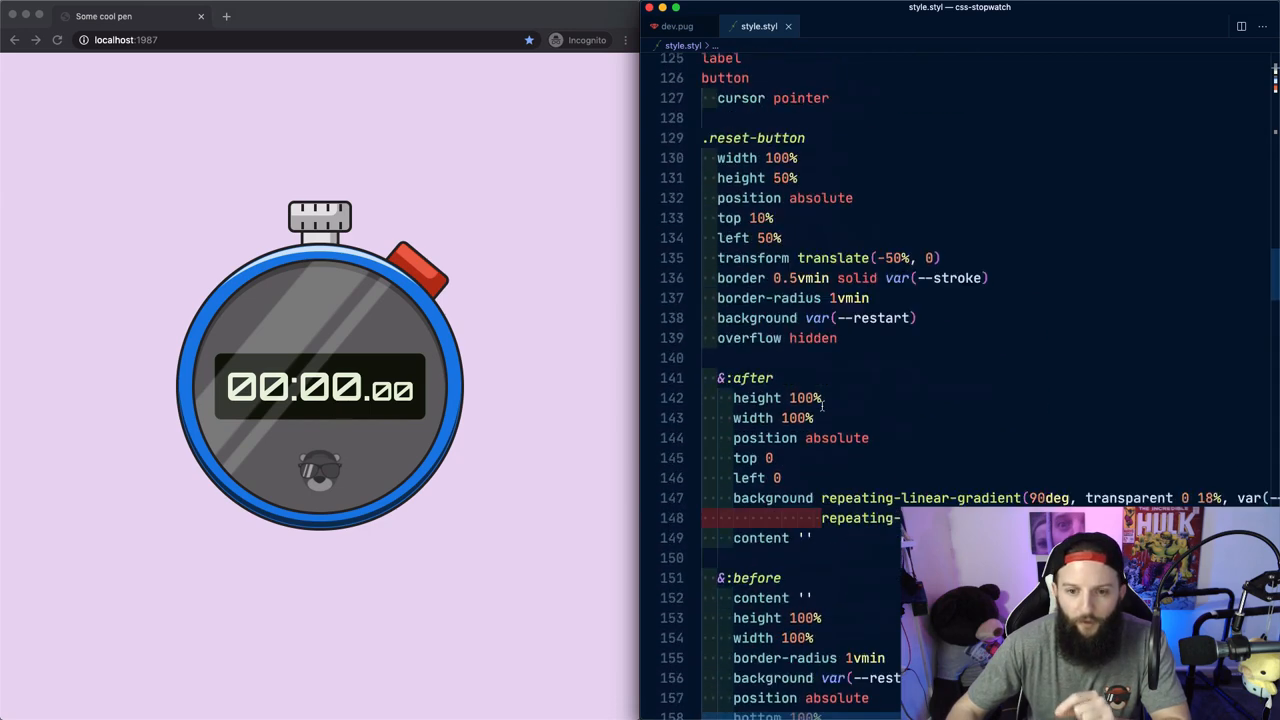
scroll(down, 3)
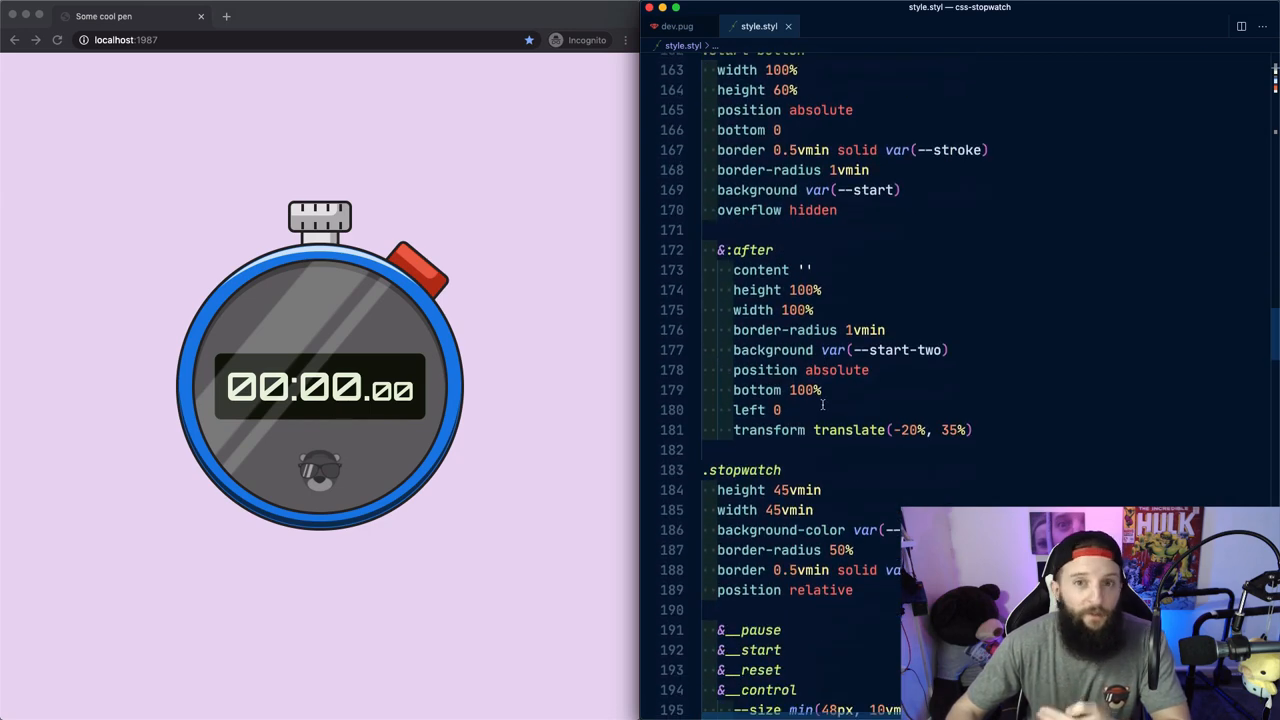
scroll(down, 3)
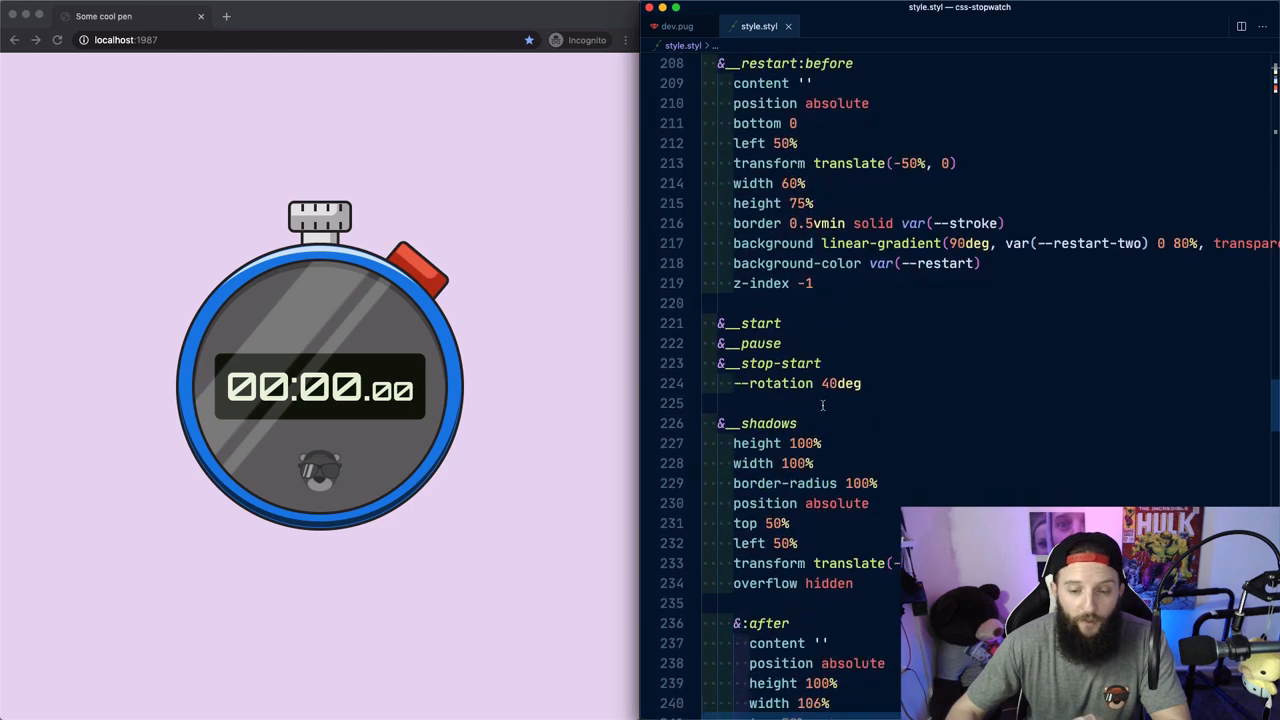
scroll(down, 3)
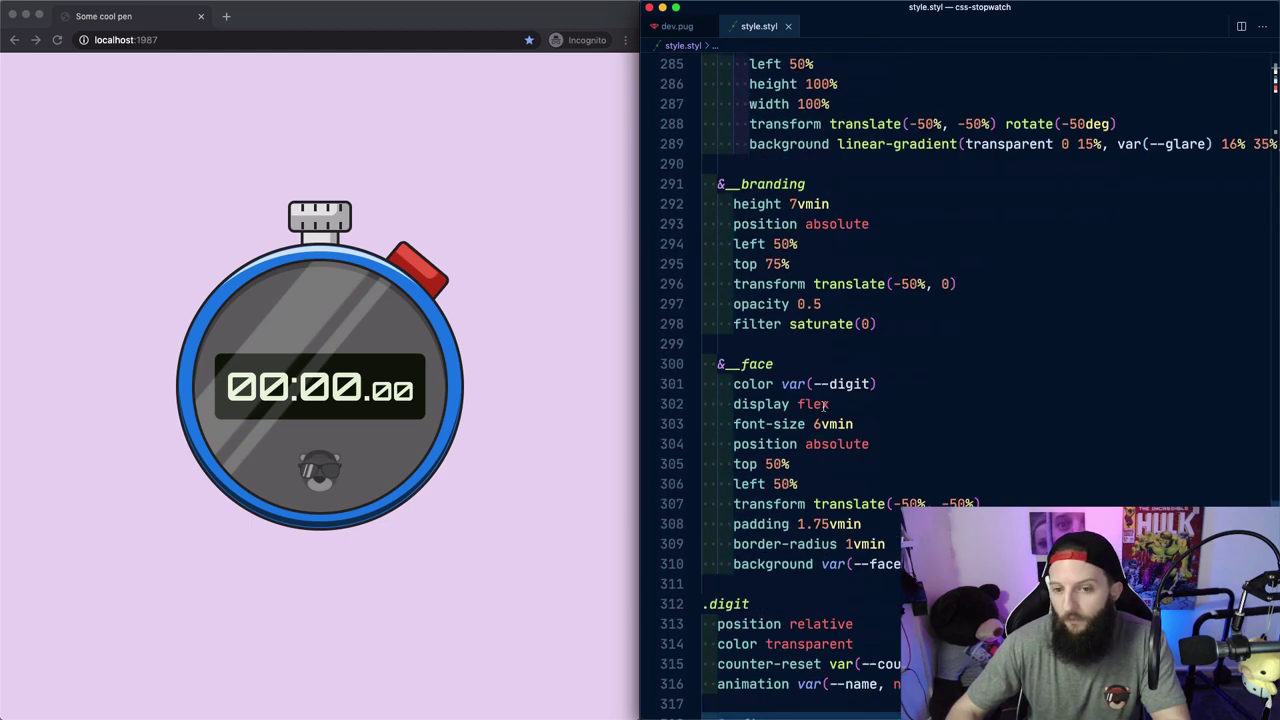
scroll(down, 3)
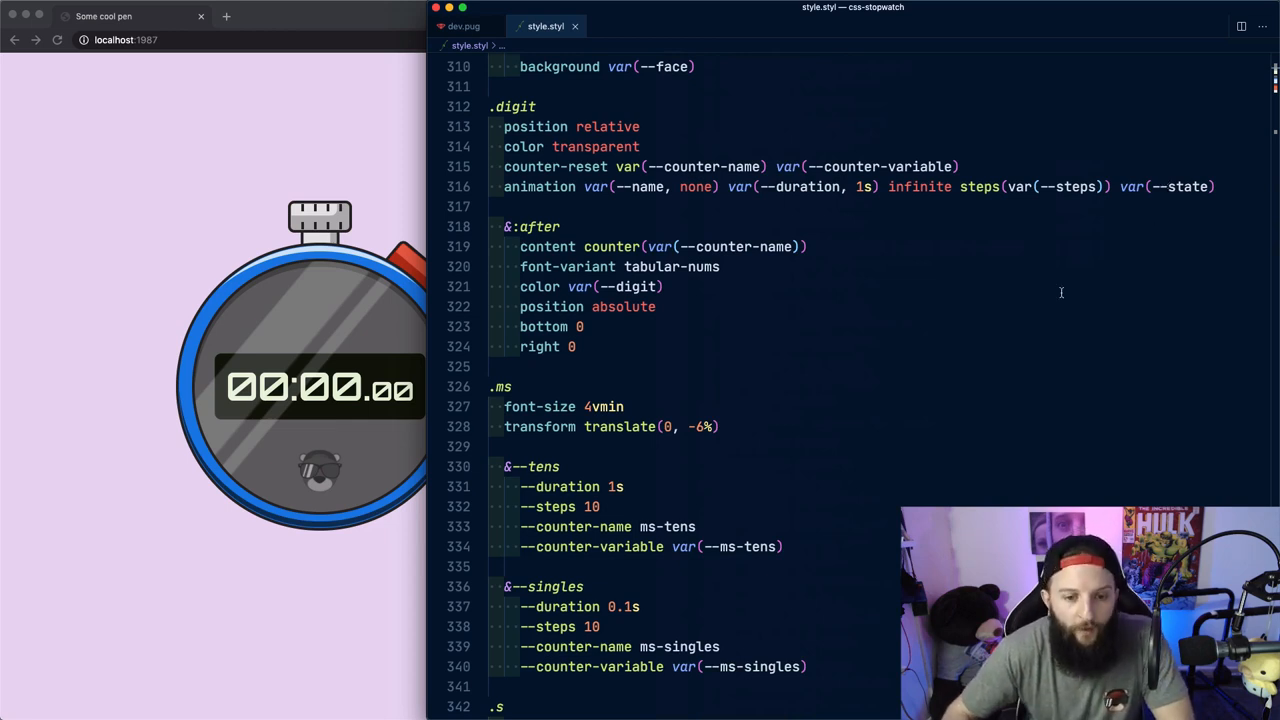
Scroll through the .digit, .ms and .s animation rules in the widened editor.
scroll(down, 3)
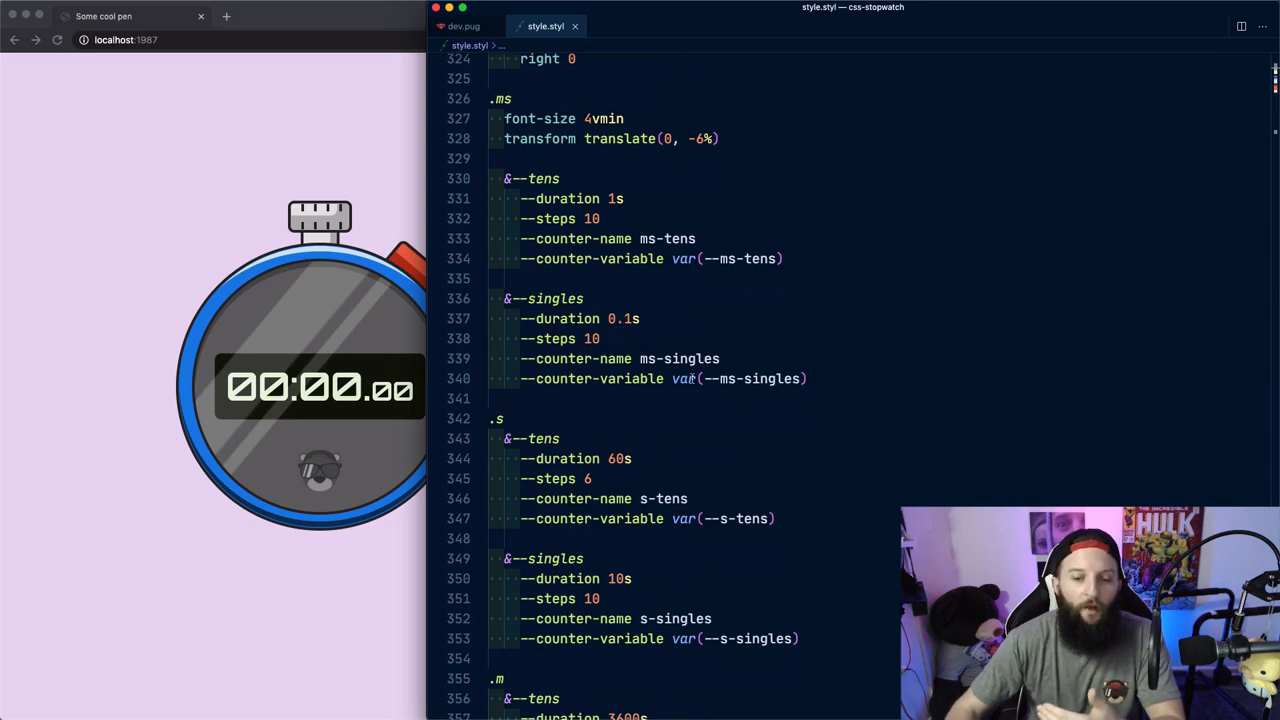
scroll(up, 3)
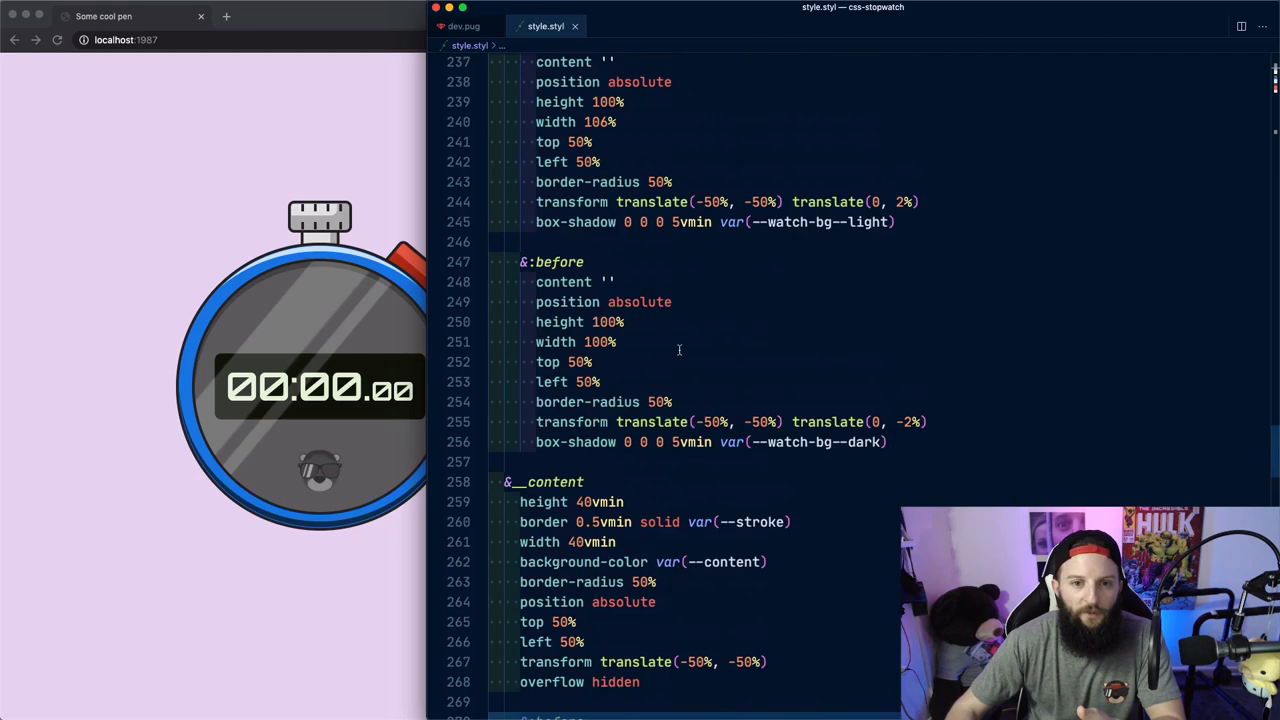
scroll(up, 3)
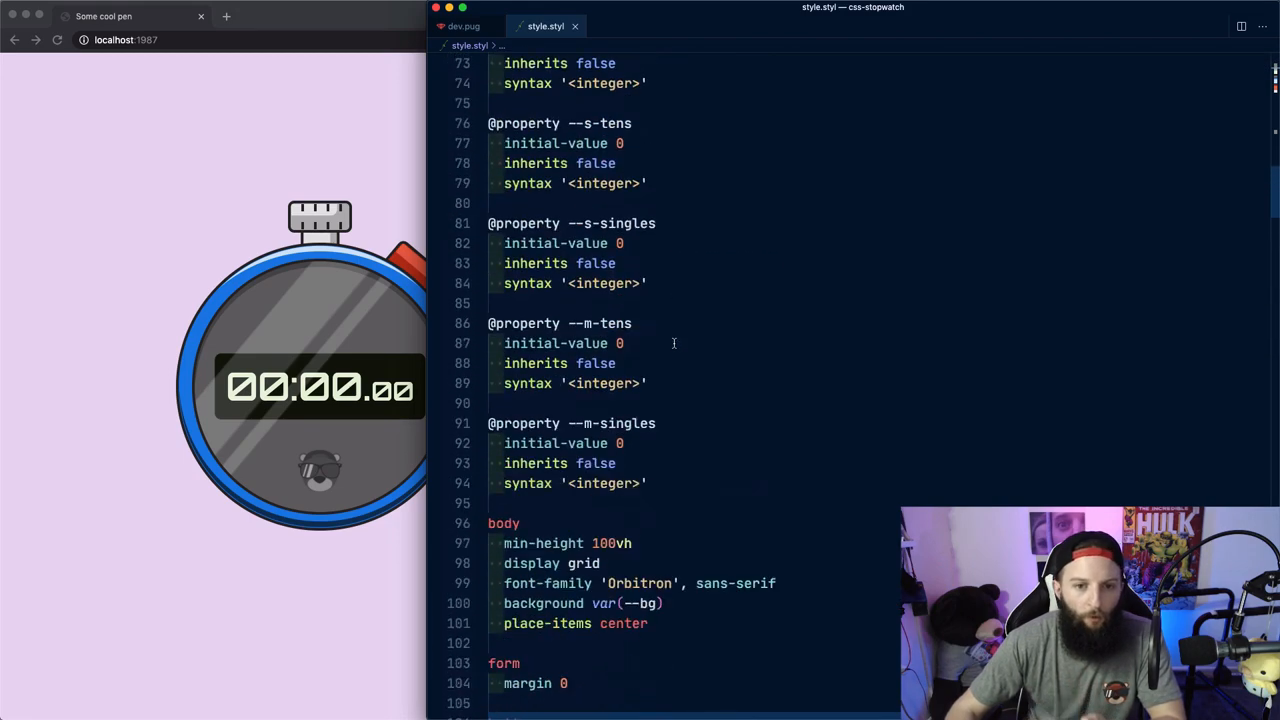
scroll(down, 3)
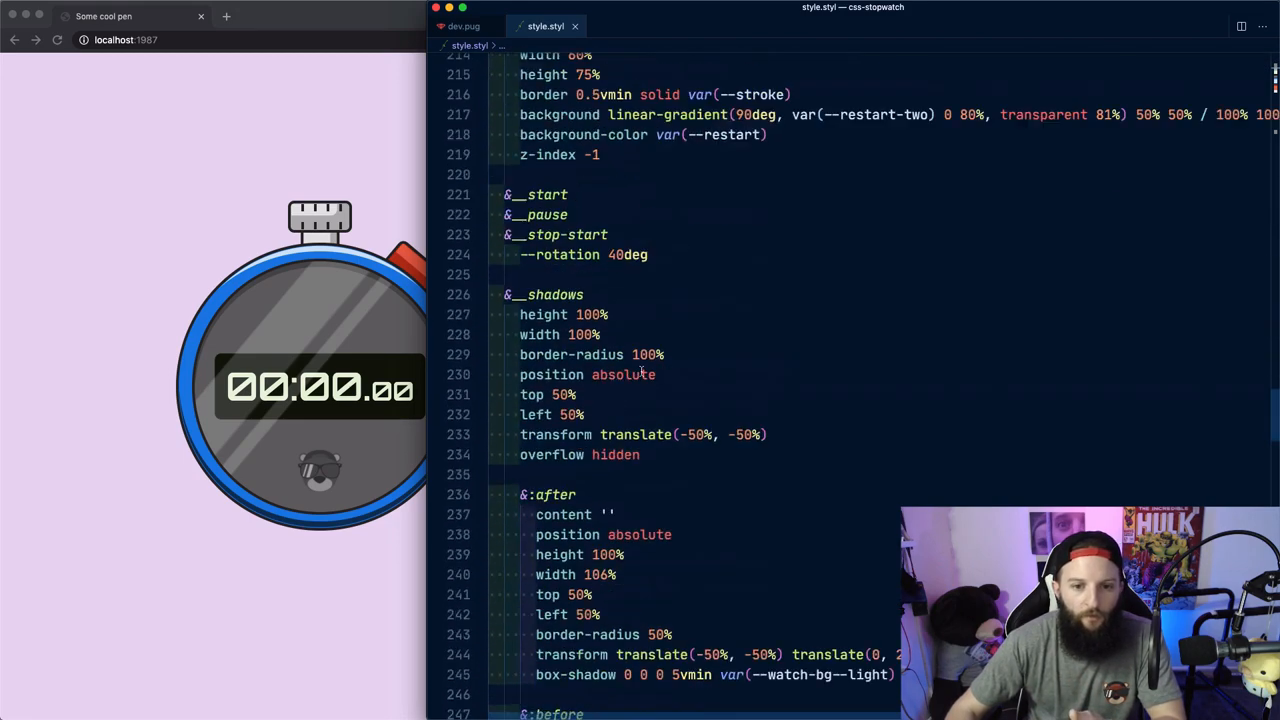
scroll(down, 3)
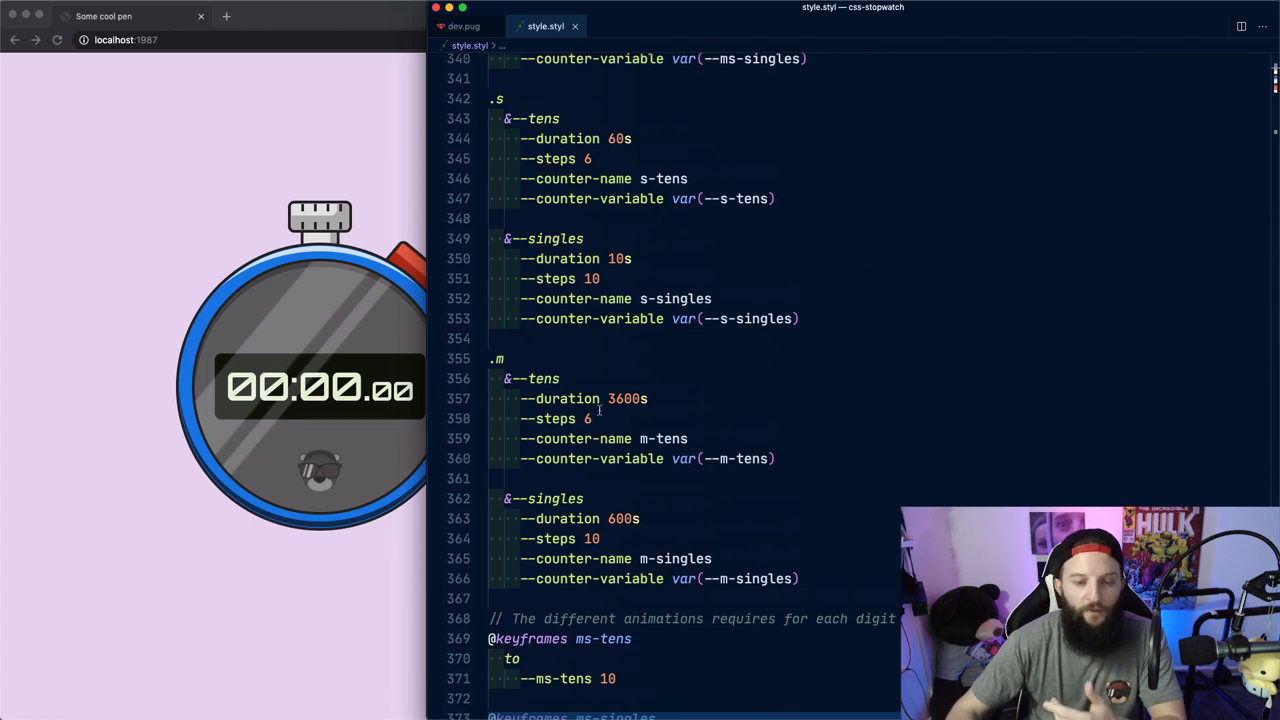
mouse_move(628, 440)
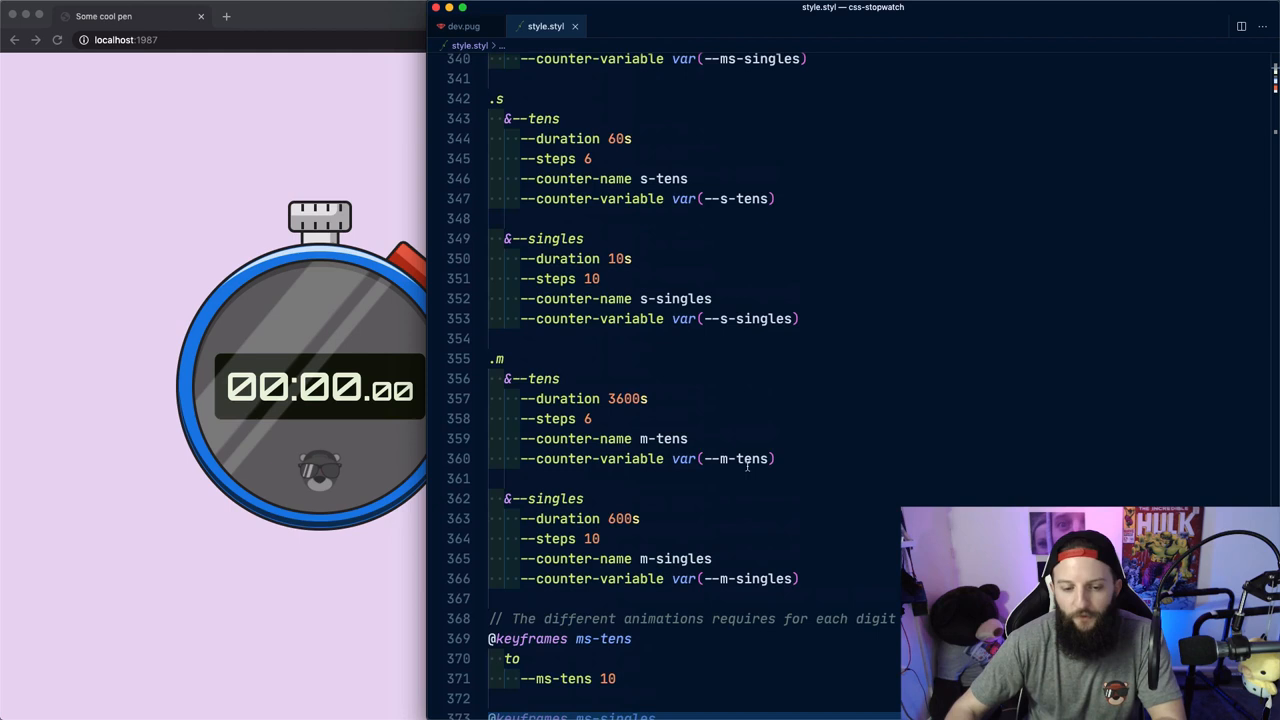
scroll(down, 3)
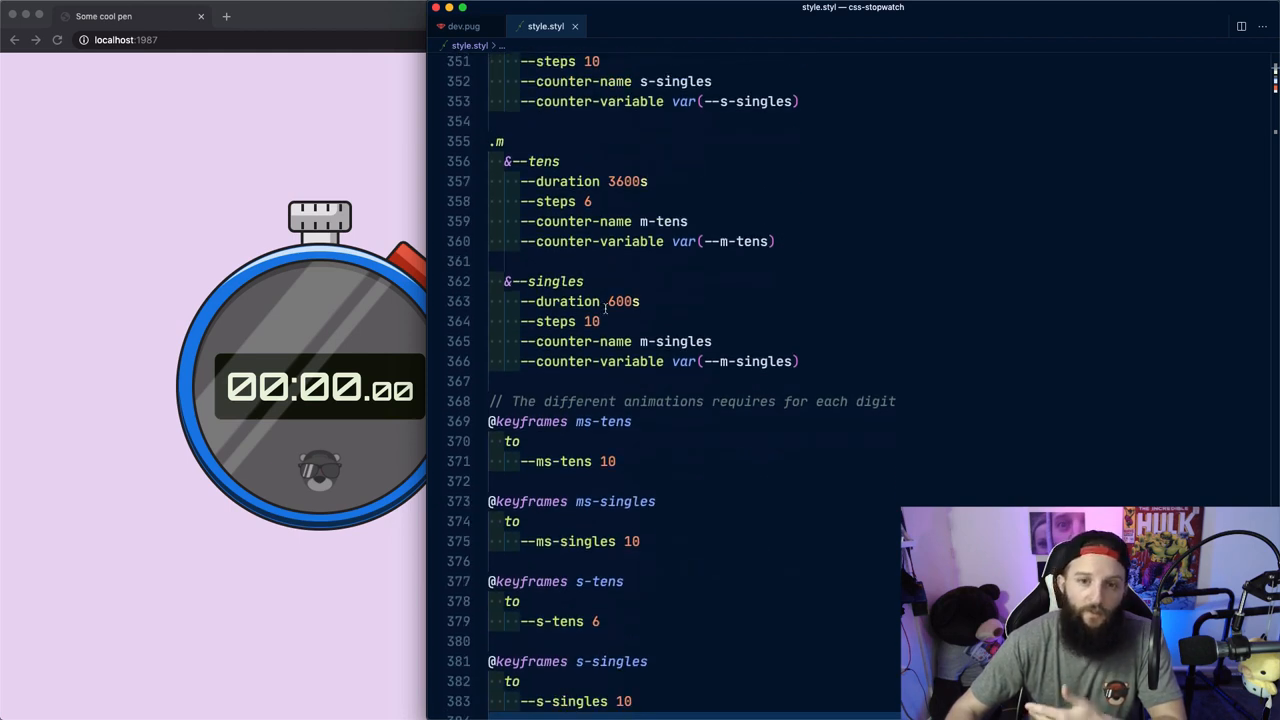
scroll(down, 3)
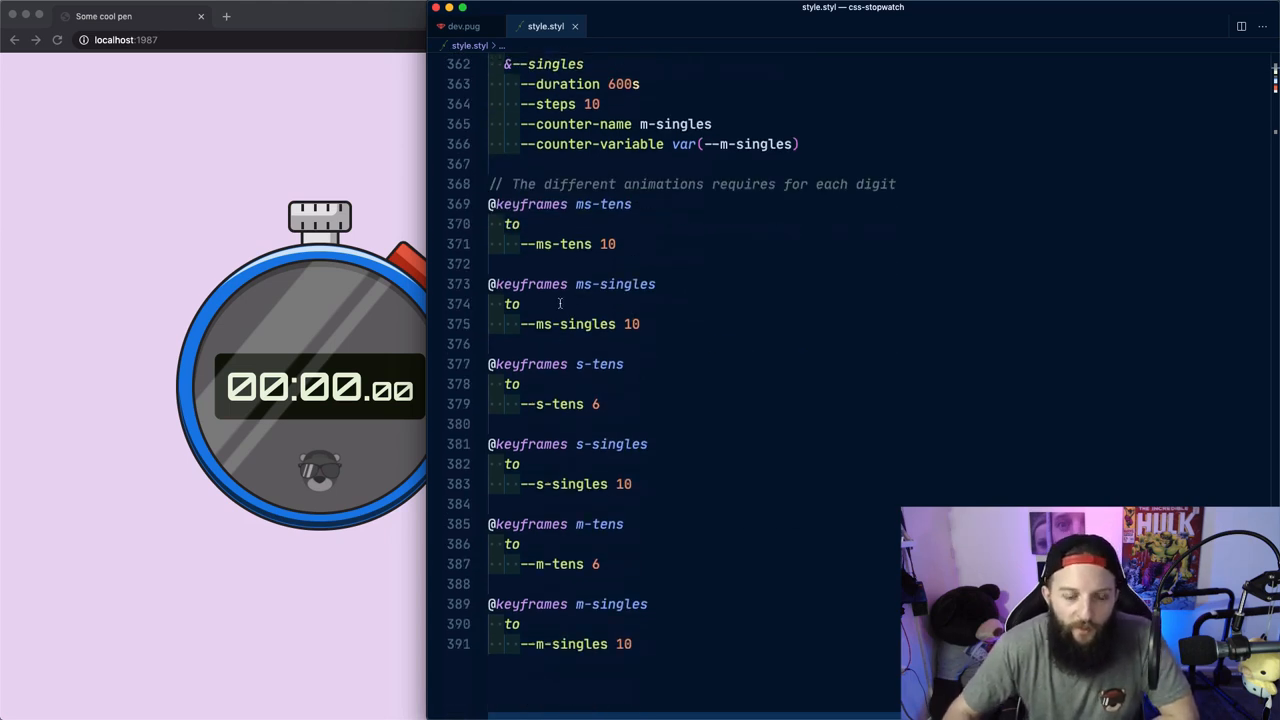
mouse_move(571, 220)
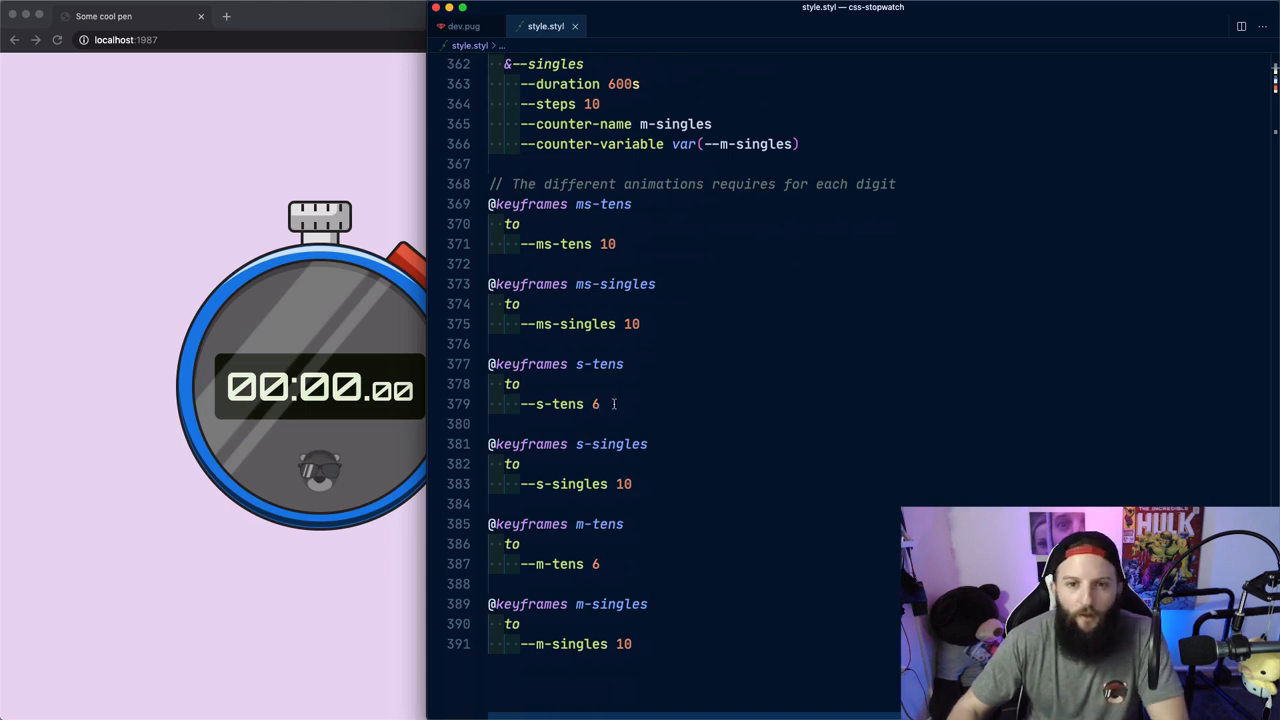
scroll(up, 3)
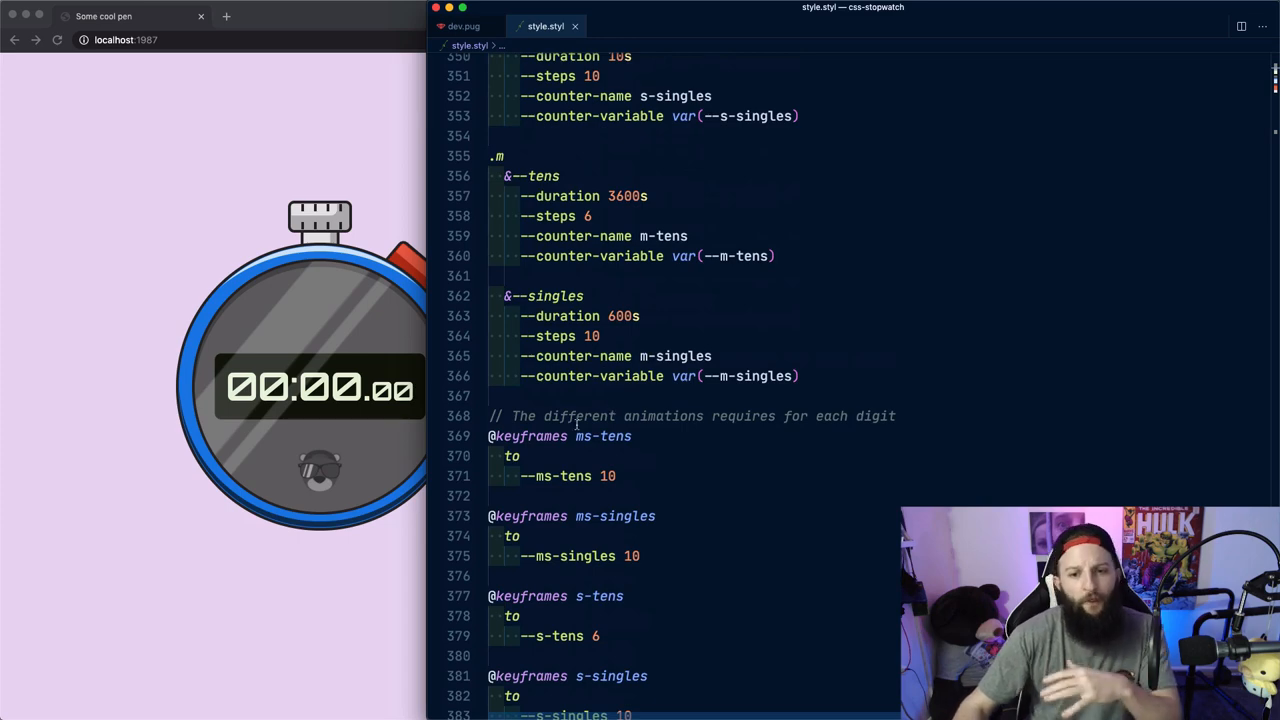
scroll(up, 3)
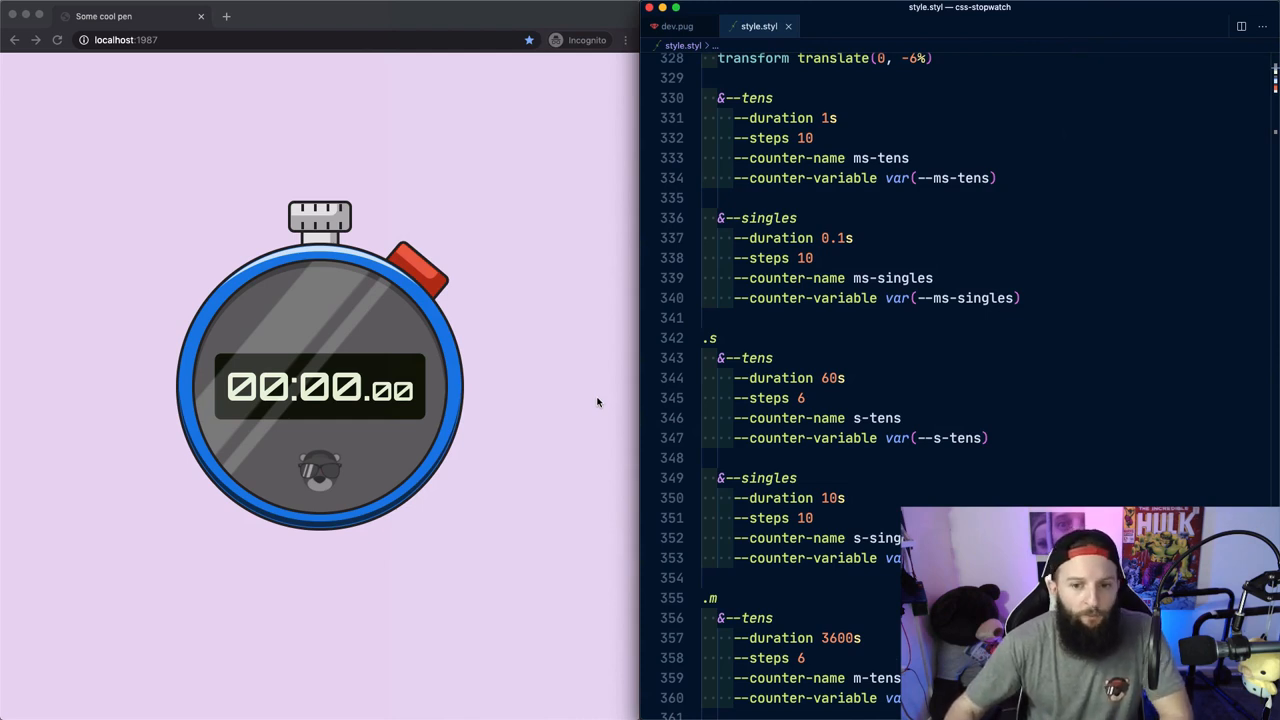
mouse_move(310, 233)
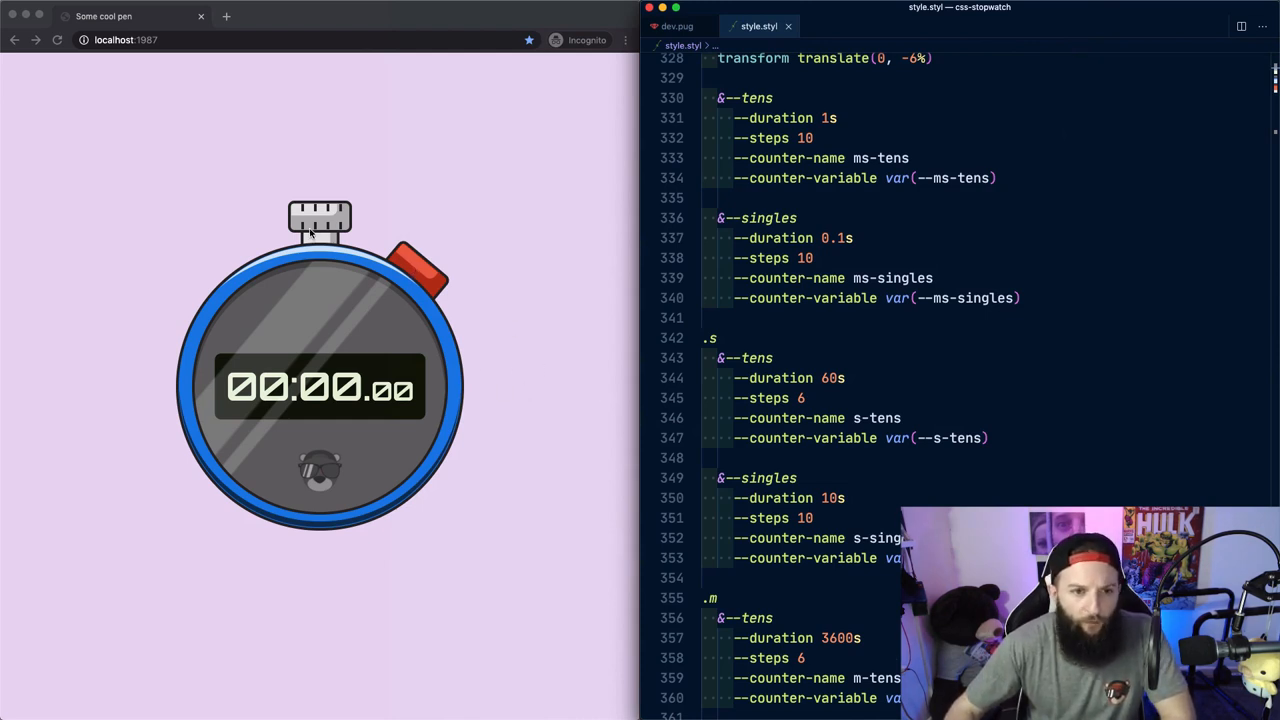
mouse_move(367, 293)
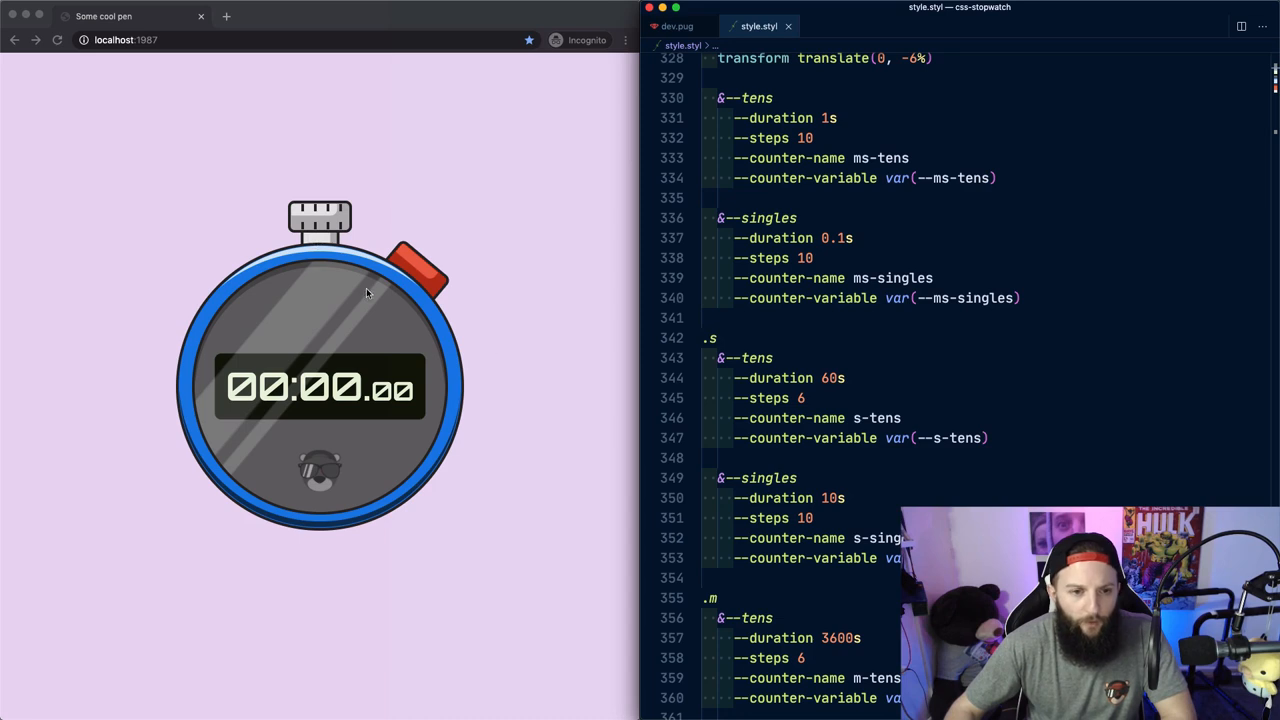
mouse_move(442, 307)
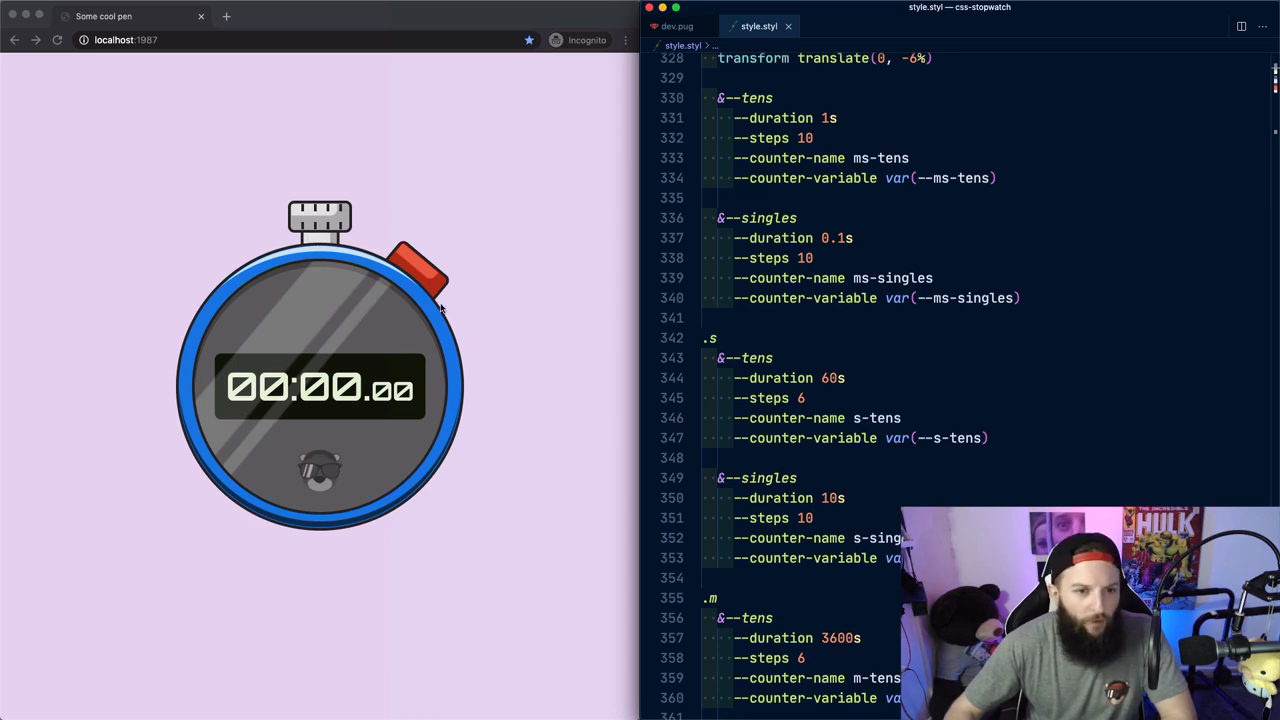
Start the preview stopwatch beside the half-width editor, letting it reach 00:00.77.
click(410, 270)
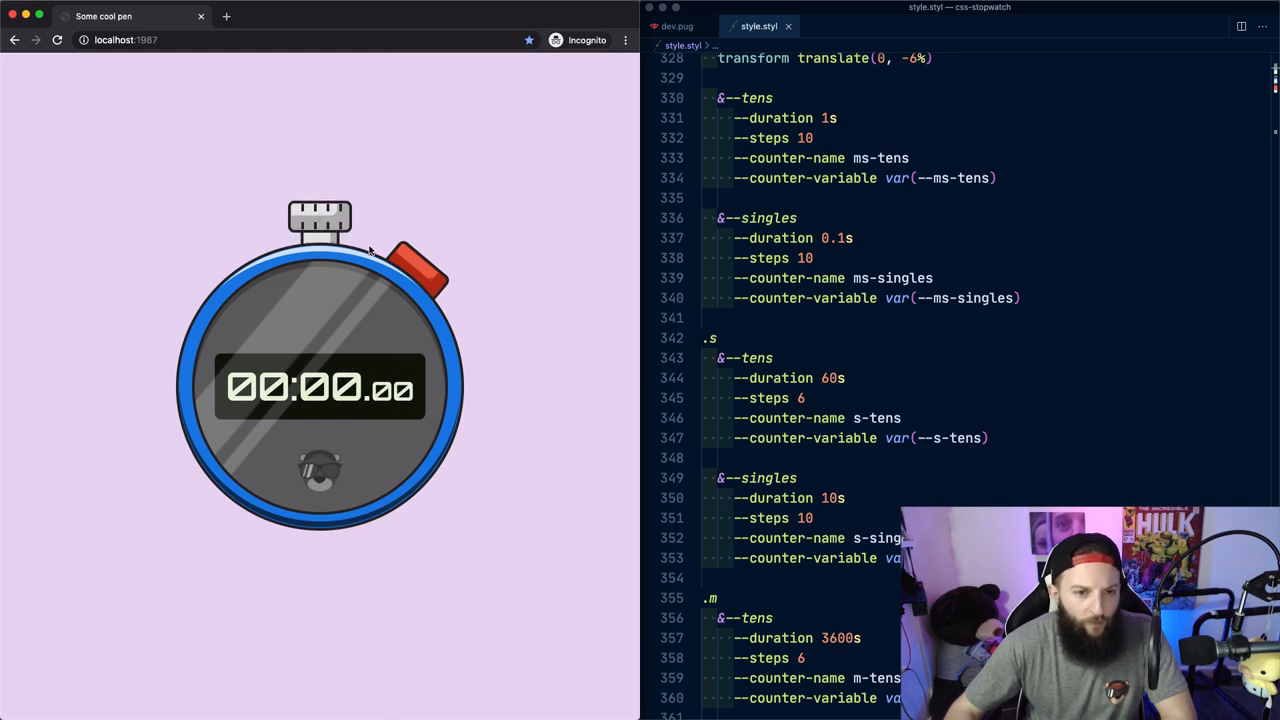
click(415, 265)
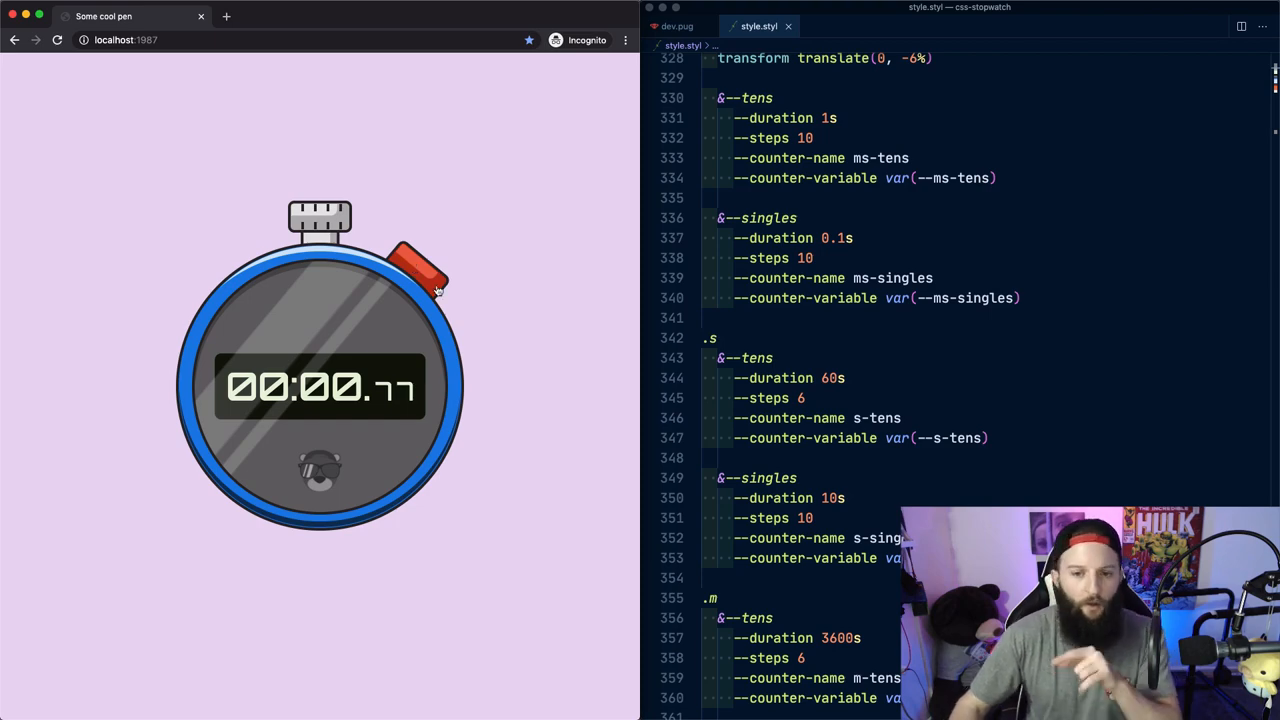
scroll(up, 3)
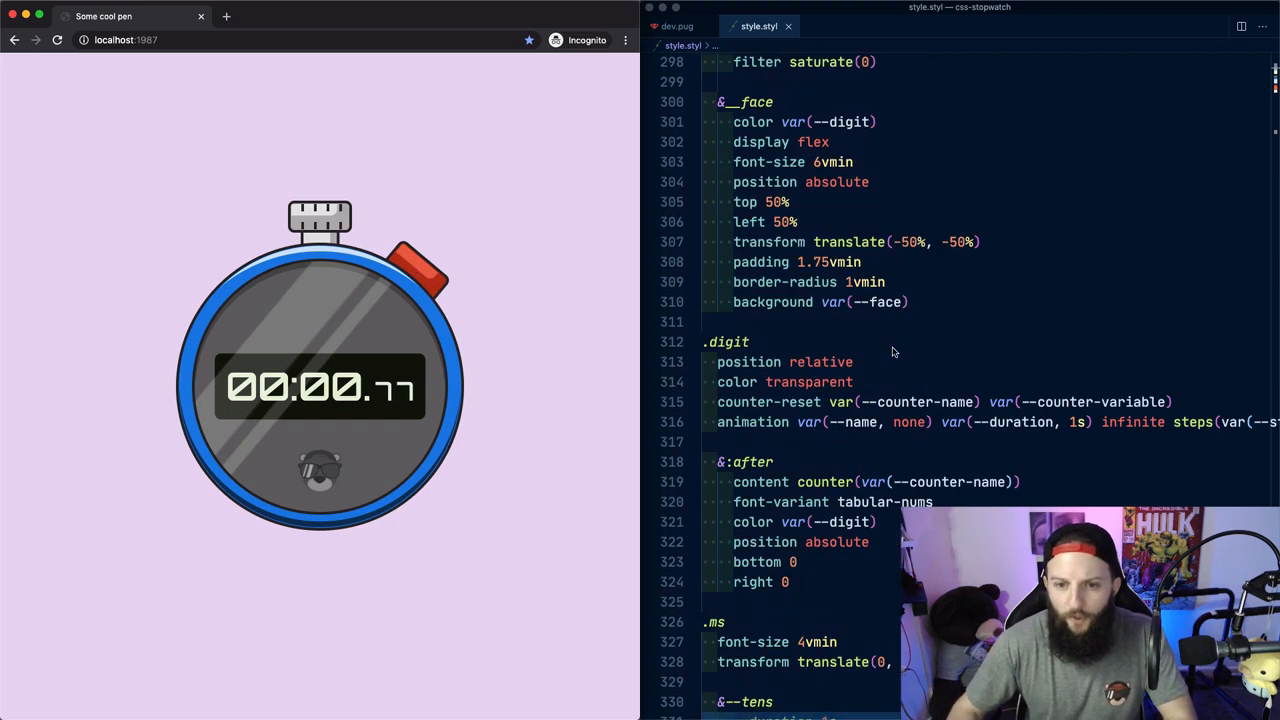
Review the checkbox inputs, labels and reset button markup in dev.pug.
scroll(up, 3)
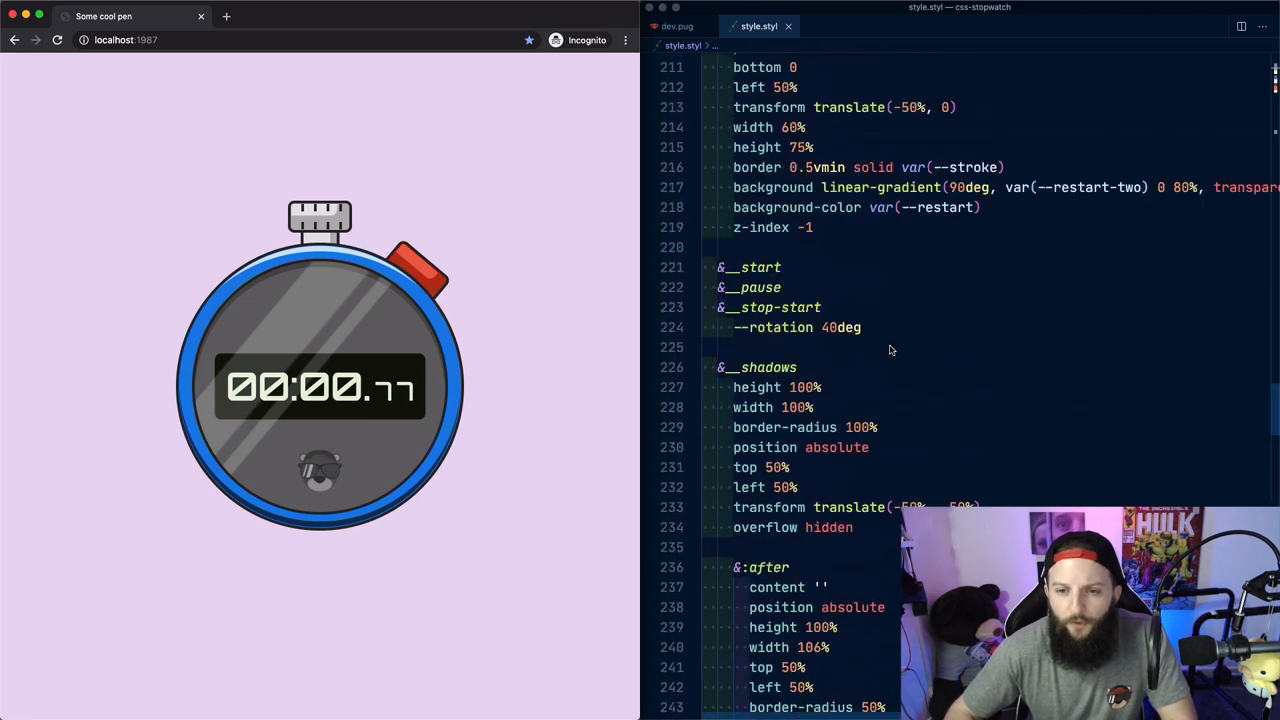
scroll(up, 3)
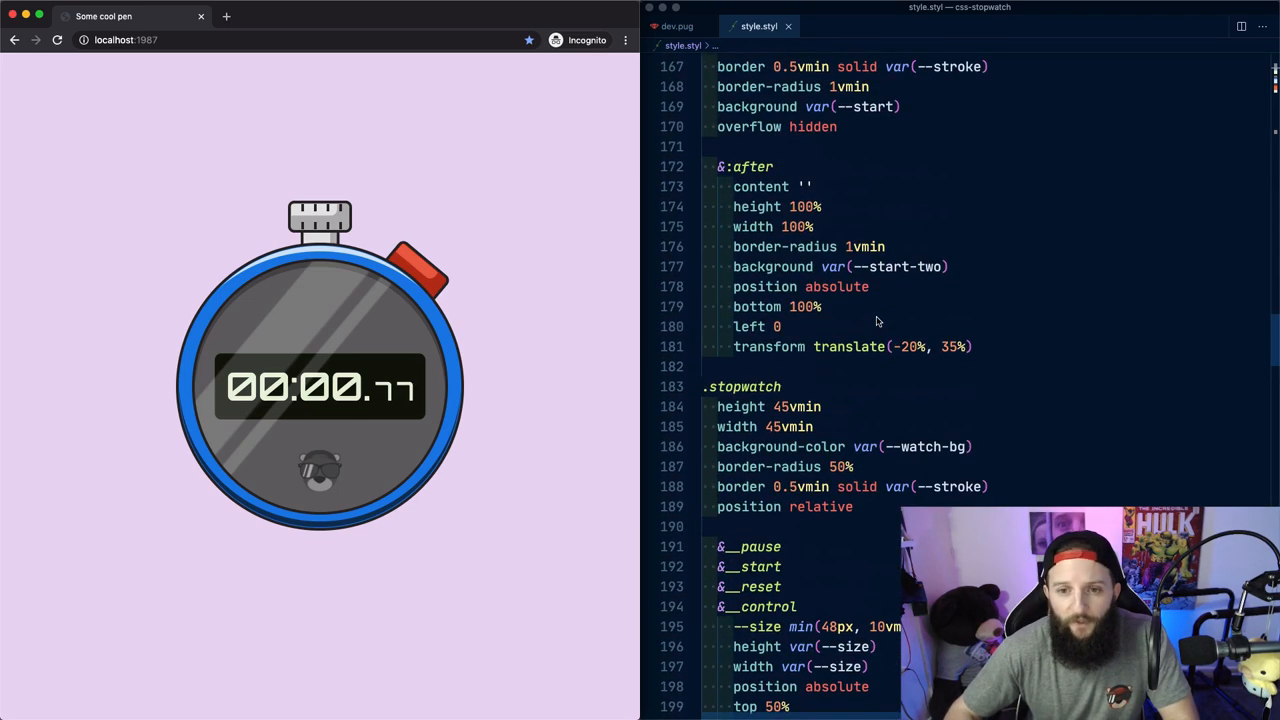
scroll(up, 3)
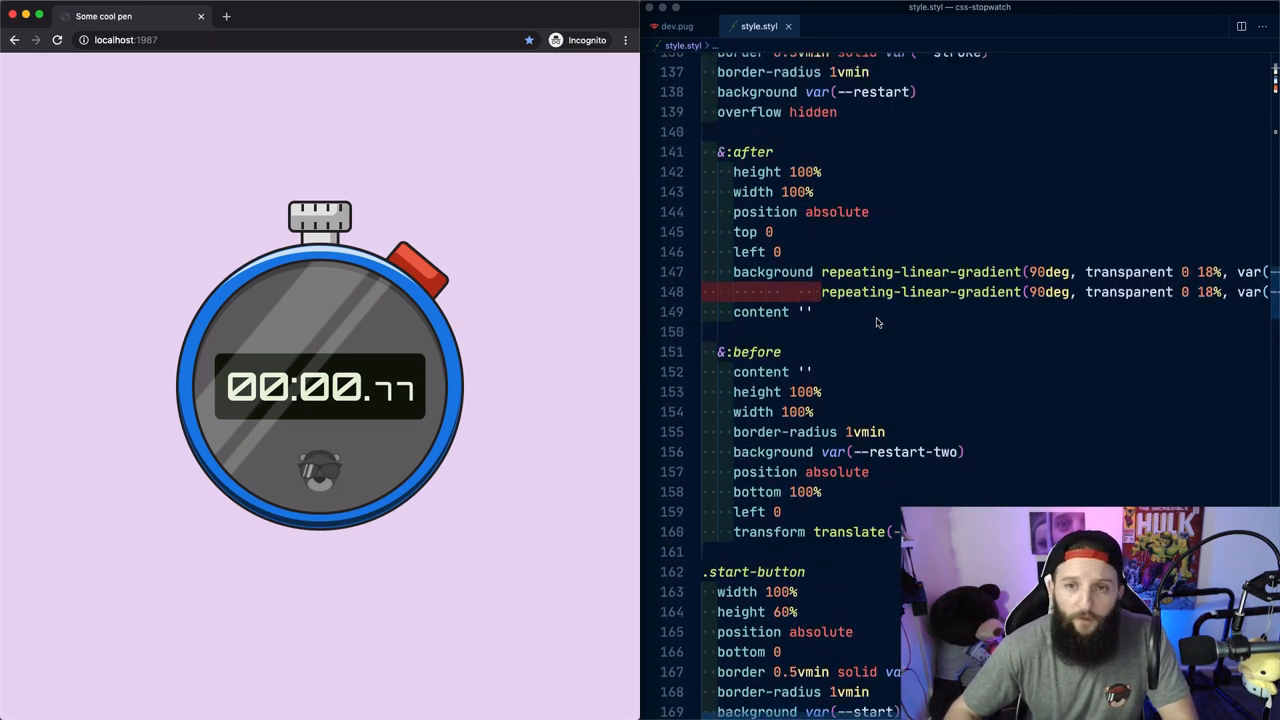
click(676, 26)
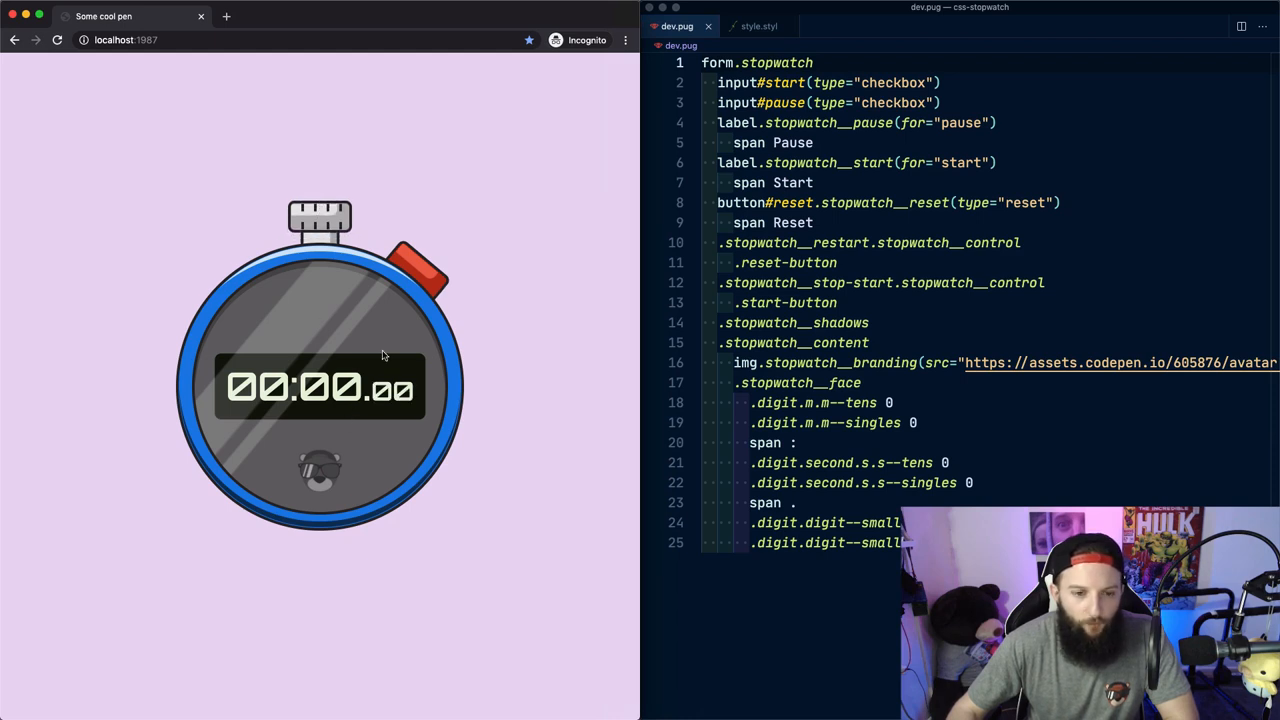
mouse_move(407, 322)
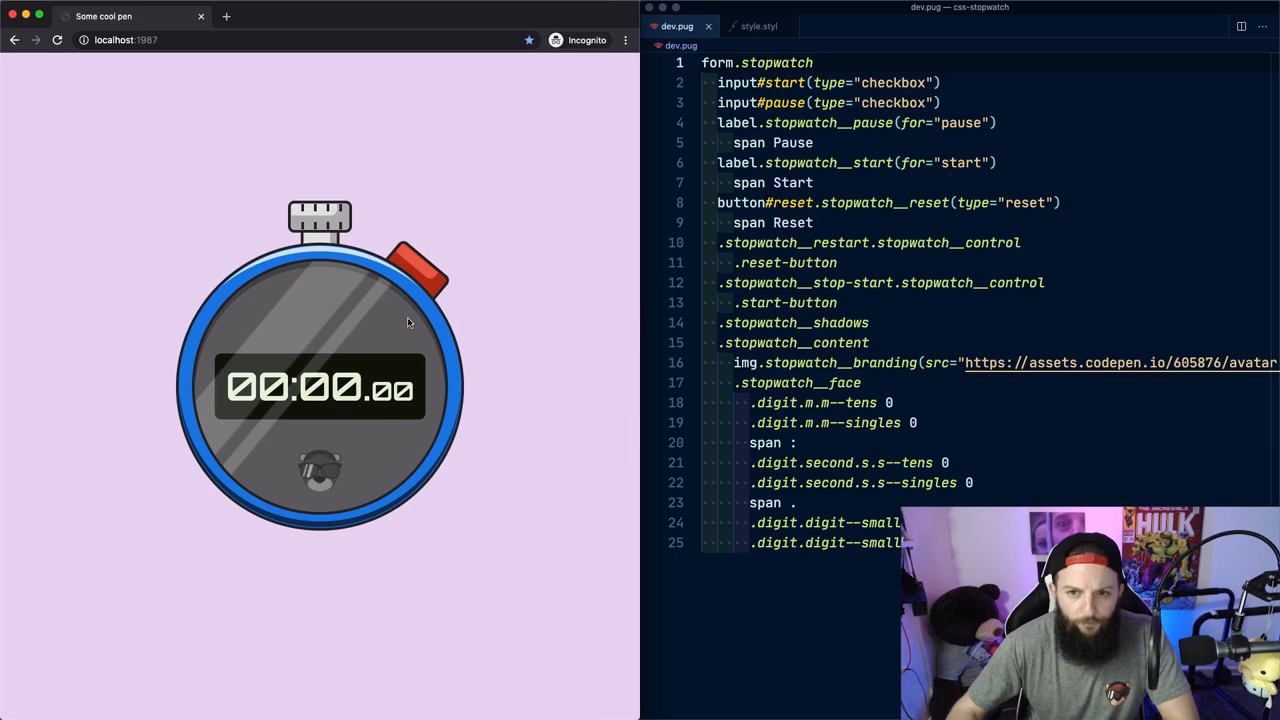
mouse_move(770, 208)
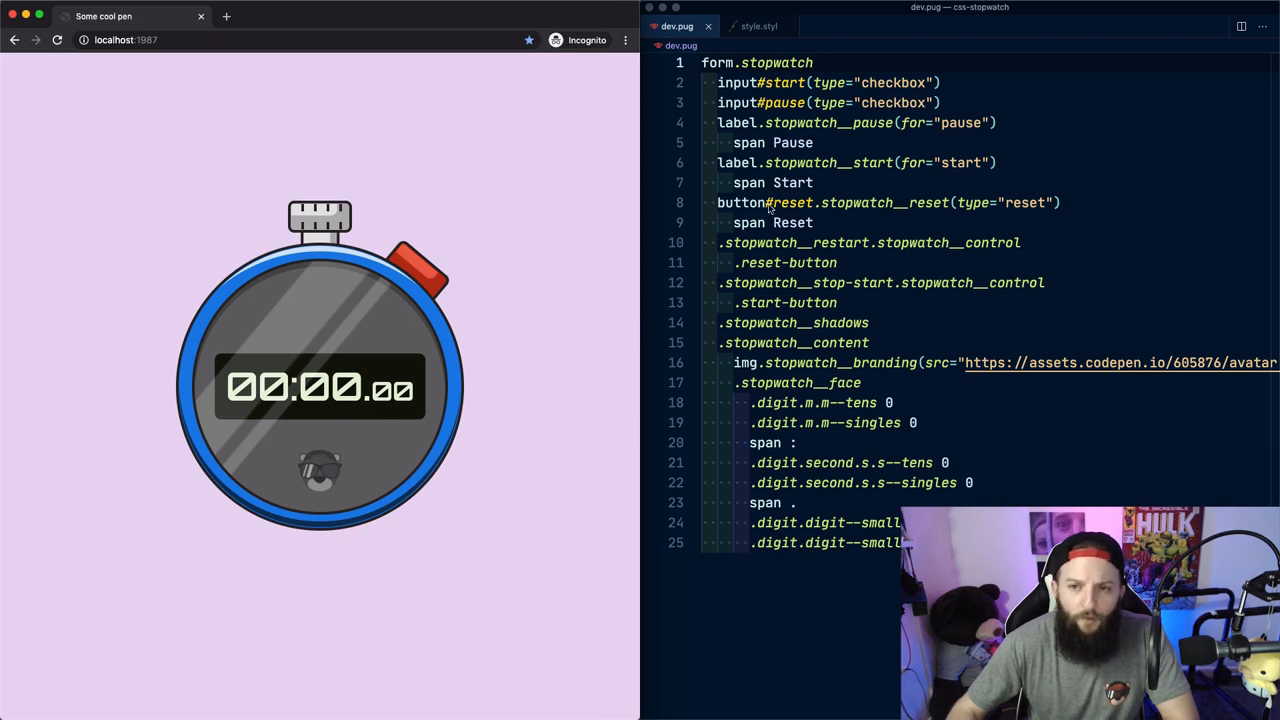
mouse_move(425, 278)
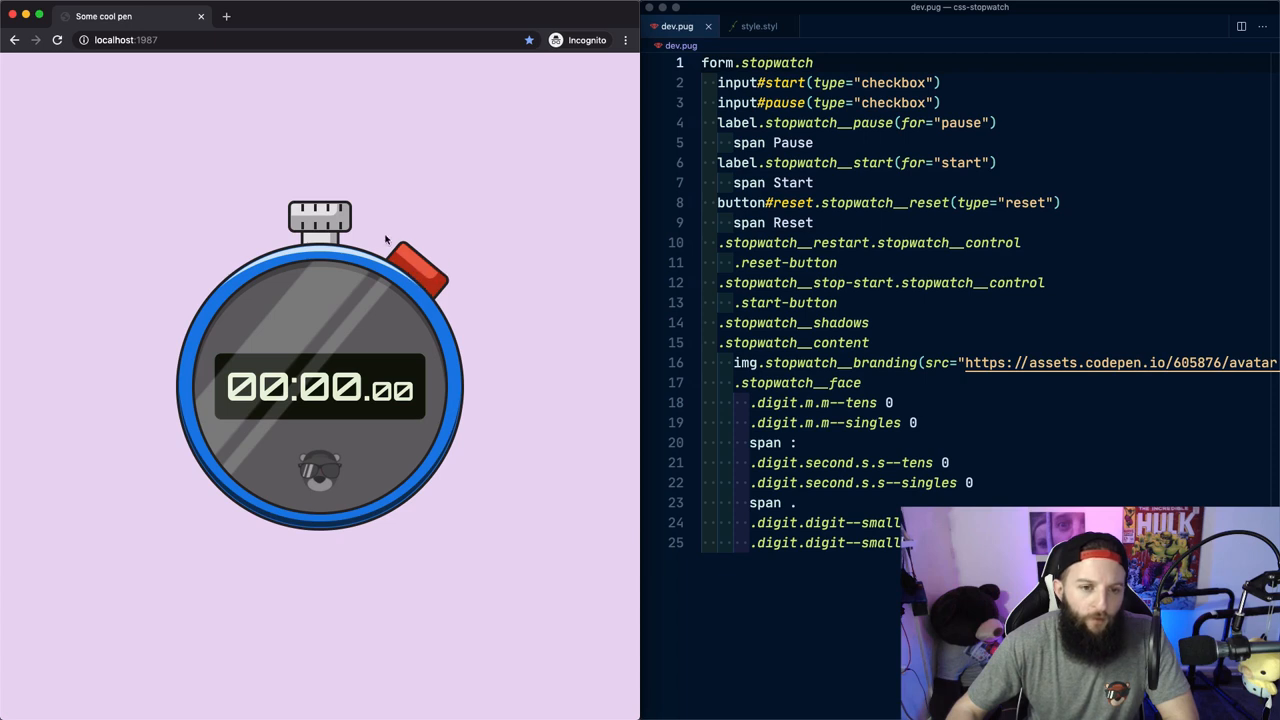
mouse_move(420, 302)
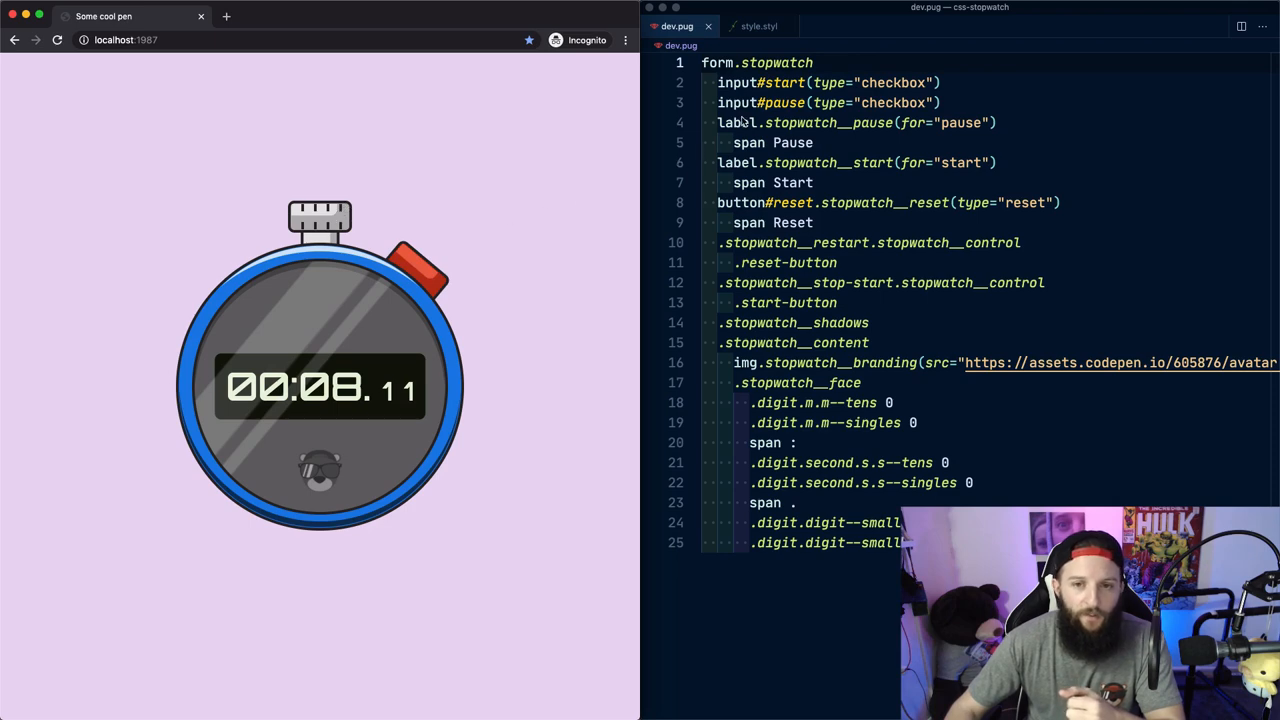
Comment out style.styl lines 112–123 that hide label spans, button spans and checkboxes.
click(759, 26)
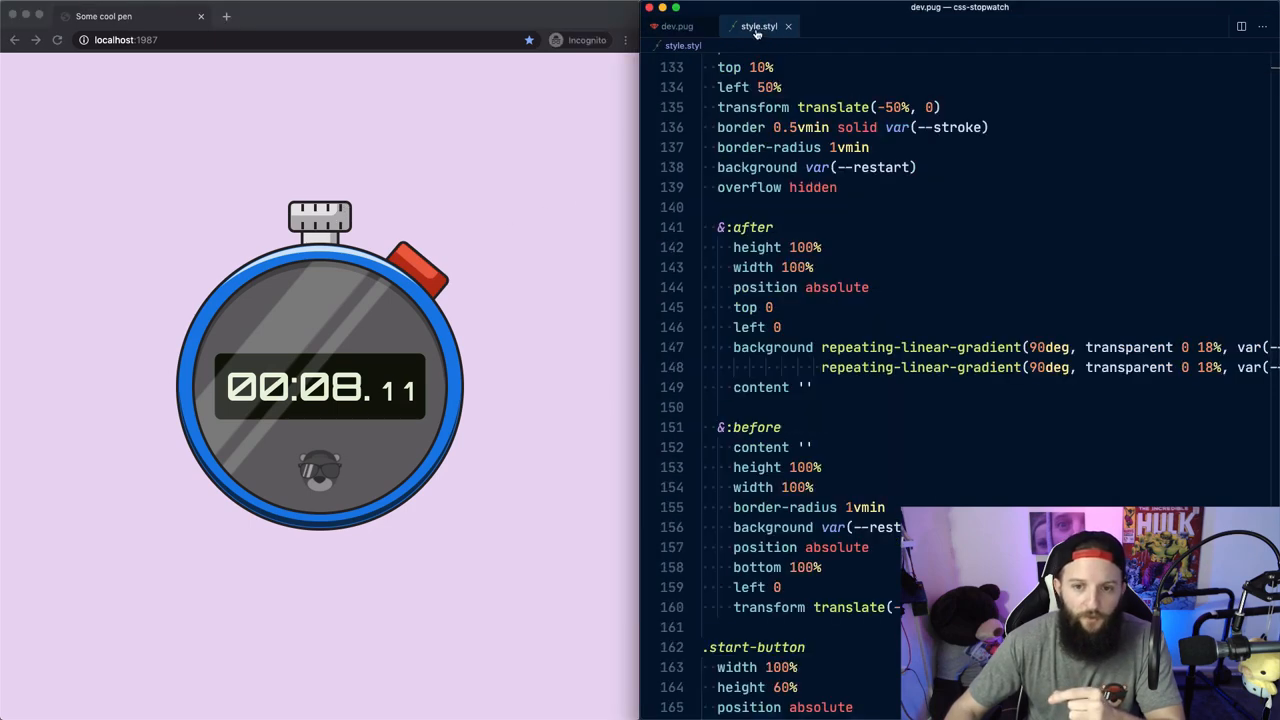
scroll(up, 3)
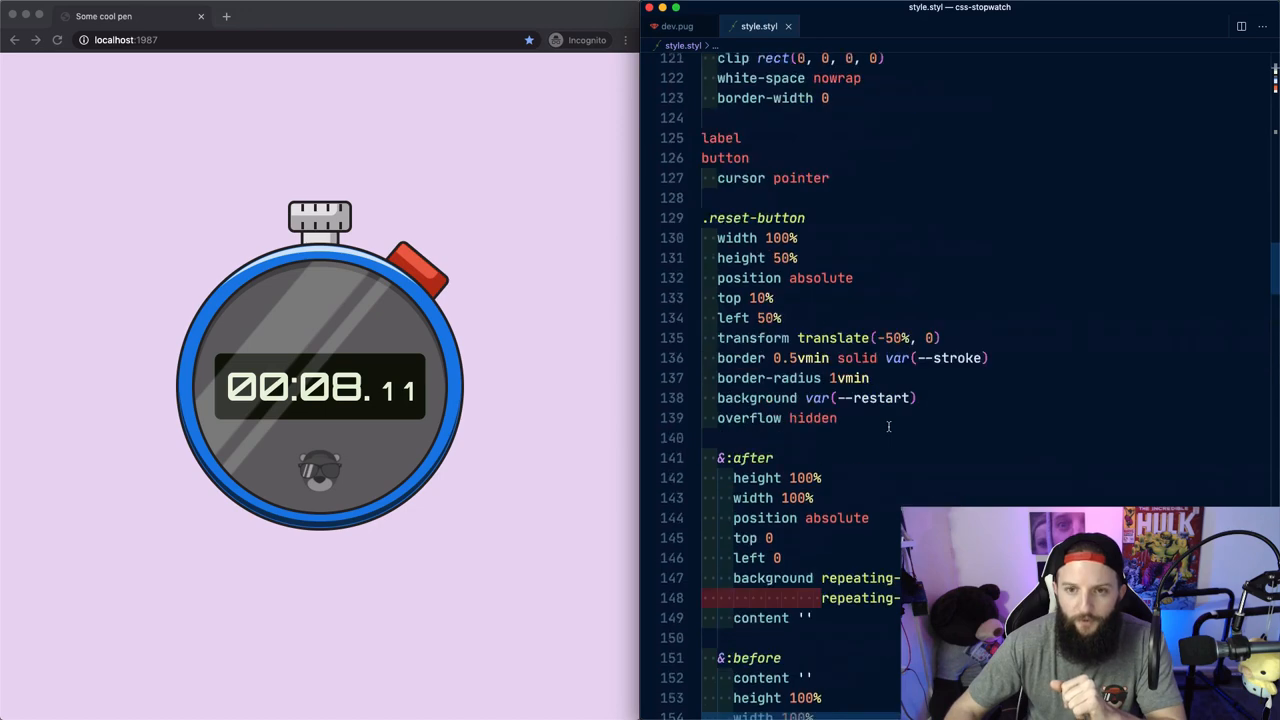
scroll(up, 3)
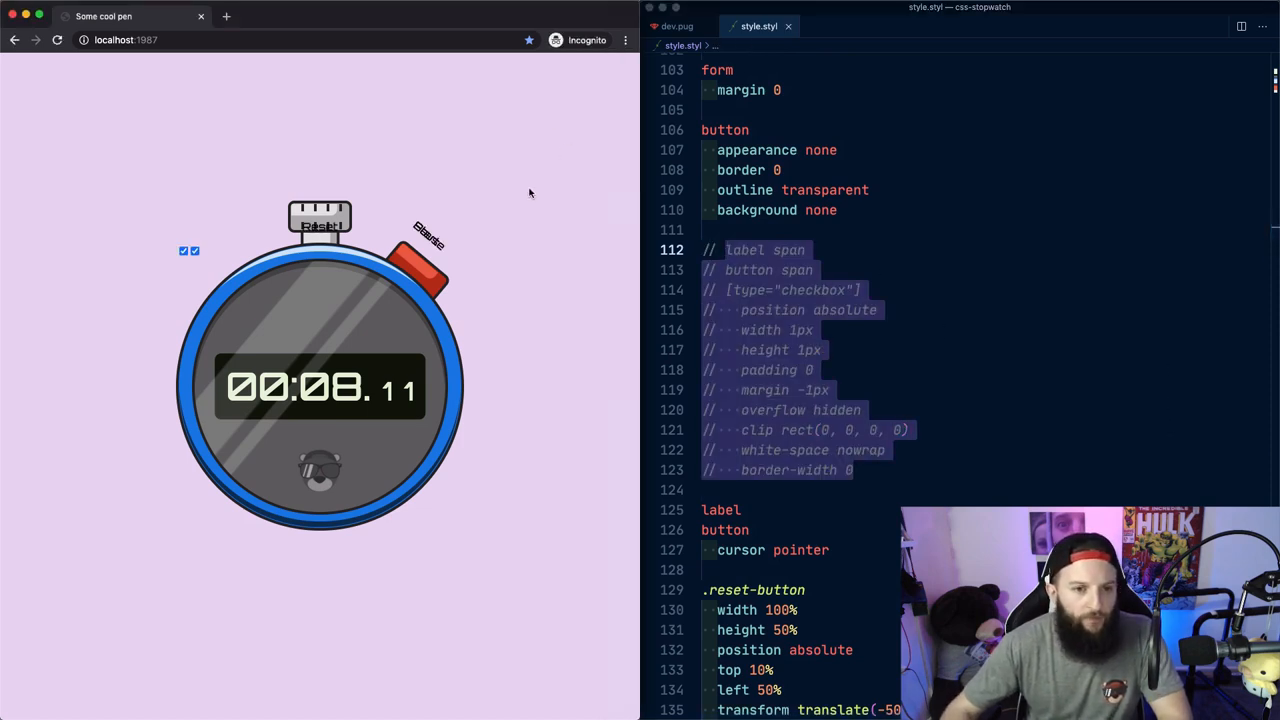
mouse_move(320, 262)
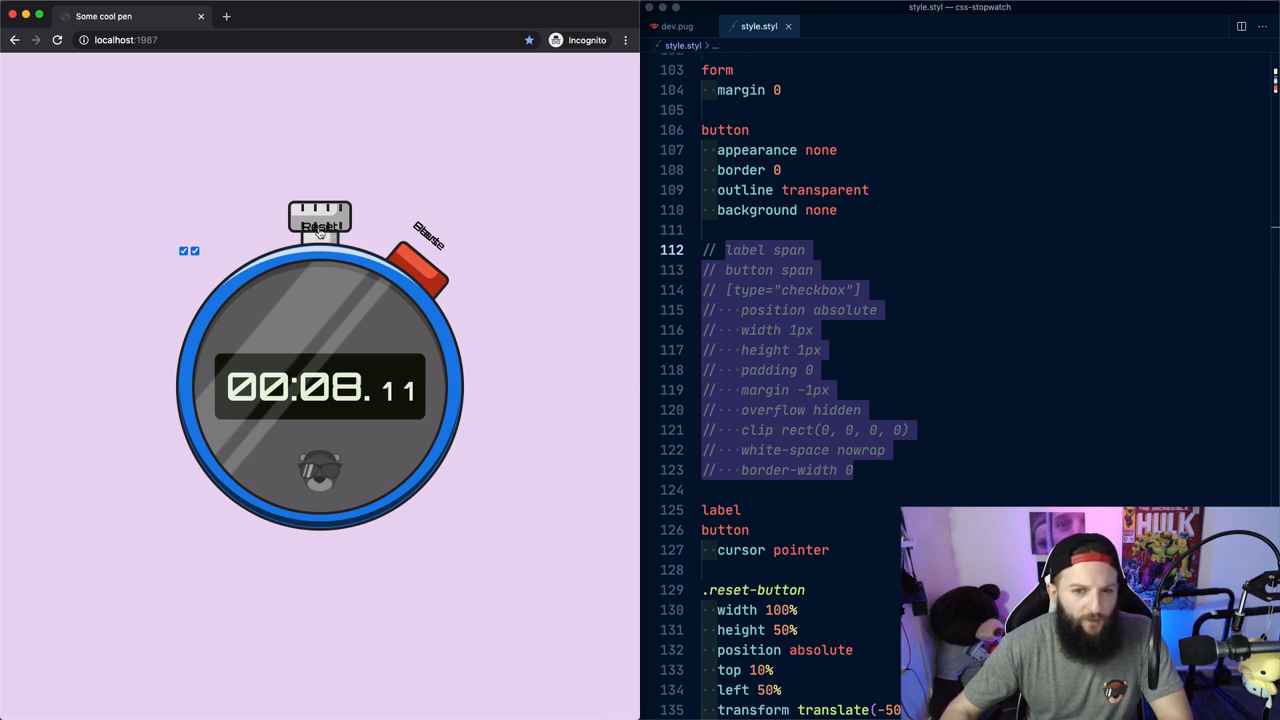
mouse_move(931, 374)
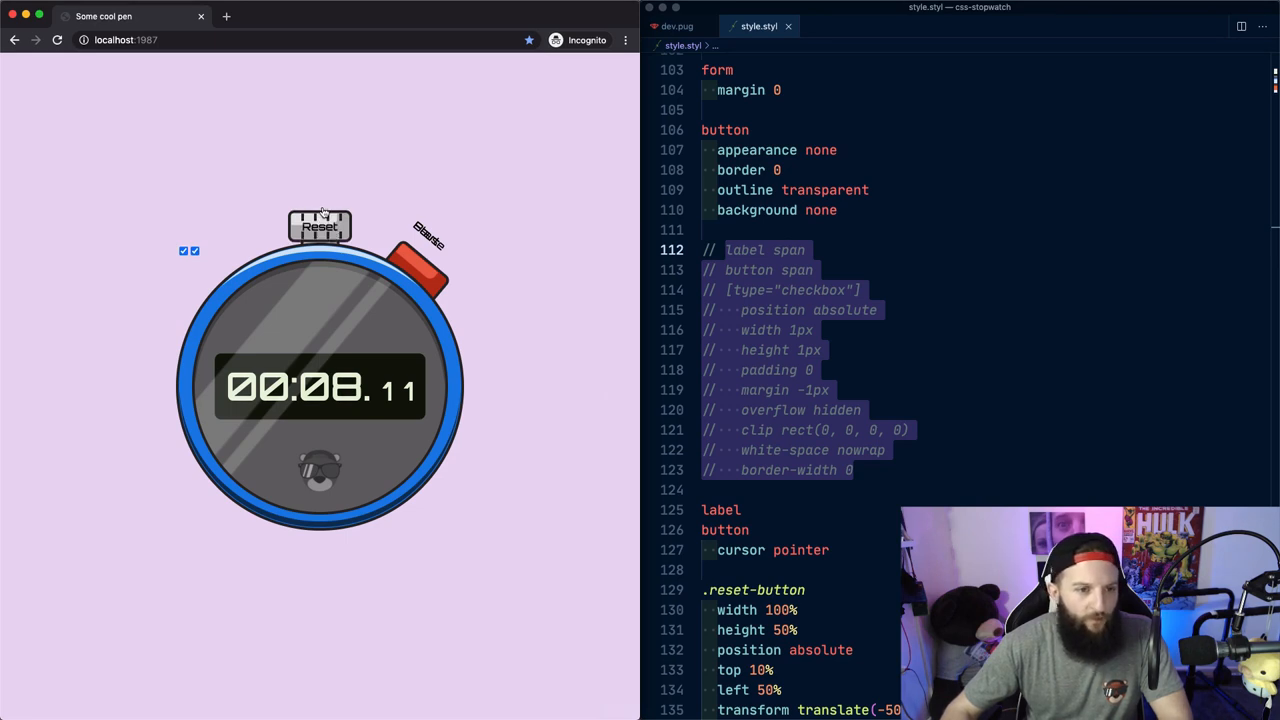
Reset the preview stopwatch with the visible Reset label, then pause it at 00:06.83.
click(319, 226)
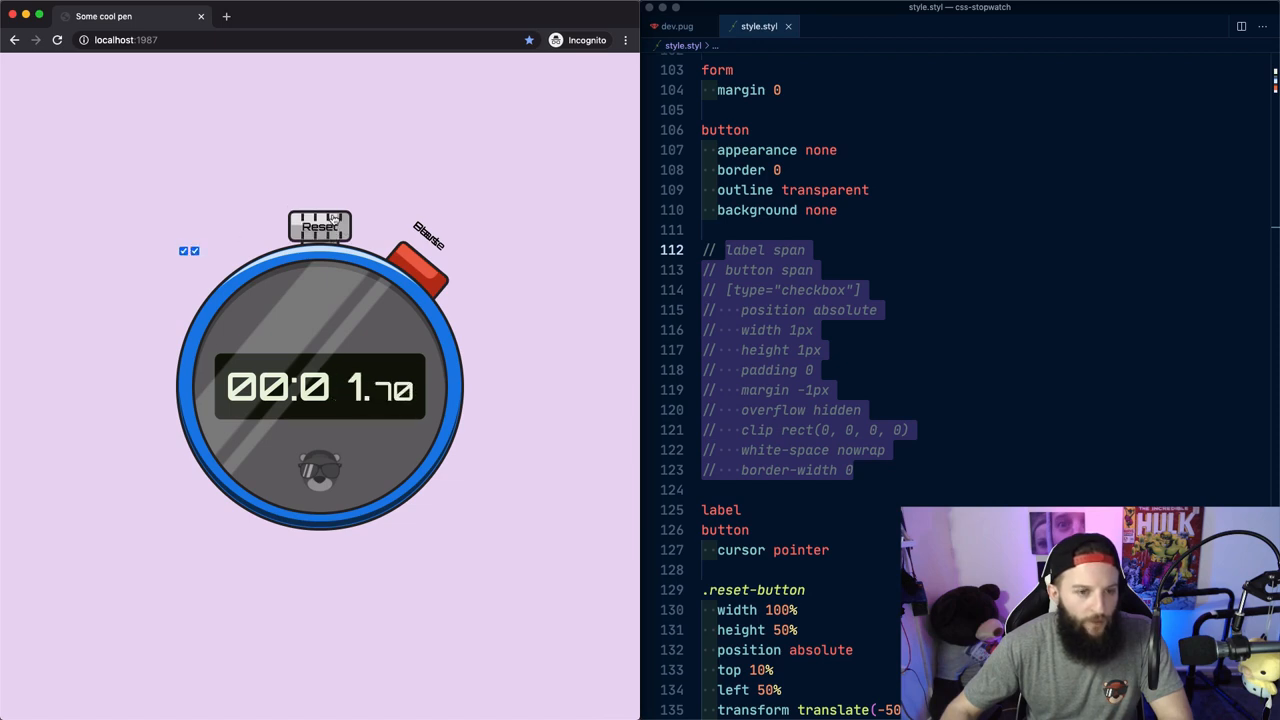
click(320, 225)
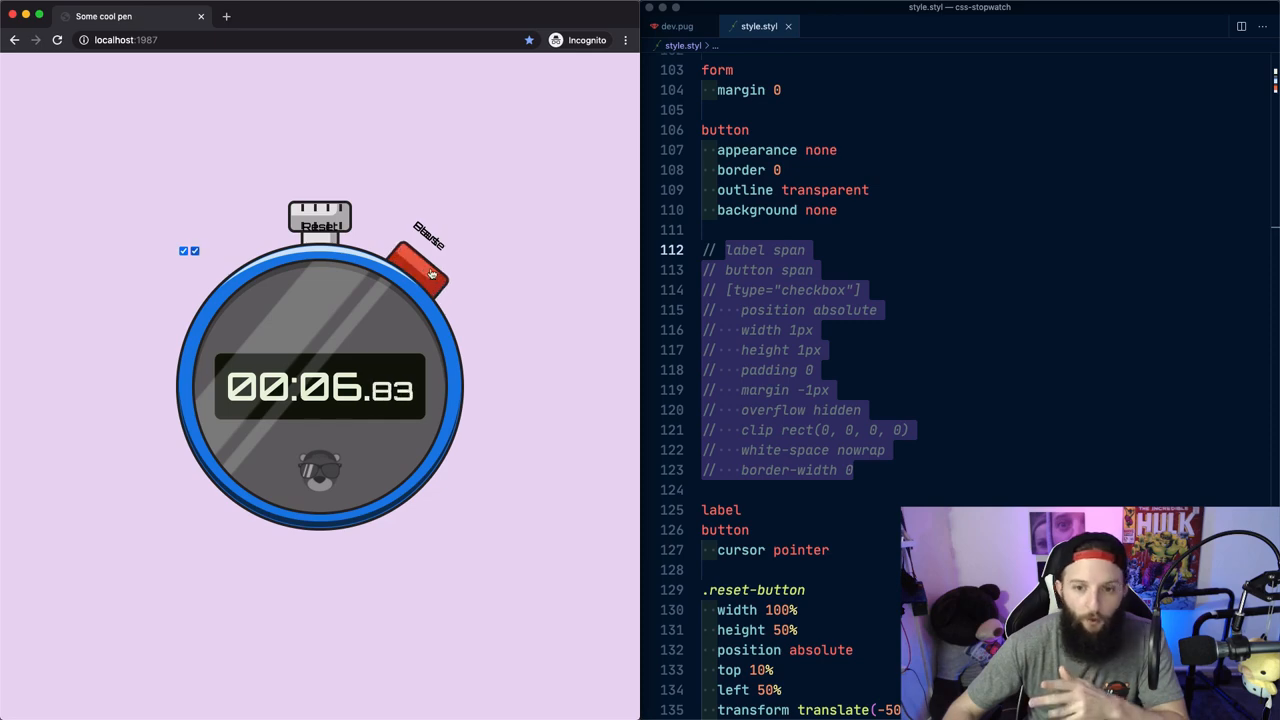
Show the #start:checked and #pause:checked rules and resume the stopwatch from pause.
scroll(up, 3)
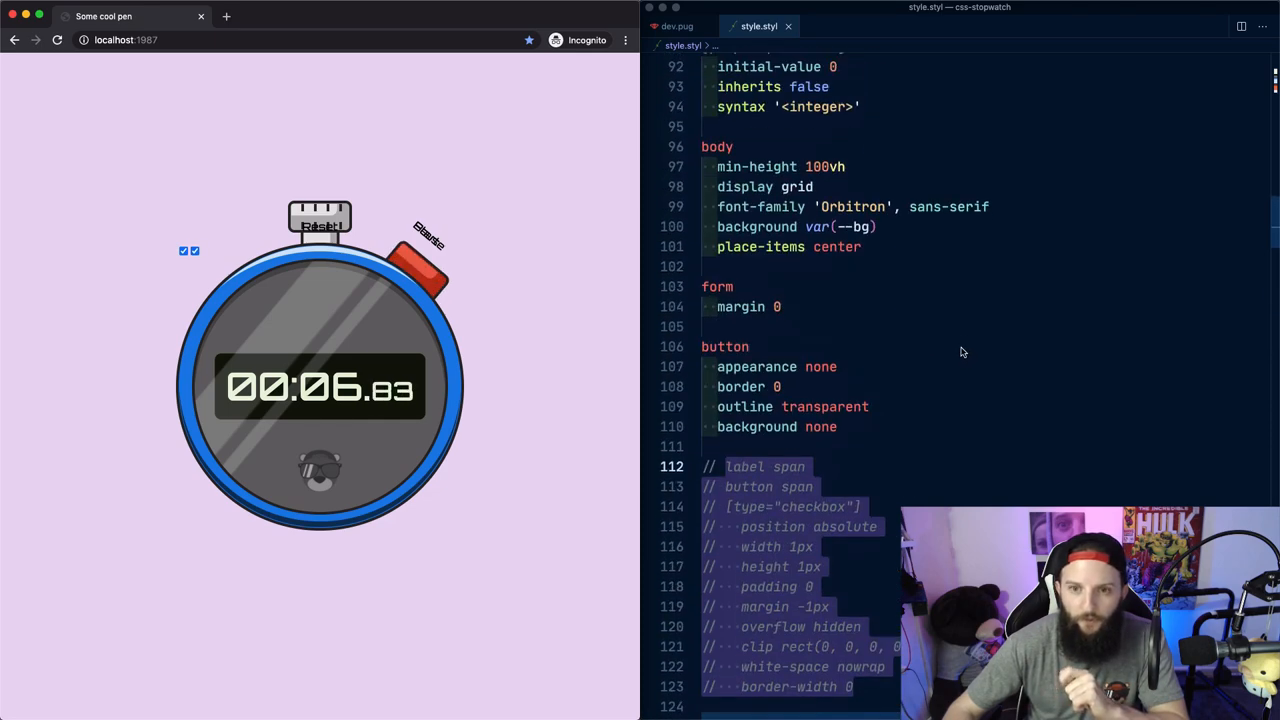
scroll(up, 3)
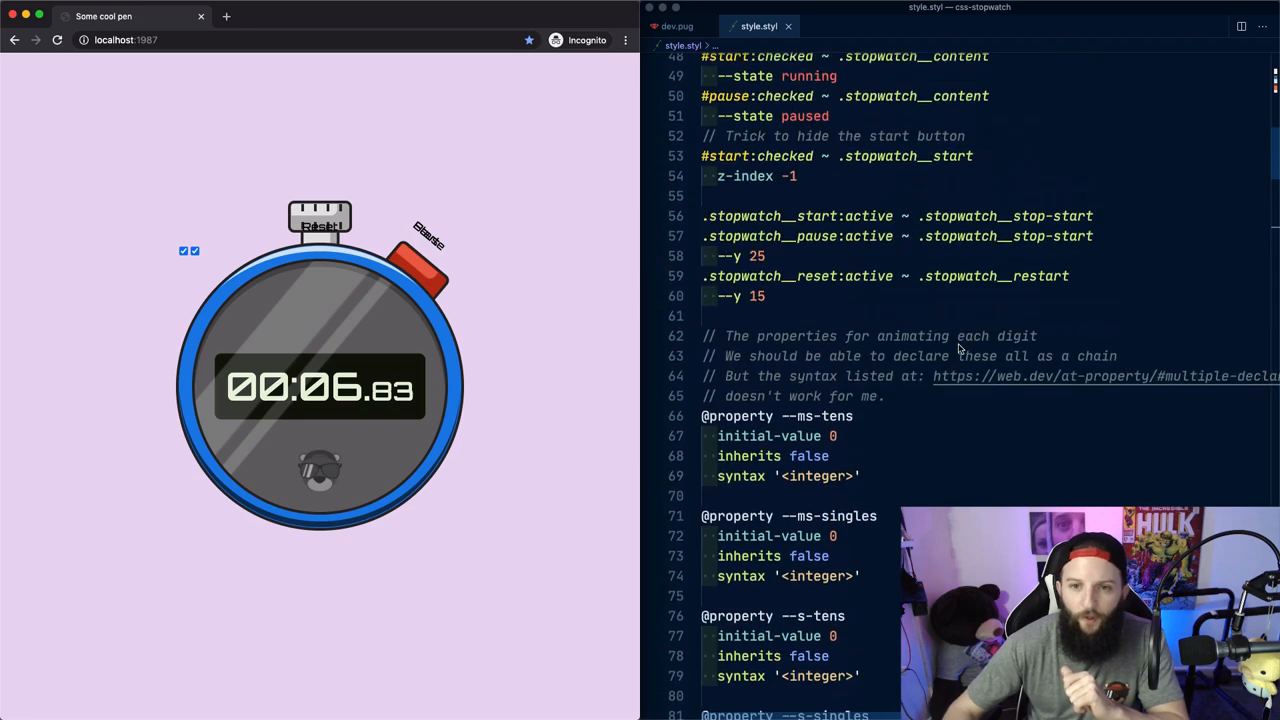
scroll(up, 3)
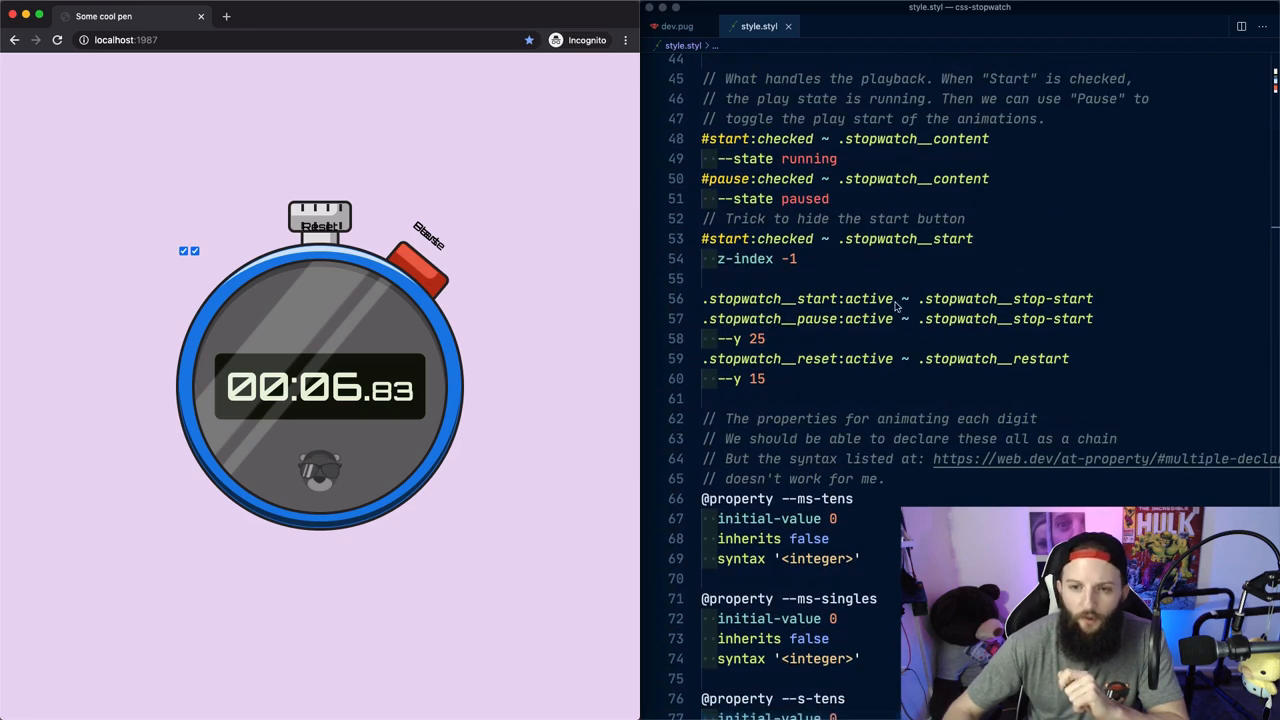
scroll(up, 3)
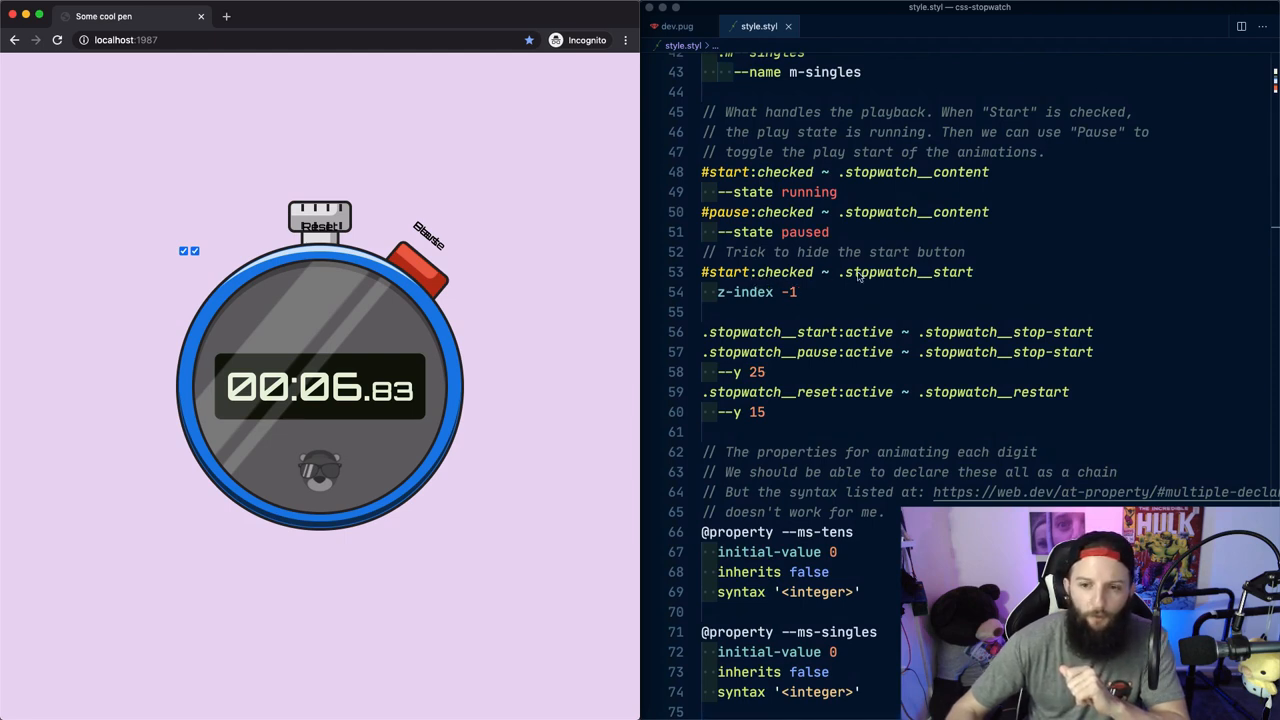
mouse_move(735, 305)
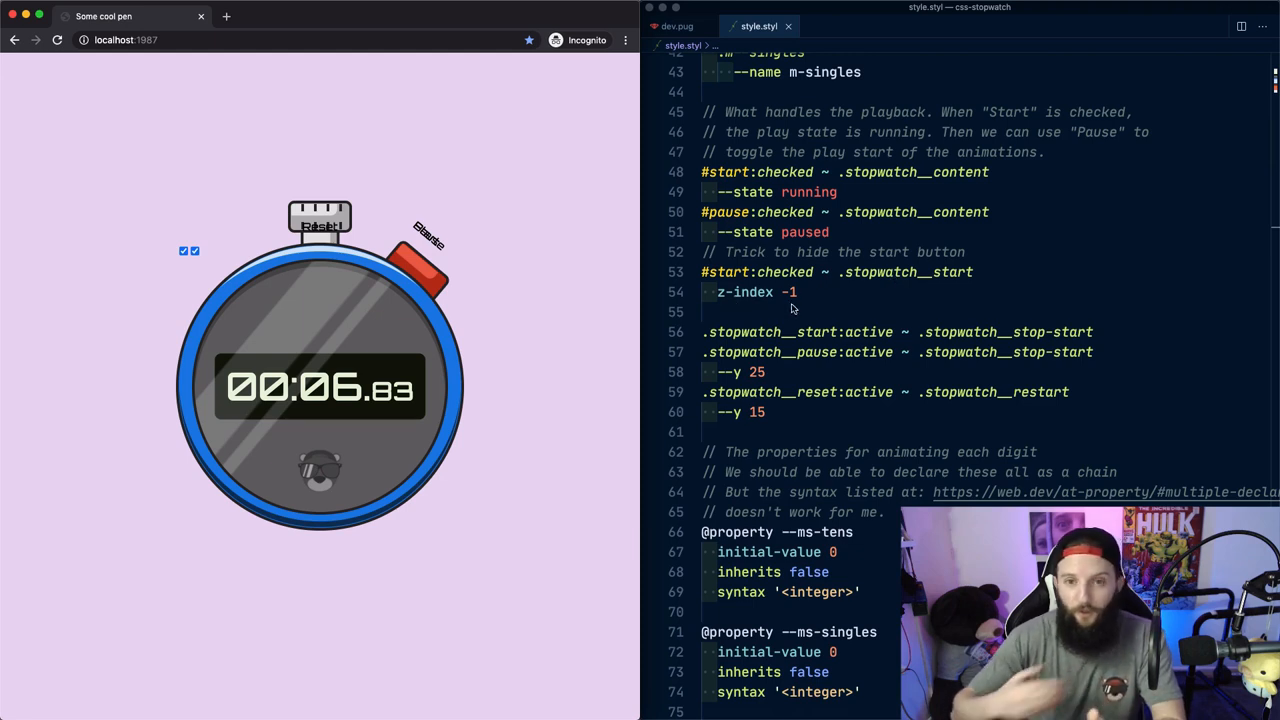
mouse_move(728, 308)
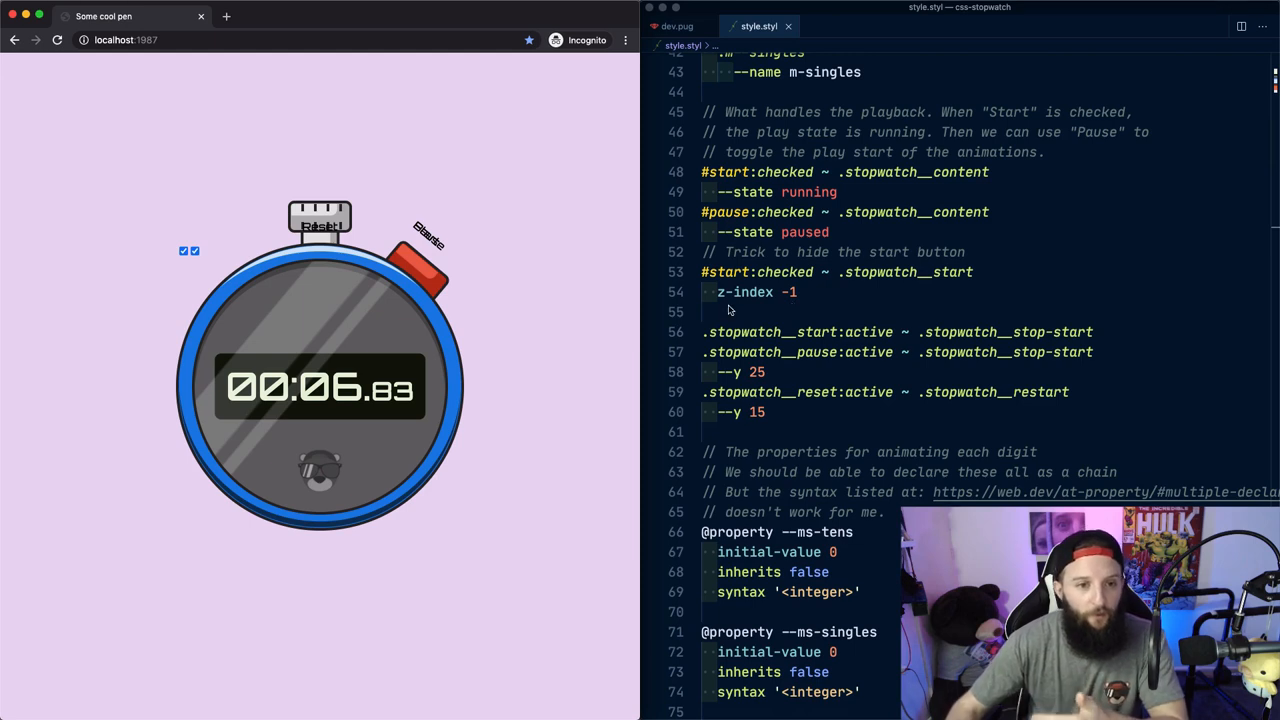
mouse_move(330, 210)
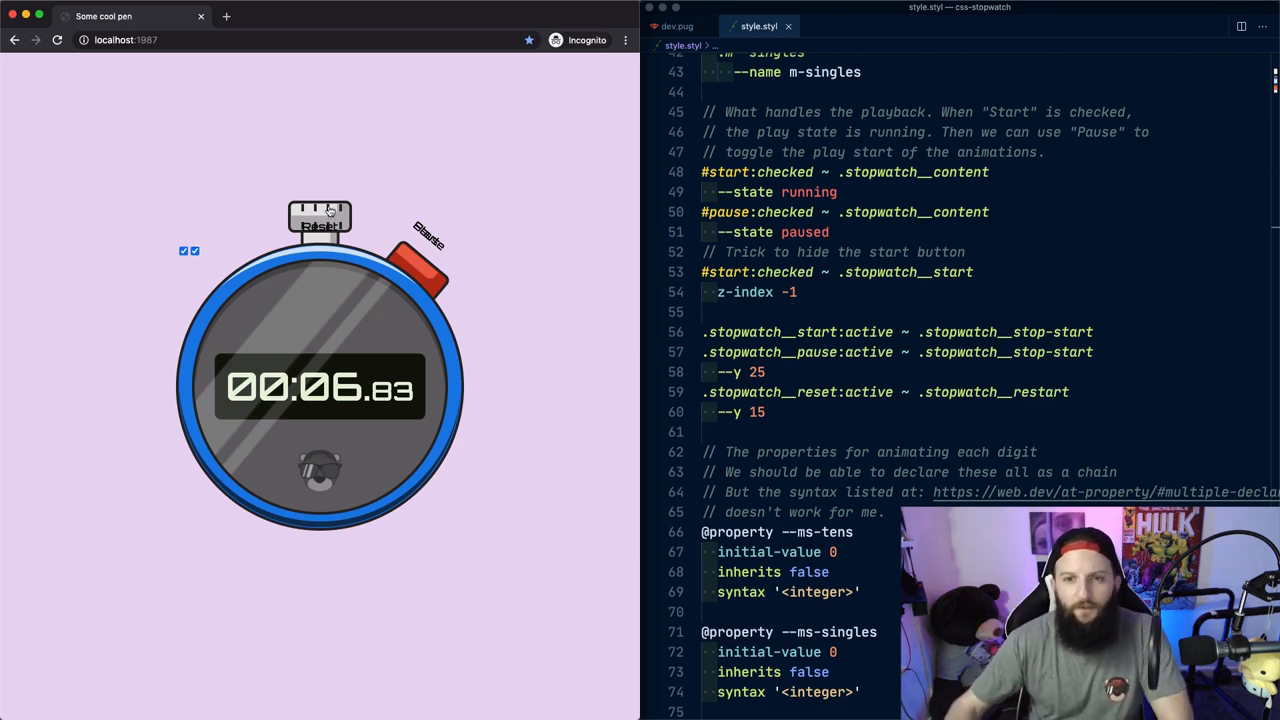
click(320, 215)
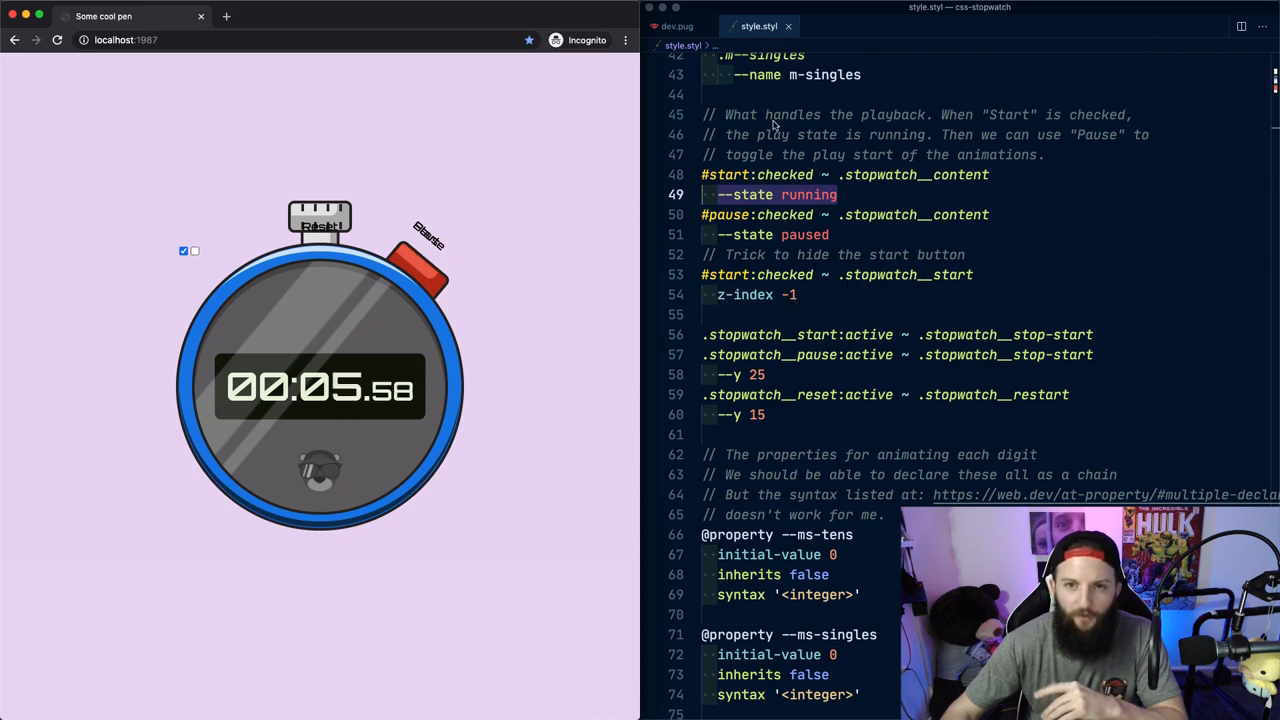
click(676, 26)
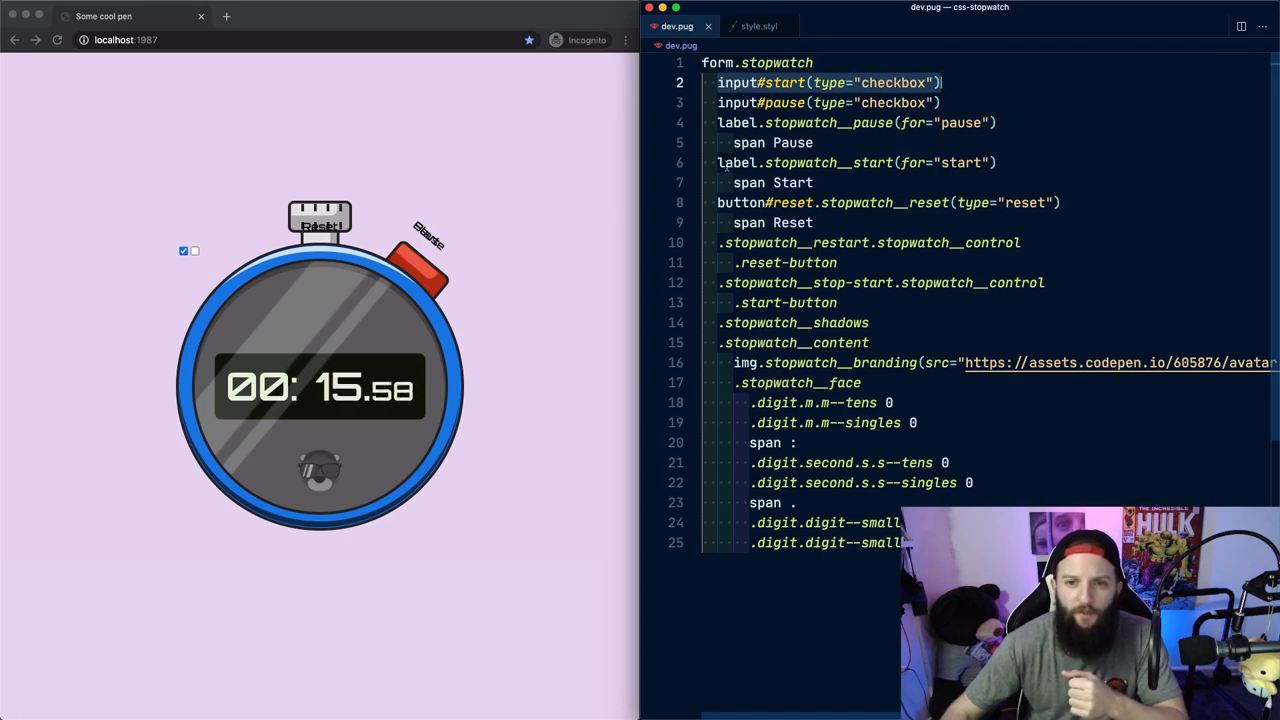
click(757, 26)
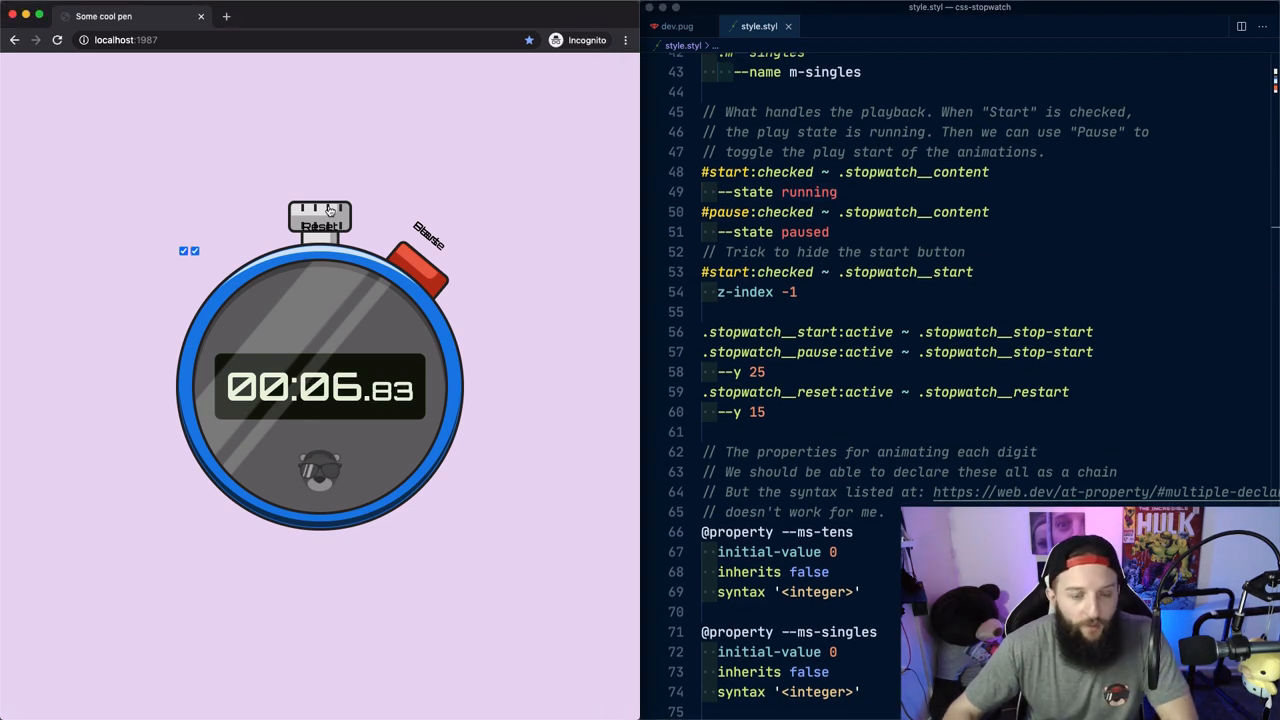
mouse_move(906, 220)
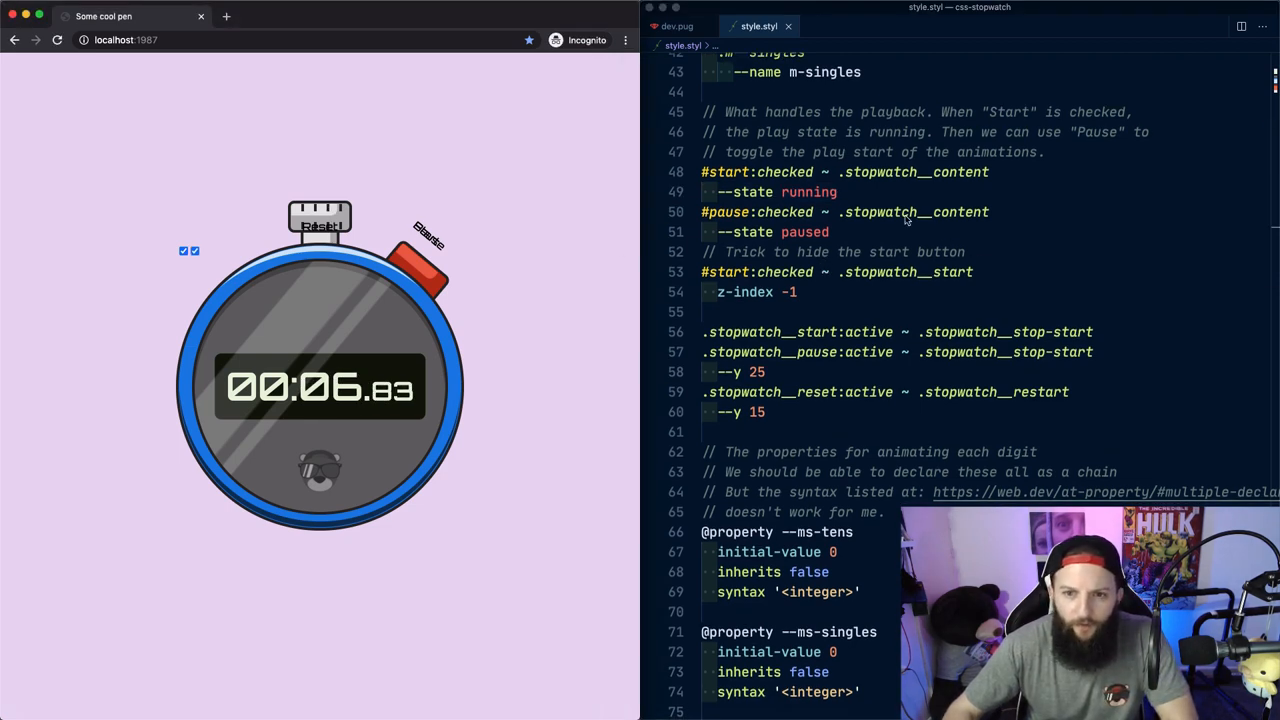
mouse_move(820, 178)
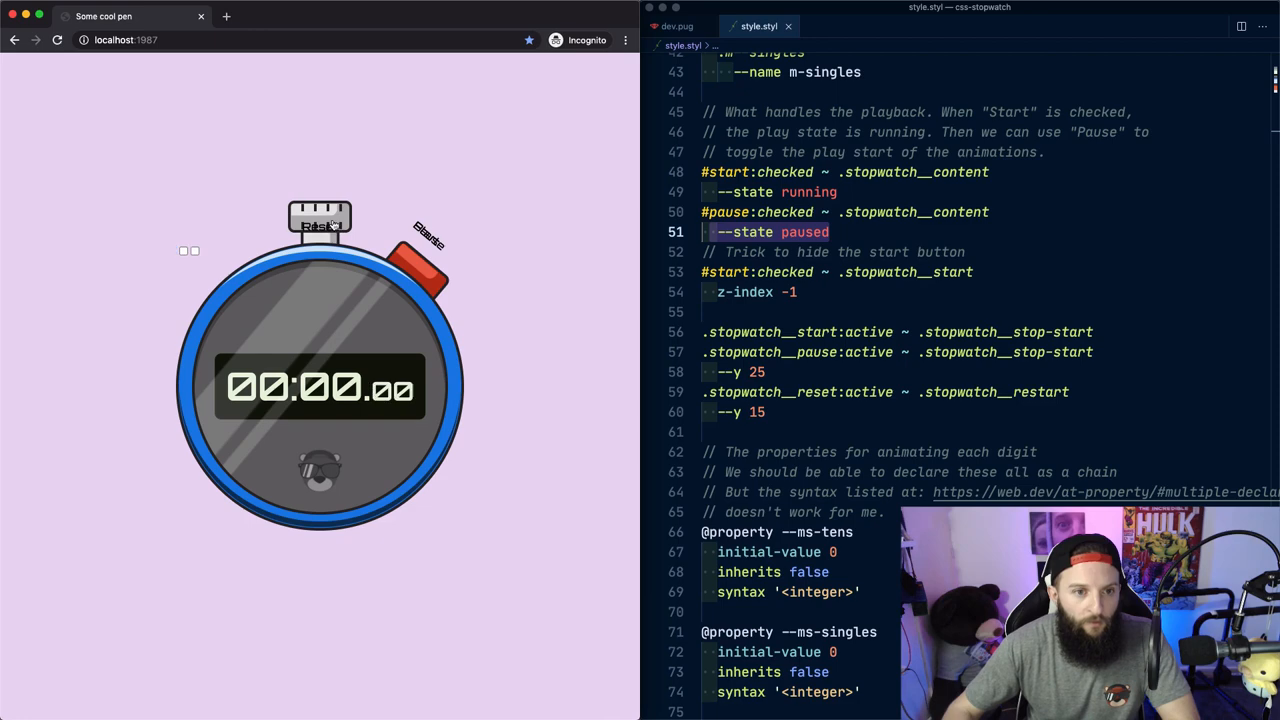
Uncomment style.styl lines 112–123 so the labels, button spans and checkboxes are hidden again.
scroll(down, 3)
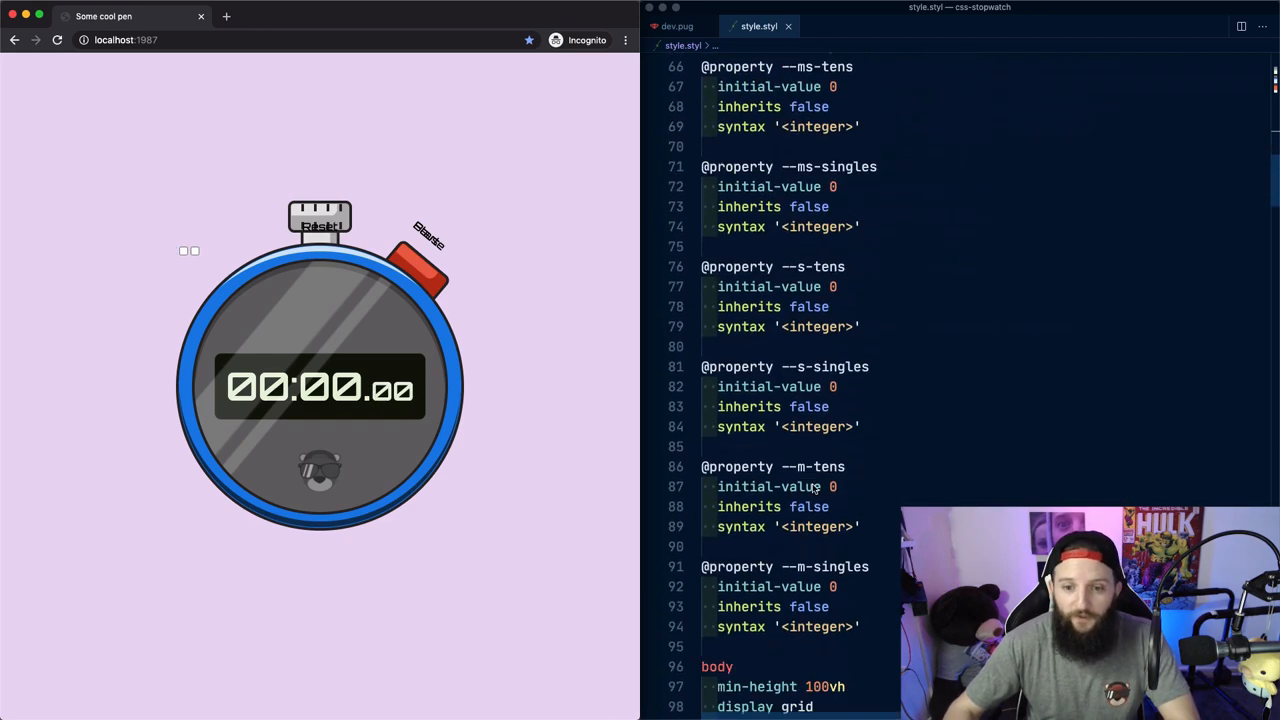
scroll(down, 3)
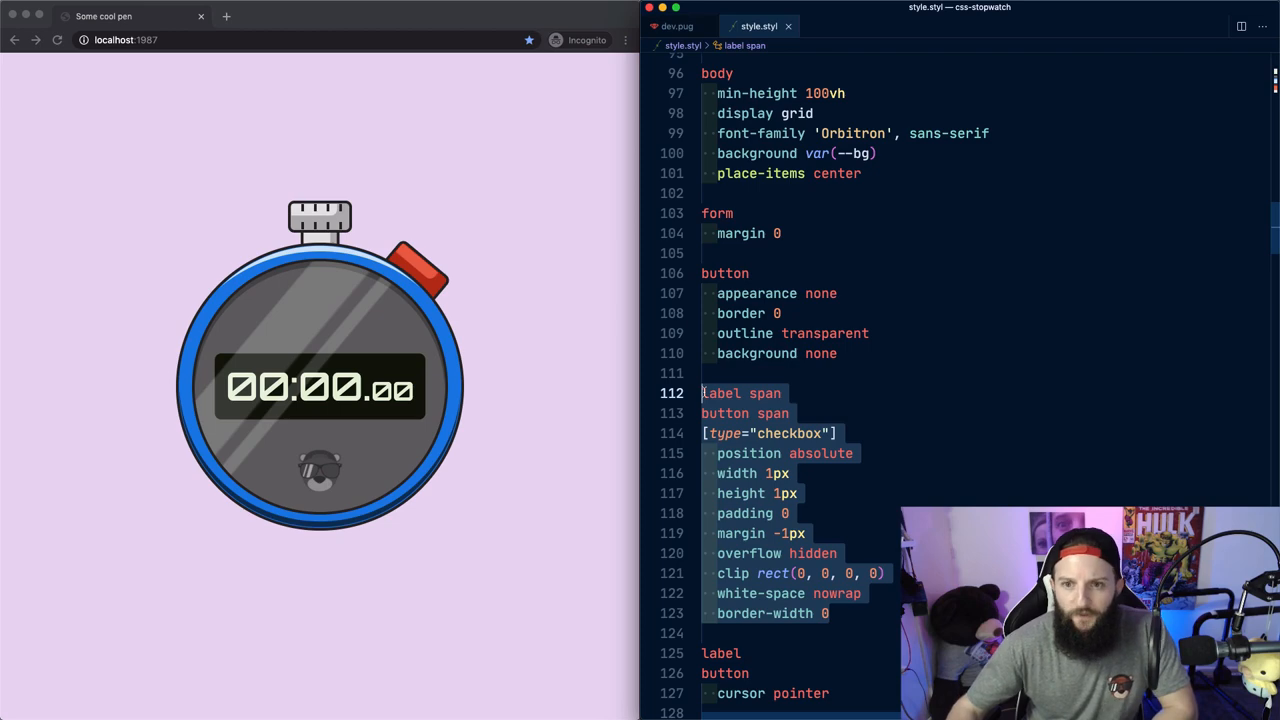
scroll(down, 3)
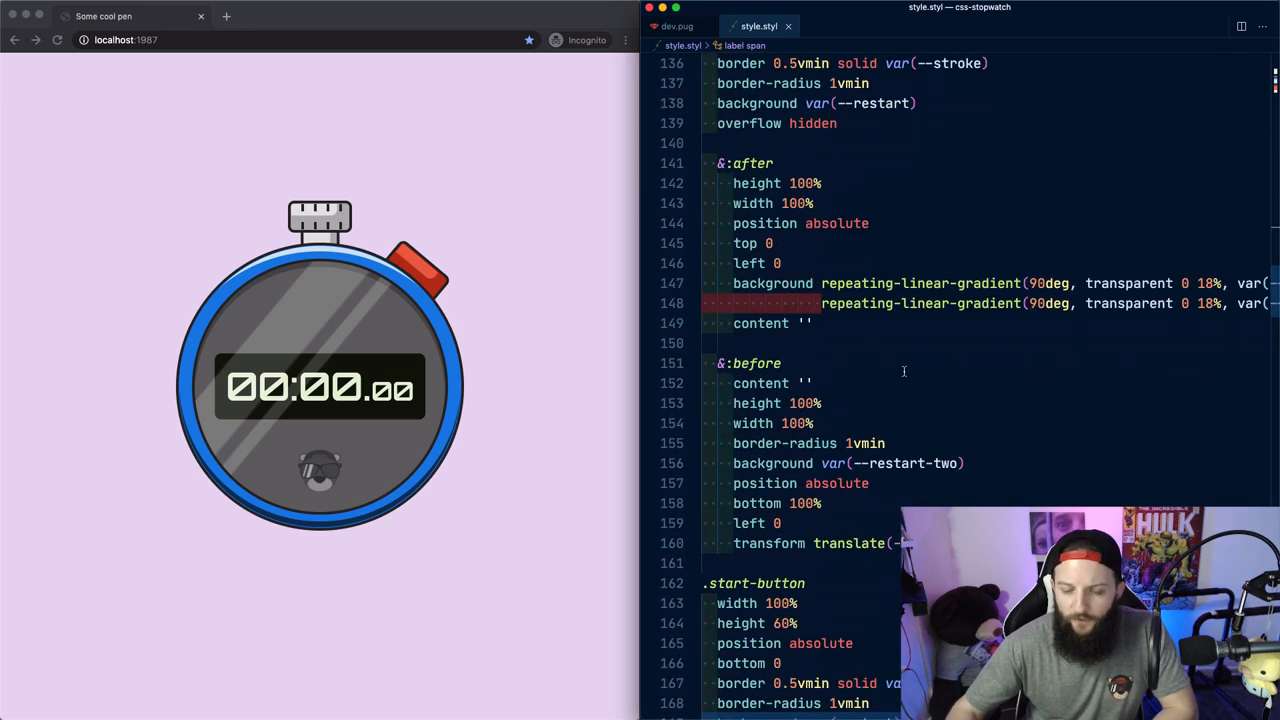